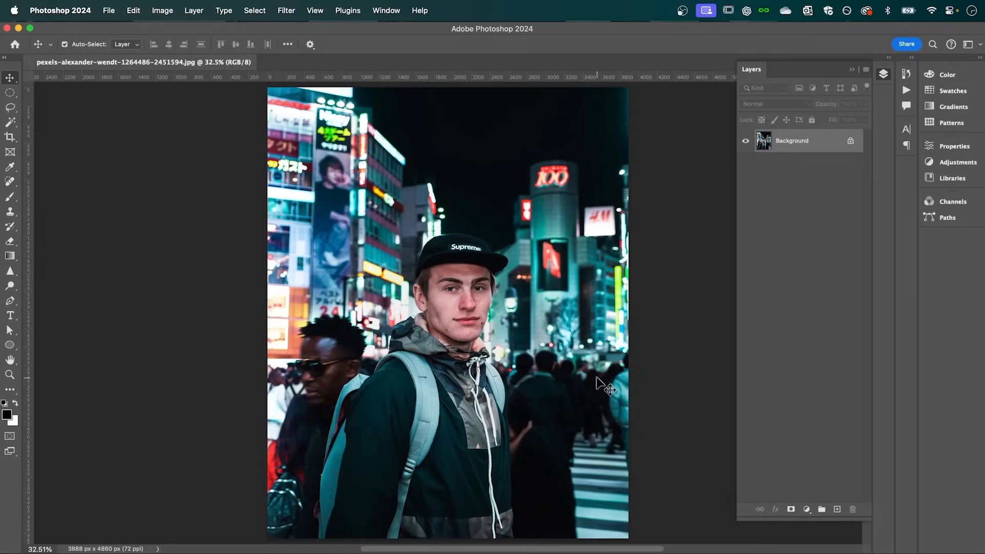
# Launch the Camera Raw Filter on the street photo from the Filter menu.
pyautogui.click(286, 10)
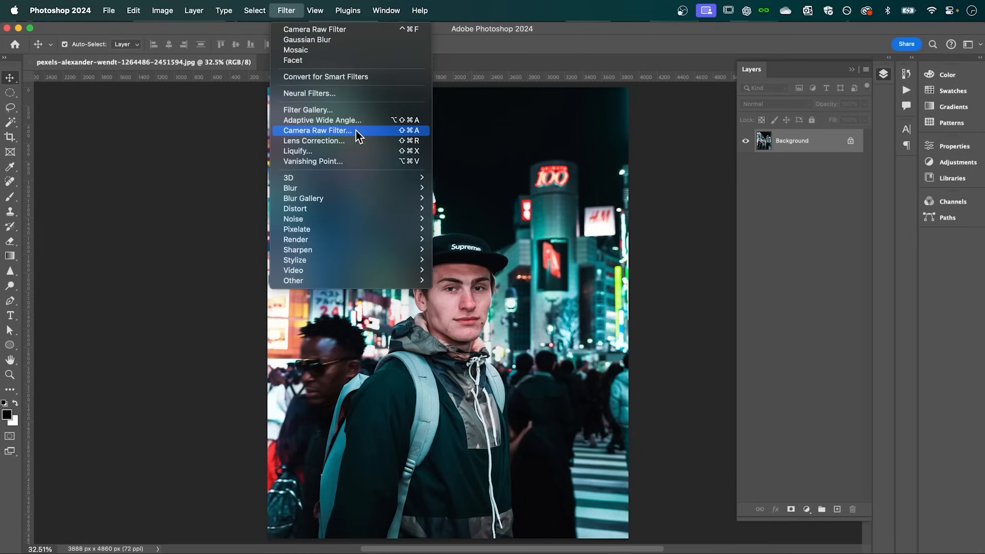
pyautogui.click(316, 131)
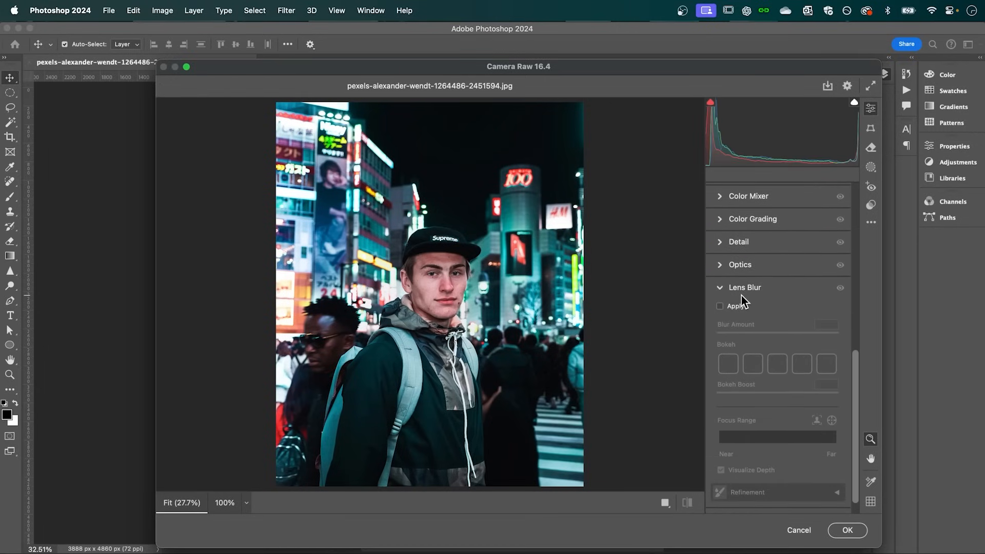
# Enable lens blur and push Blur Amount to 100.
pyautogui.click(721, 305)
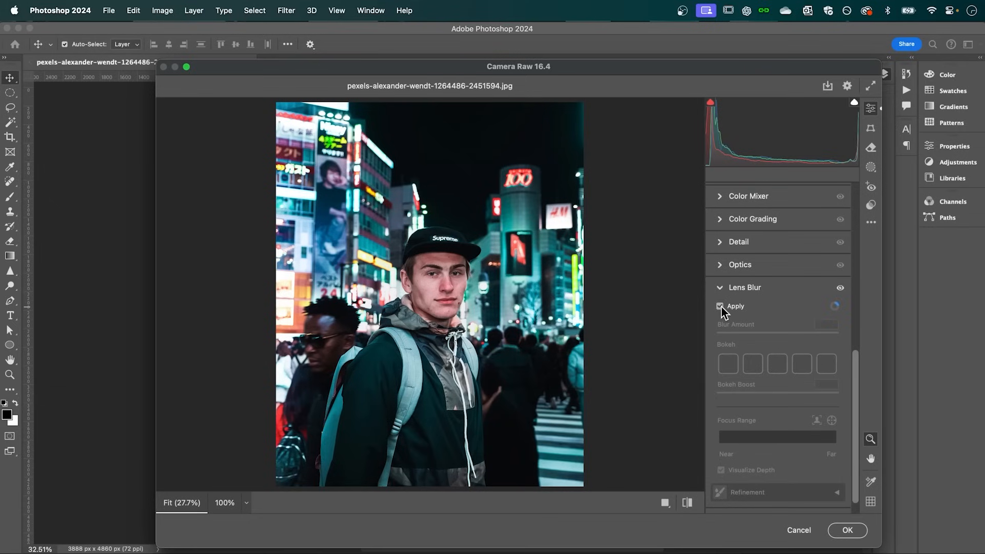
pyautogui.click(721, 306)
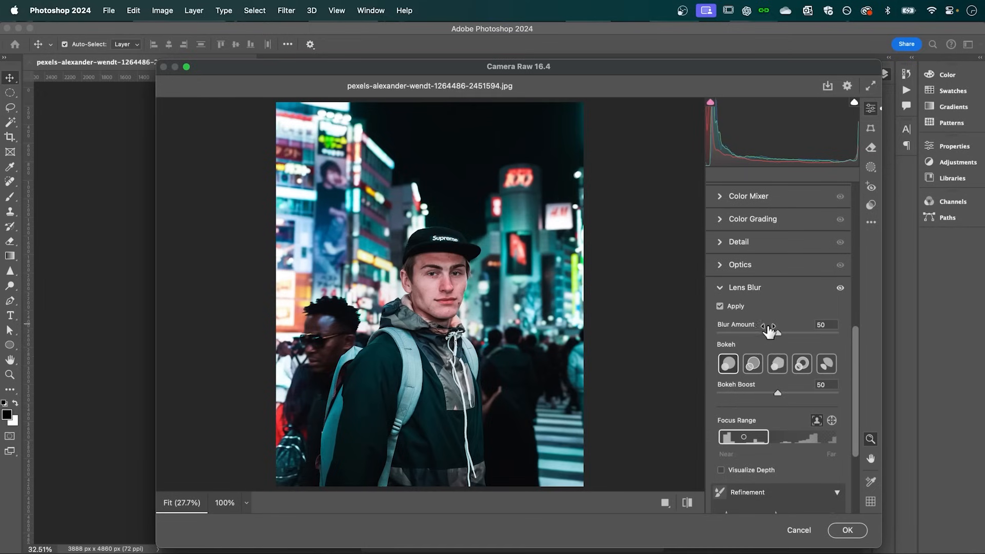
pyautogui.moveTo(770, 325); pyautogui.dragTo(792, 332)
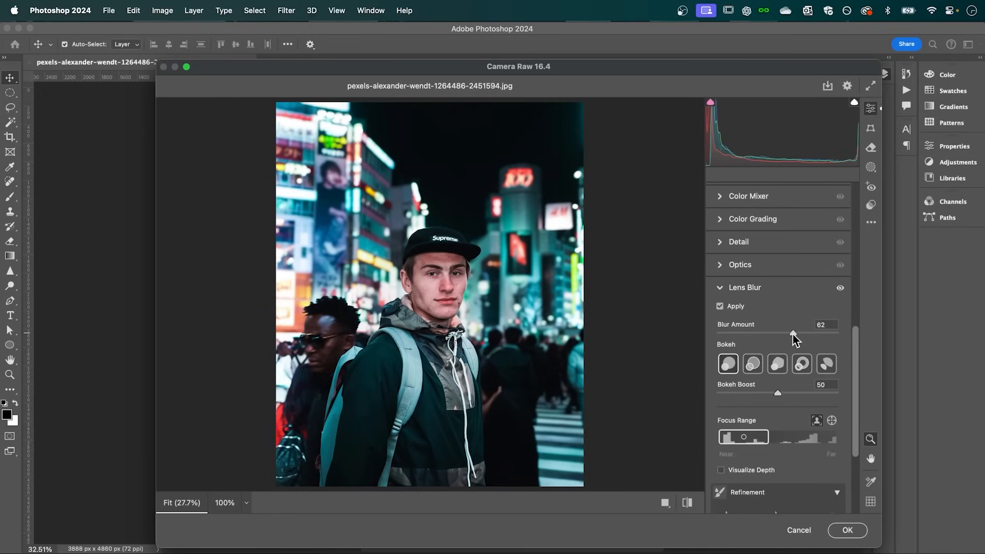
pyautogui.moveTo(792, 334); pyautogui.dragTo(839, 334)
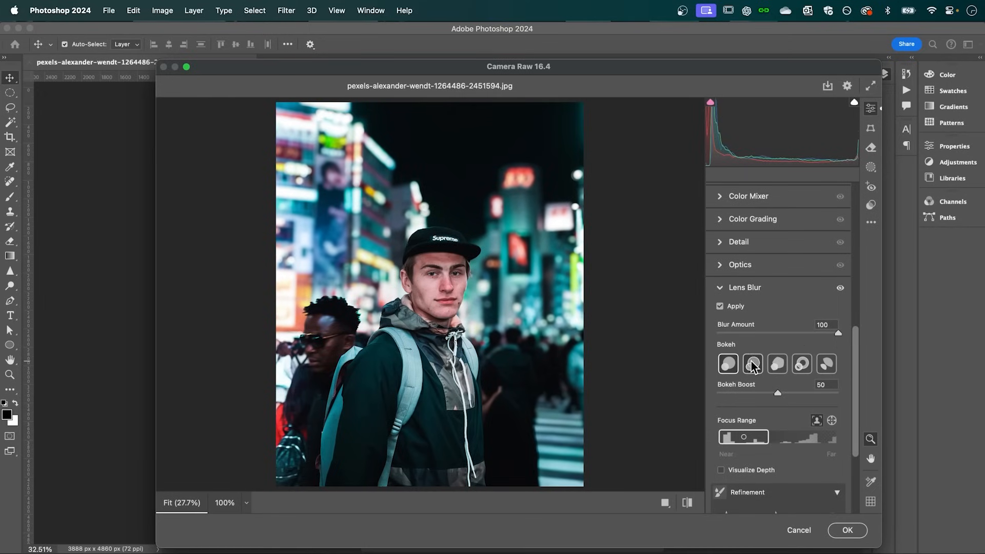
# Pick the second bokeh shape and set Bokeh Boost to about 75.
pyautogui.click(777, 363)
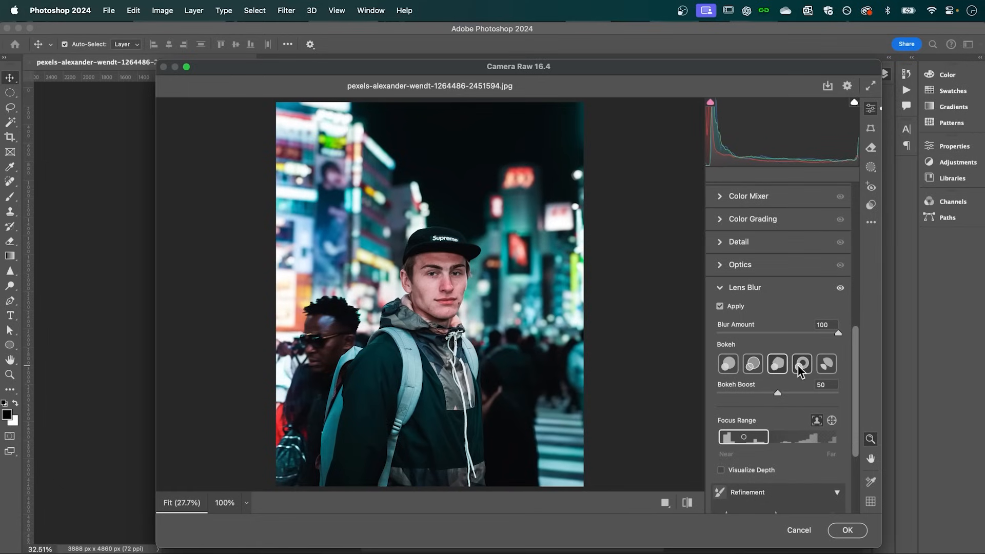
pyautogui.click(826, 364)
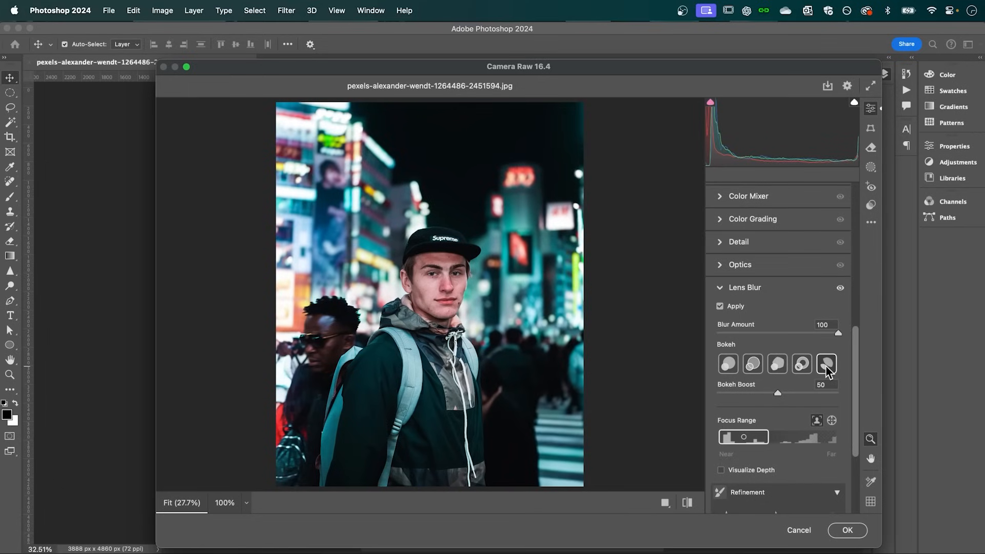
pyautogui.moveTo(826, 365)
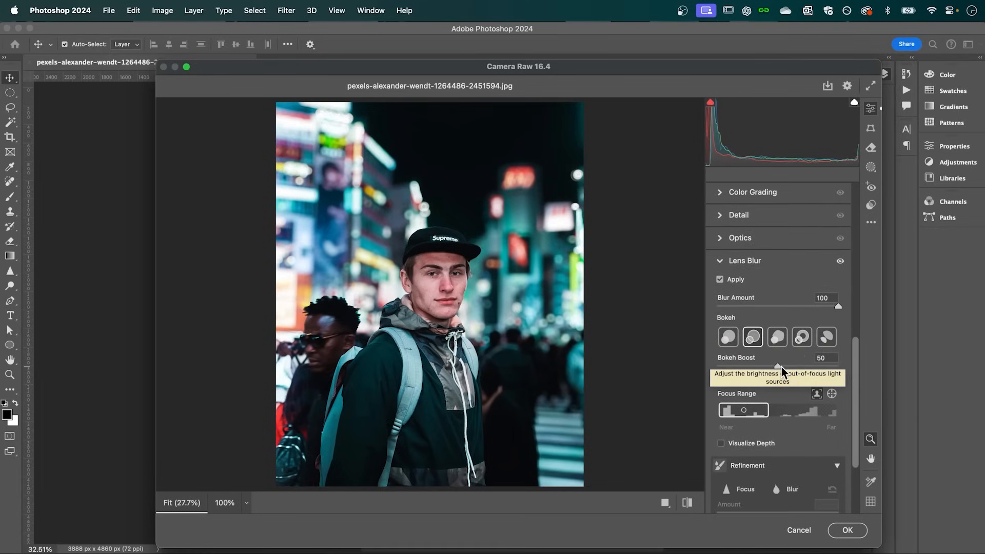
pyautogui.moveTo(781, 370); pyautogui.dragTo(813, 370)
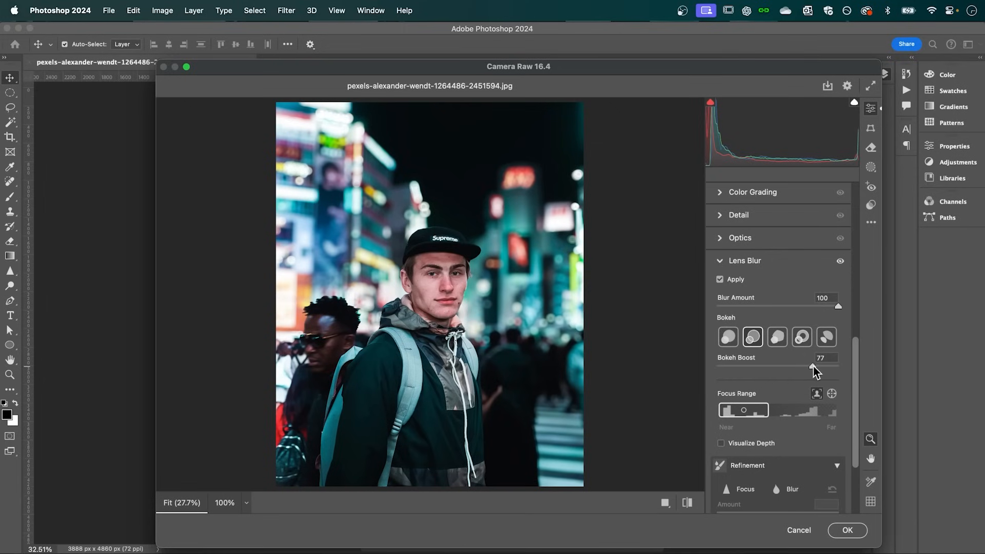
pyautogui.moveTo(813, 367); pyautogui.dragTo(809, 367)
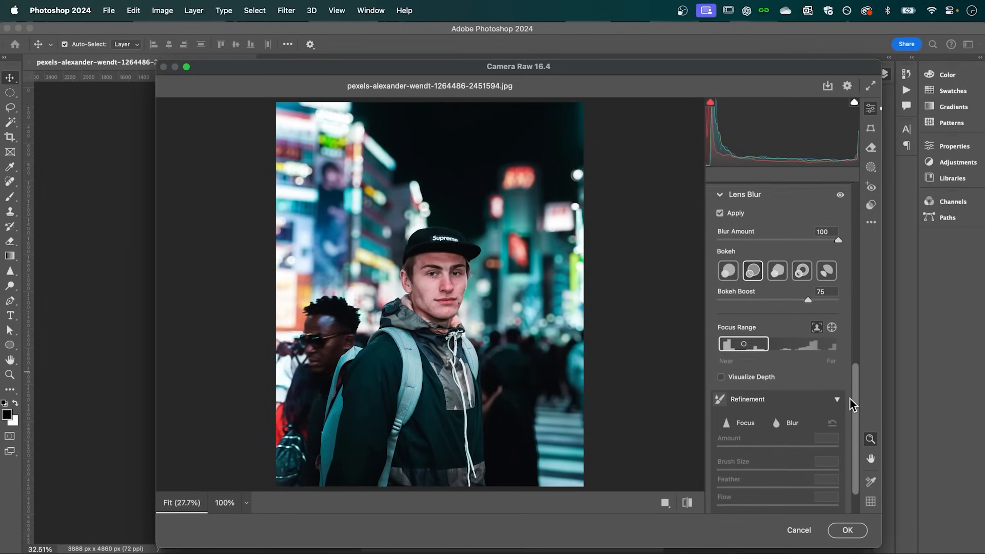
pyautogui.scroll(-3)
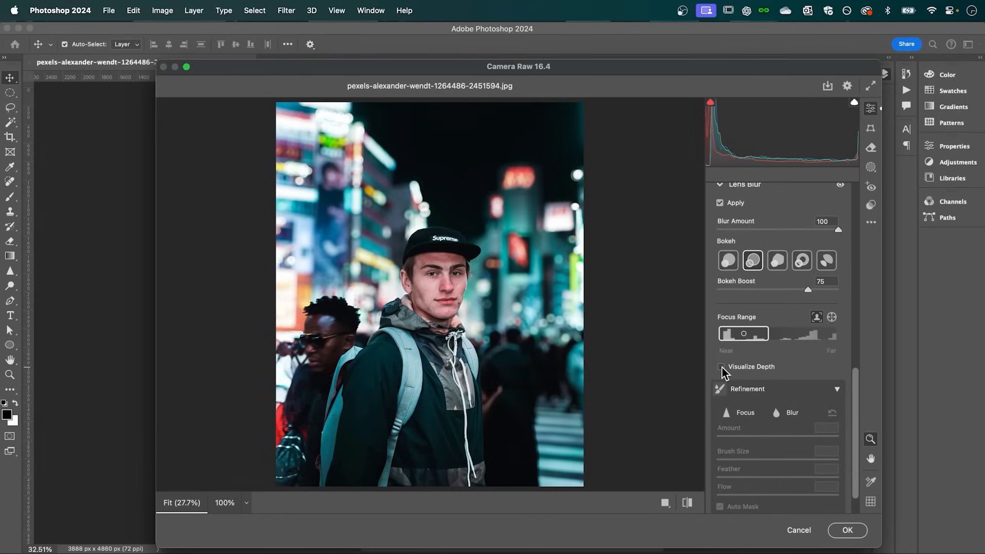
# Turn on Visualize Depth and drag the focus range toward the far background.
pyautogui.click(720, 367)
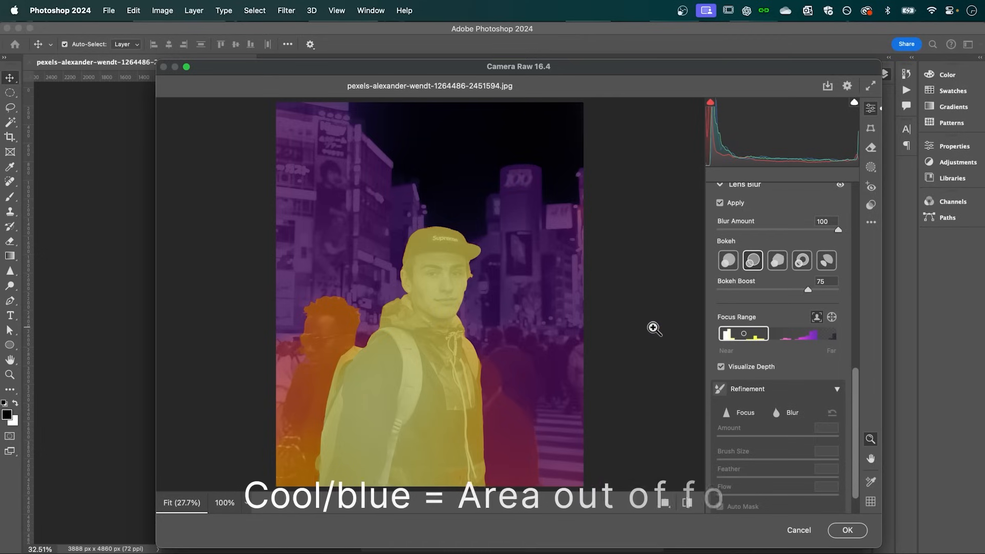
pyautogui.moveTo(727, 333); pyautogui.dragTo(783, 333)
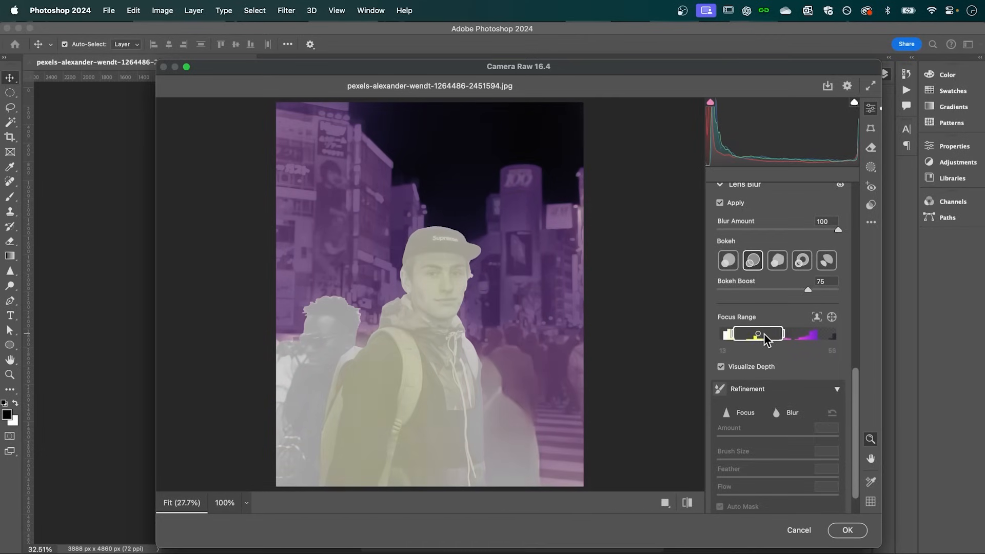
pyautogui.moveTo(758, 334); pyautogui.dragTo(791, 333)
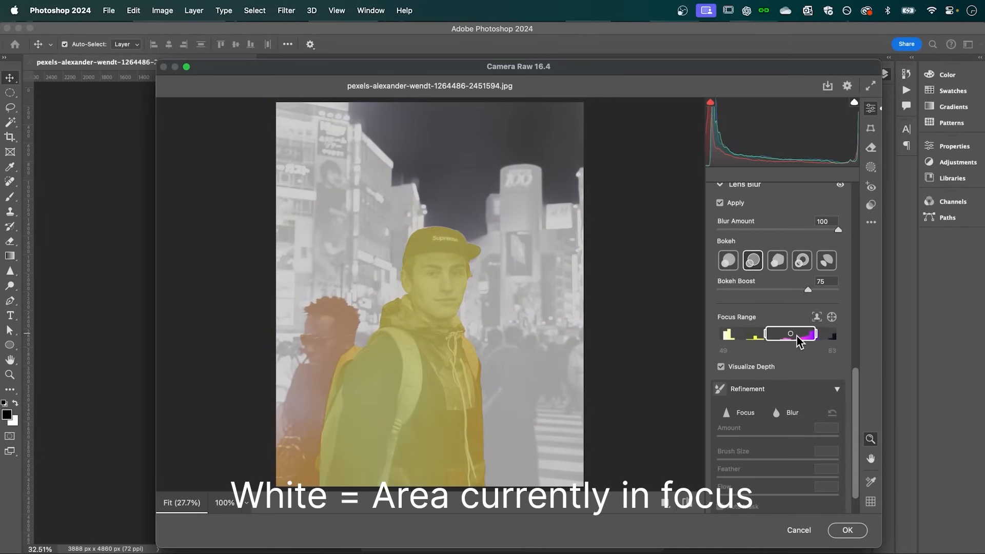
pyautogui.moveTo(791, 334); pyautogui.dragTo(771, 334)
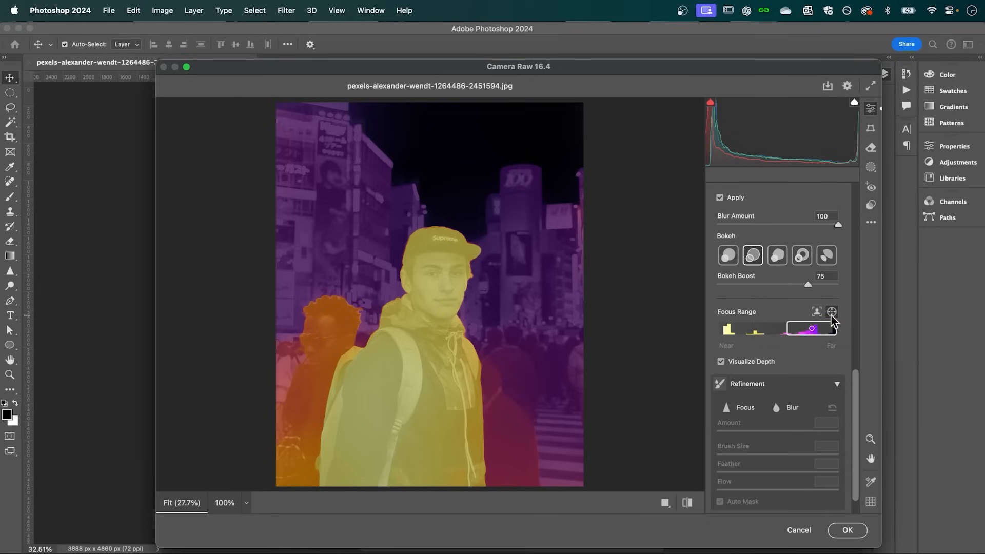
pyautogui.moveTo(531, 289)
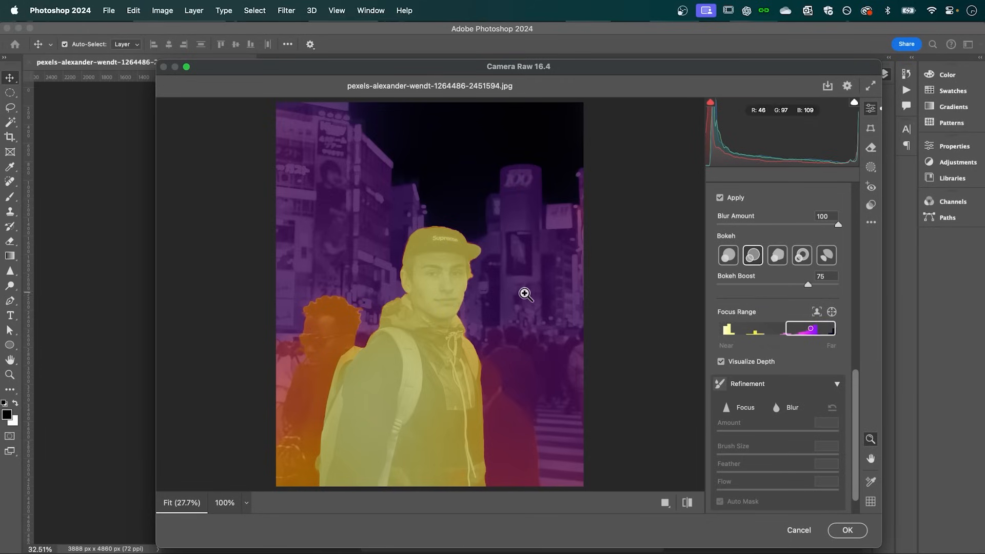
pyautogui.moveTo(759, 322)
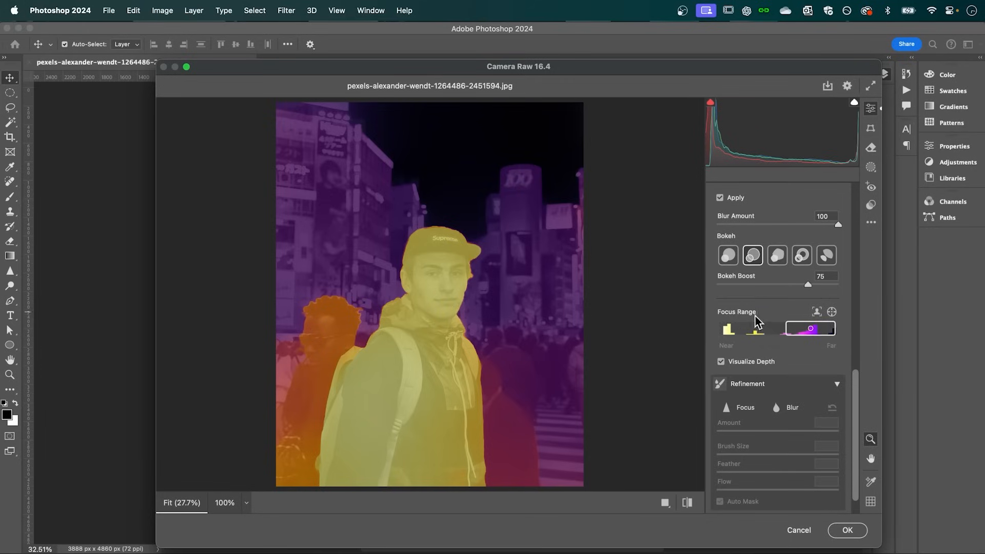
pyautogui.moveTo(818, 312)
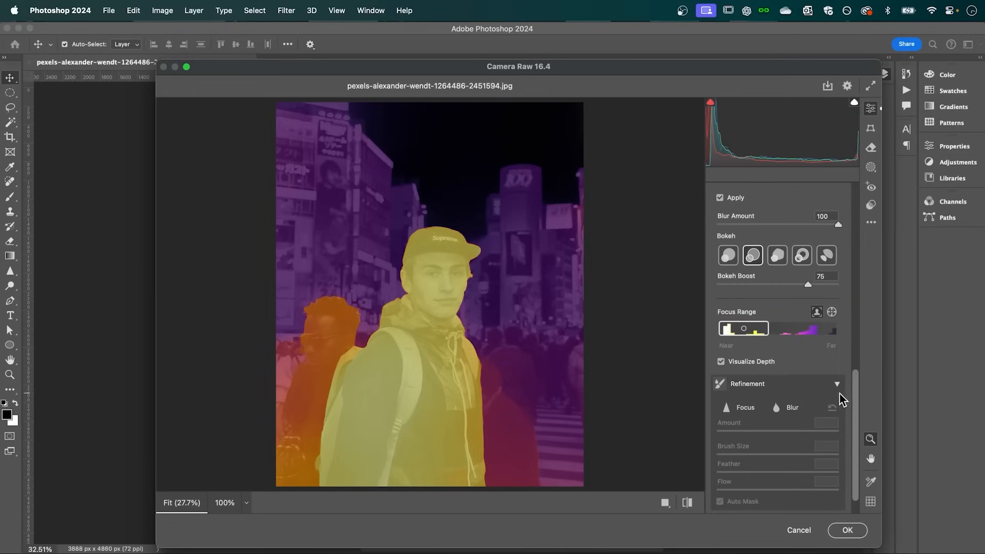
# Scroll the Lens Blur panel down to the Refinement section.
pyautogui.scroll(-3)
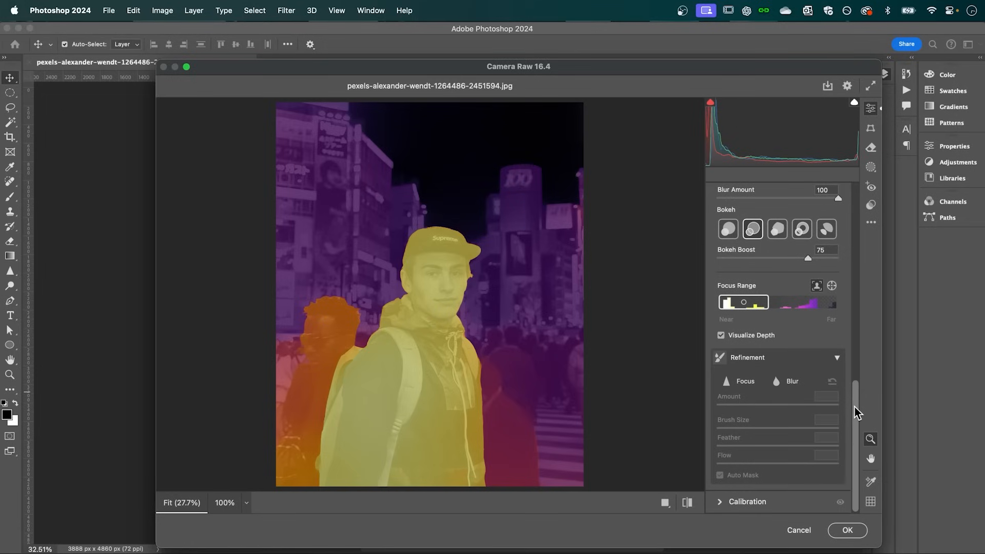
pyautogui.moveTo(823, 400)
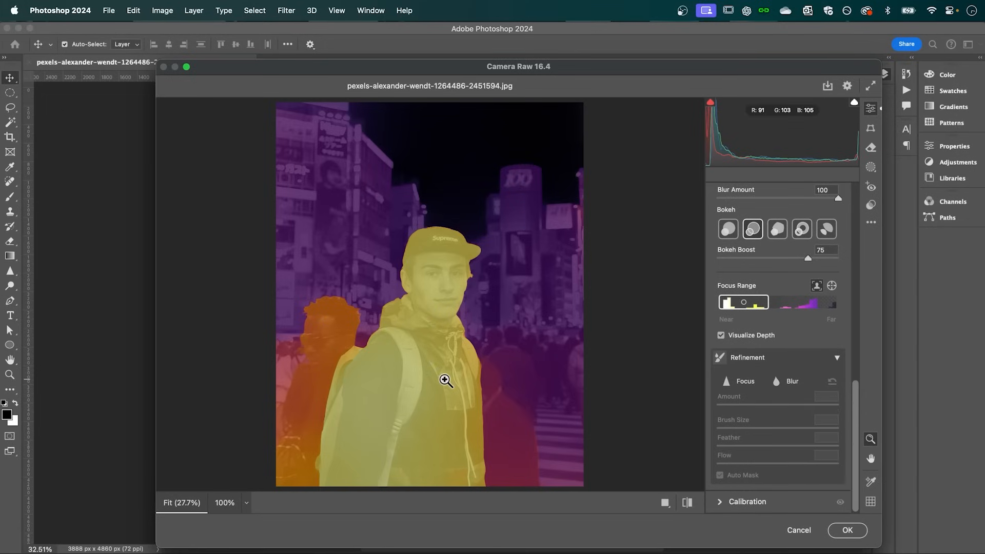
pyautogui.moveTo(312, 346)
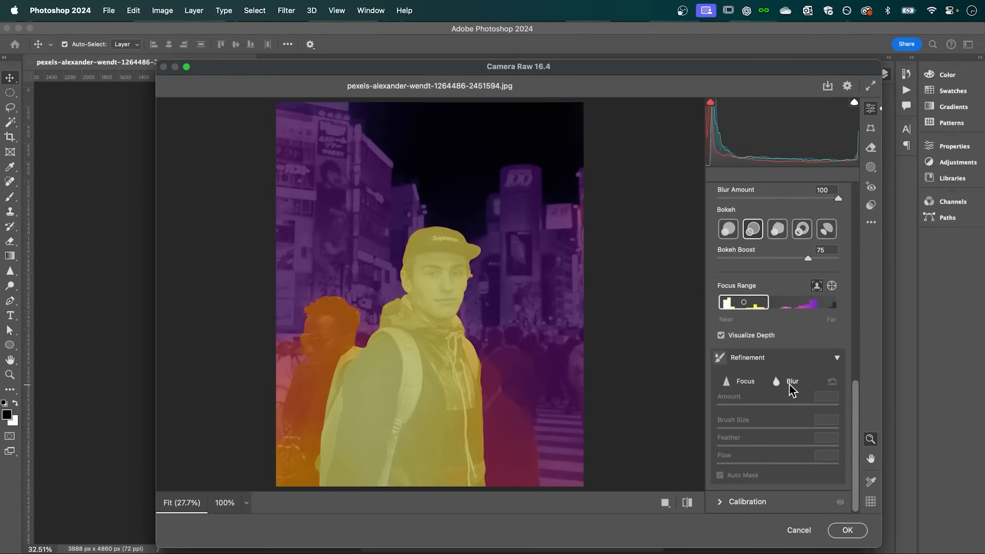
# Paint extra blur beside the man with the refinement Blur brush, tuning its strength.
pyautogui.click(784, 381)
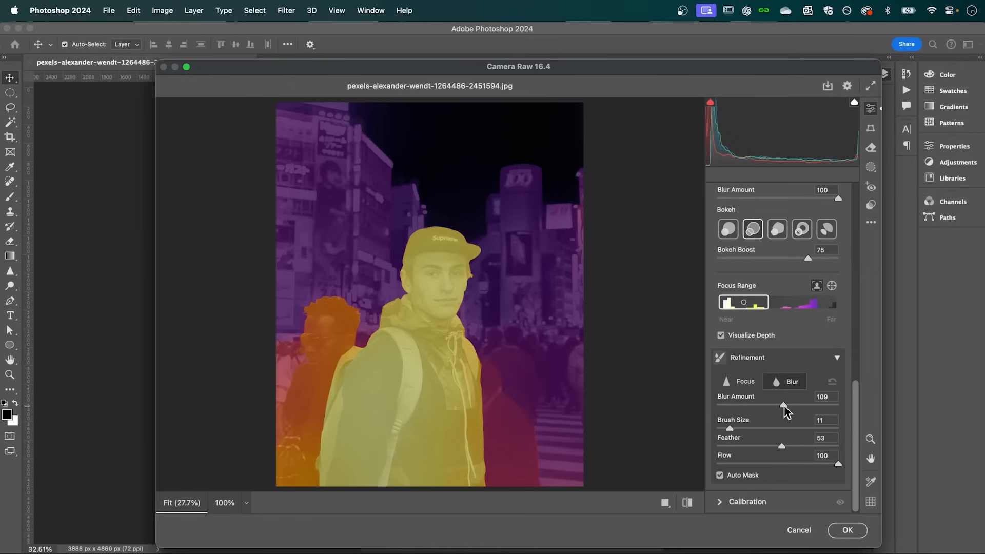
pyautogui.moveTo(783, 406); pyautogui.dragTo(839, 406)
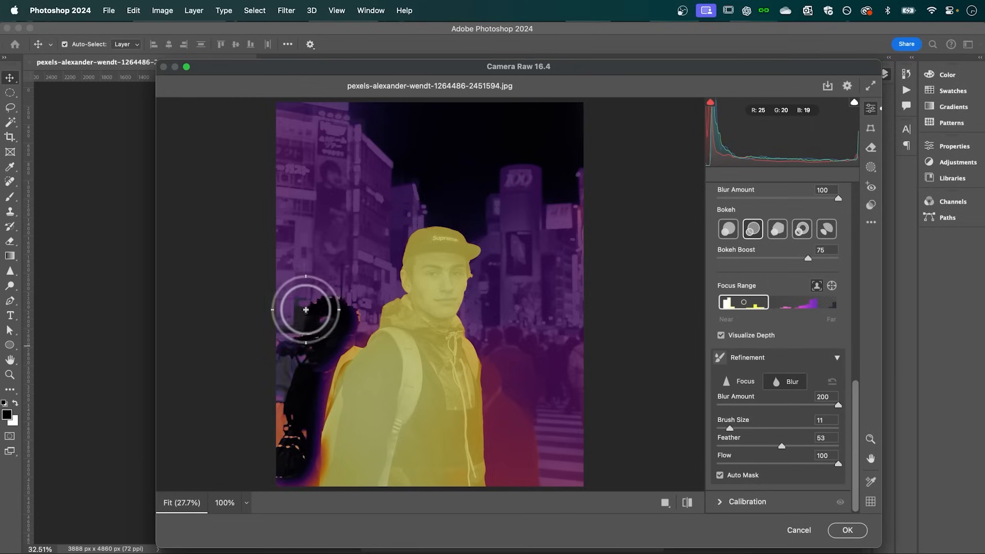
pyautogui.moveTo(306, 309); pyautogui.dragTo(275, 351)
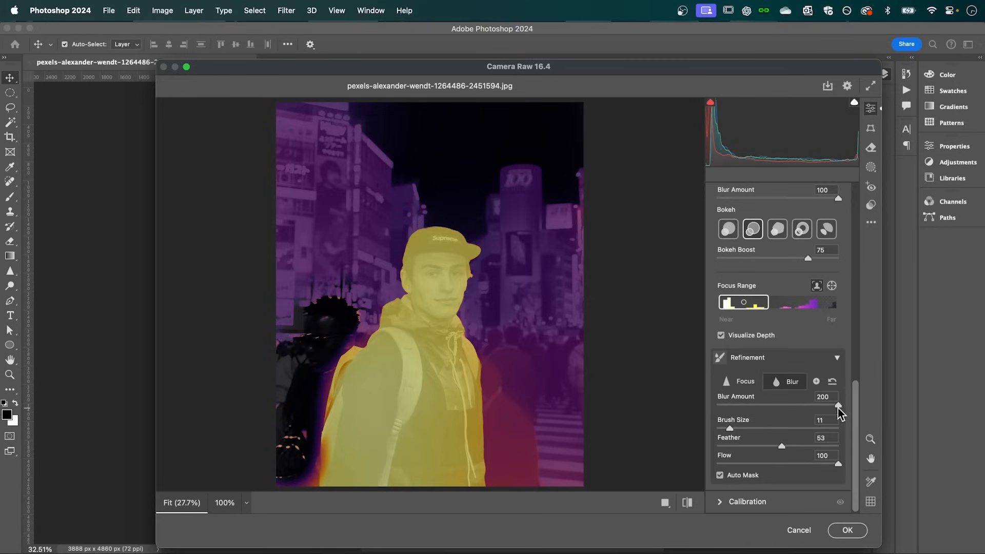
pyautogui.moveTo(839, 405); pyautogui.dragTo(811, 405)
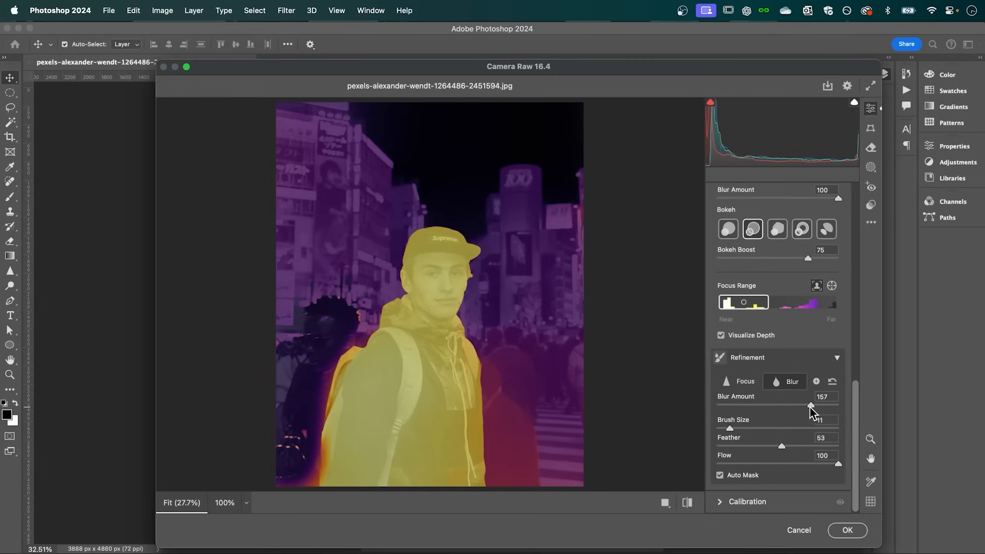
pyautogui.moveTo(811, 406); pyautogui.dragTo(800, 406)
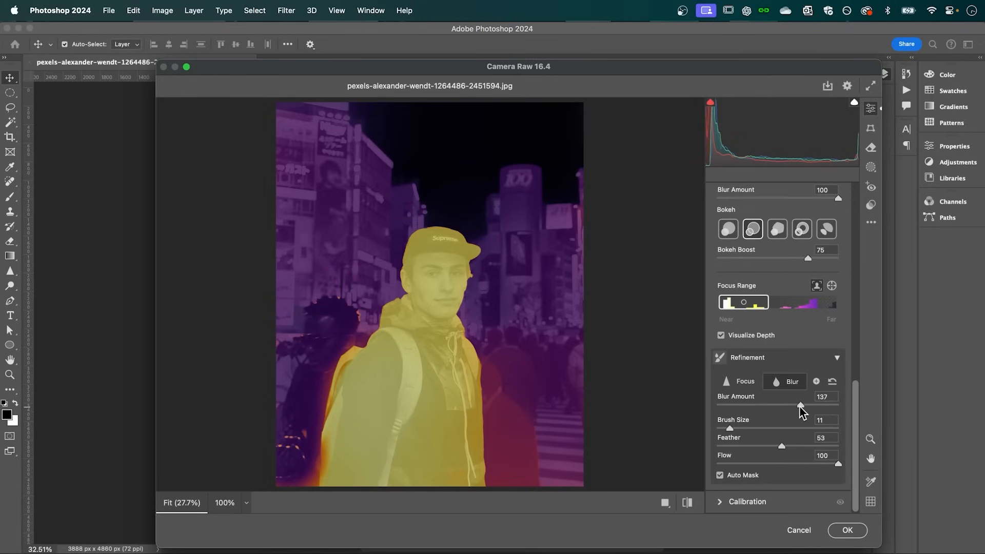
pyautogui.moveTo(801, 406); pyautogui.dragTo(810, 407)
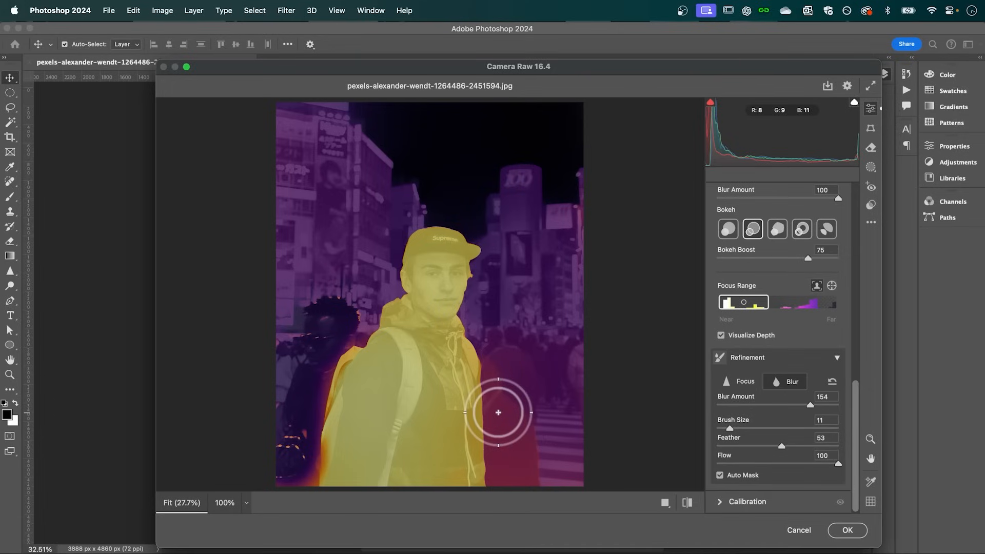
pyautogui.moveTo(498, 412); pyautogui.dragTo(454, 396)
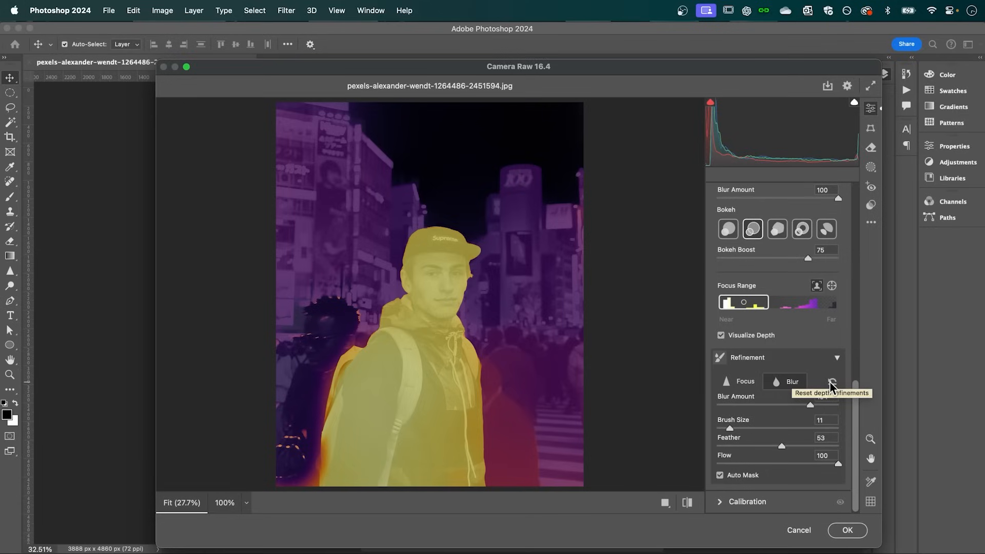
# Hide the depth map, set Blur Amount to 76 with ring bokeh, and click OK.
pyautogui.click(720, 335)
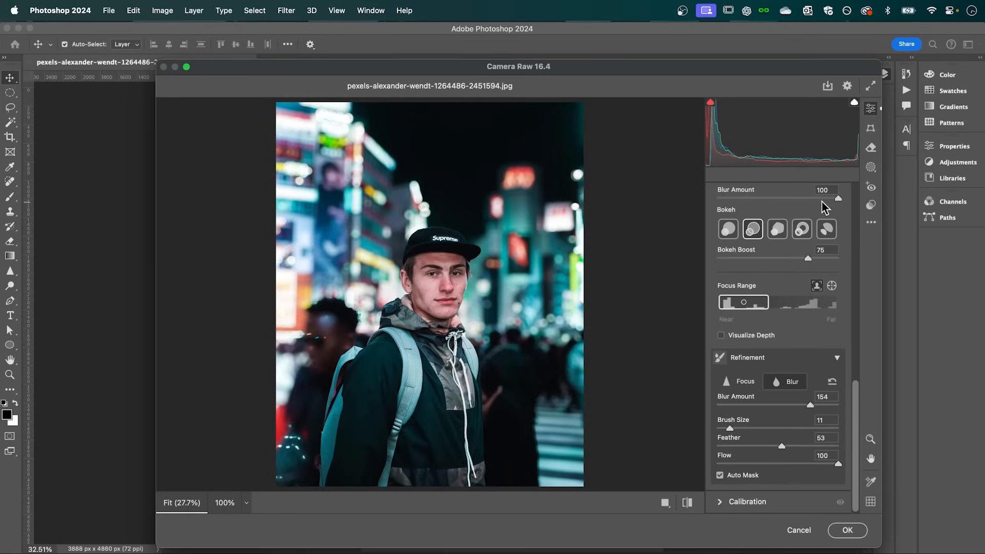
pyautogui.moveTo(838, 198); pyautogui.dragTo(820, 199)
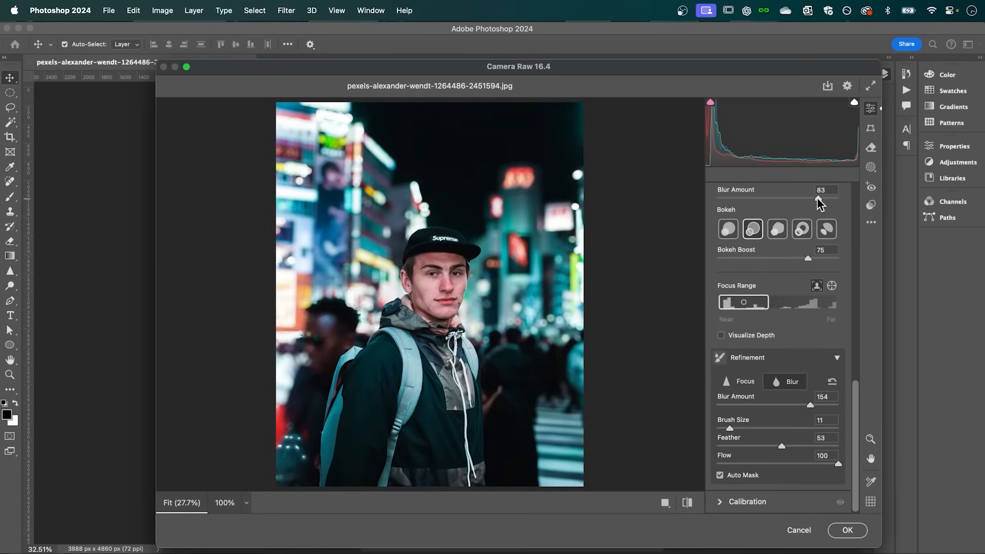
pyautogui.moveTo(820, 200); pyautogui.dragTo(809, 199)
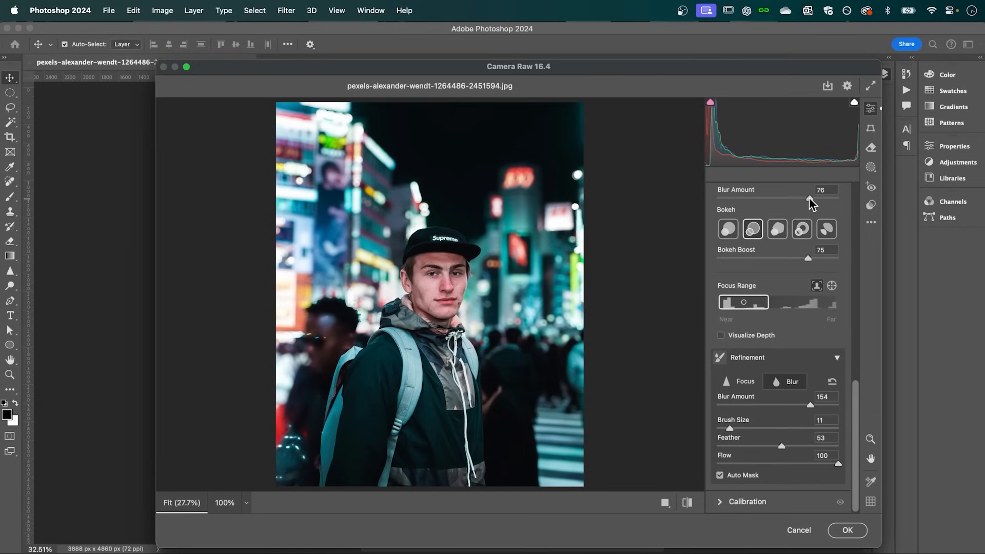
pyautogui.click(776, 229)
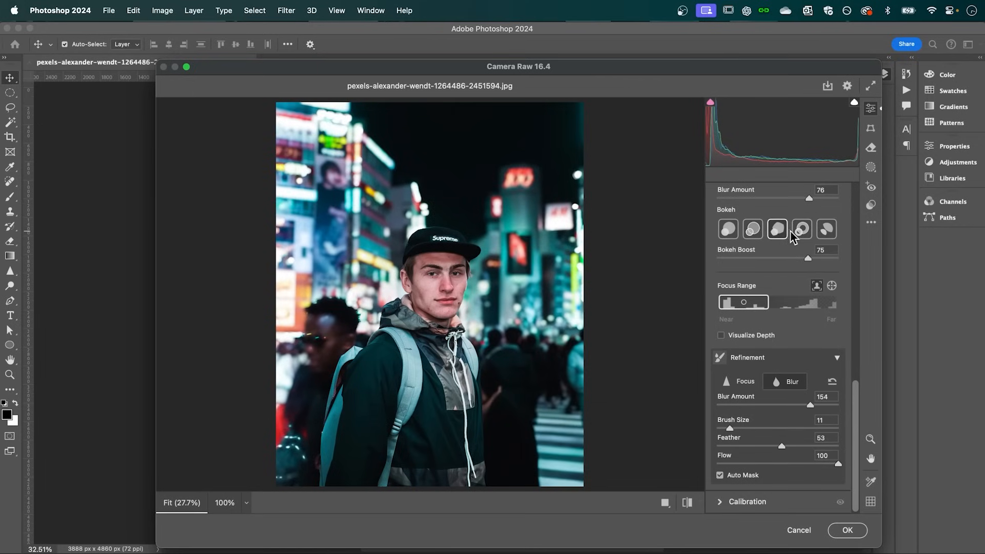
pyautogui.click(801, 229)
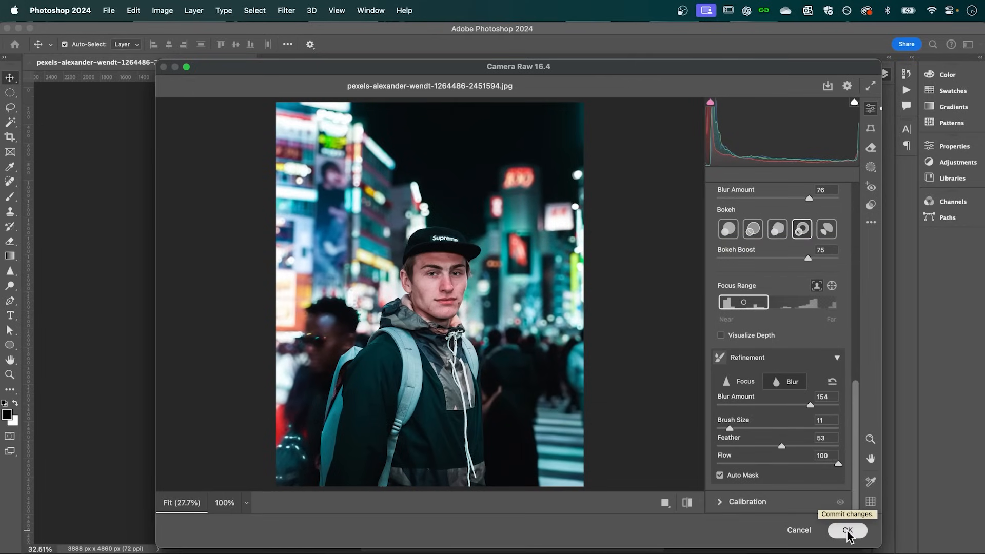
pyautogui.click(847, 529)
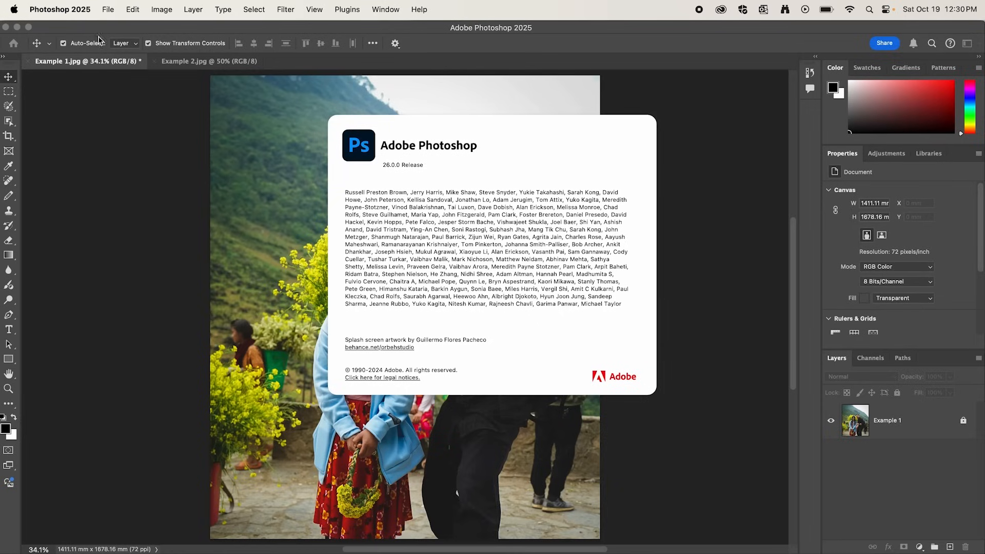
pyautogui.moveTo(398, 173)
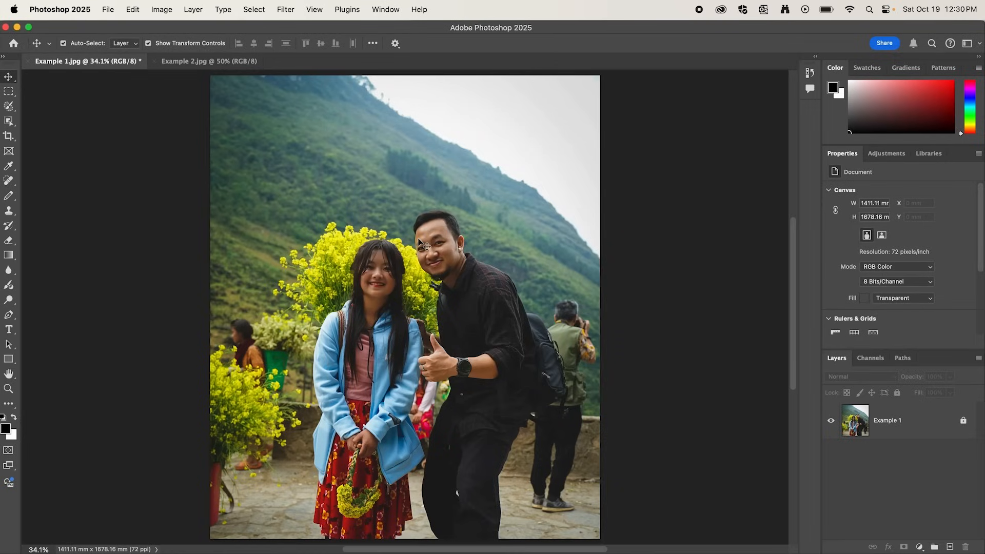
pyautogui.moveTo(578, 361)
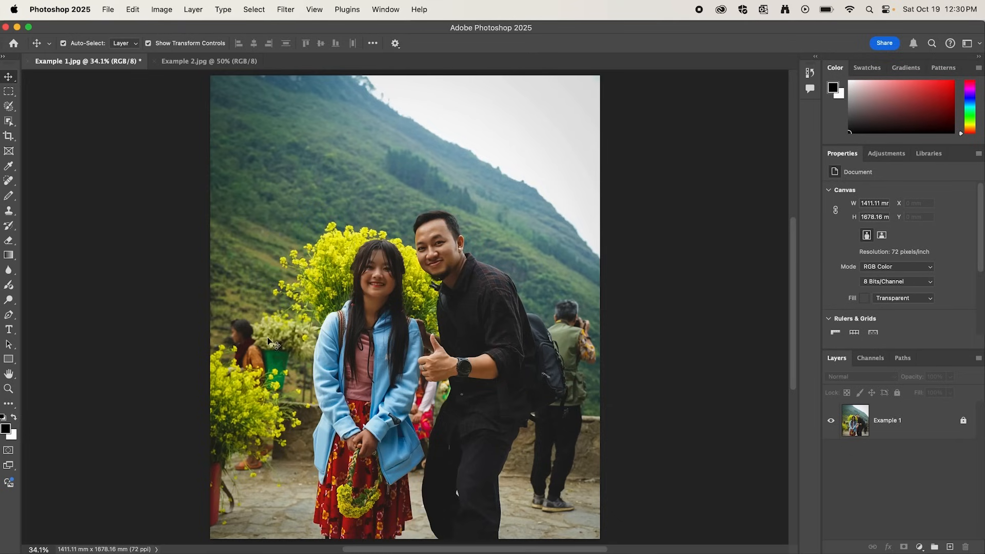
pyautogui.moveTo(265, 352)
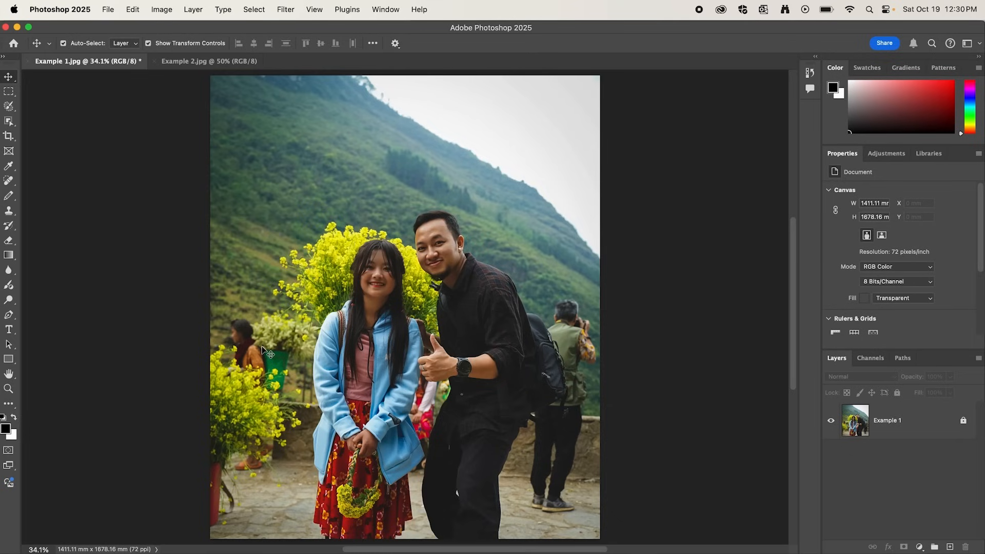
# Select the Example 1 layer and activate the Remove Tool.
pyautogui.click(899, 420)
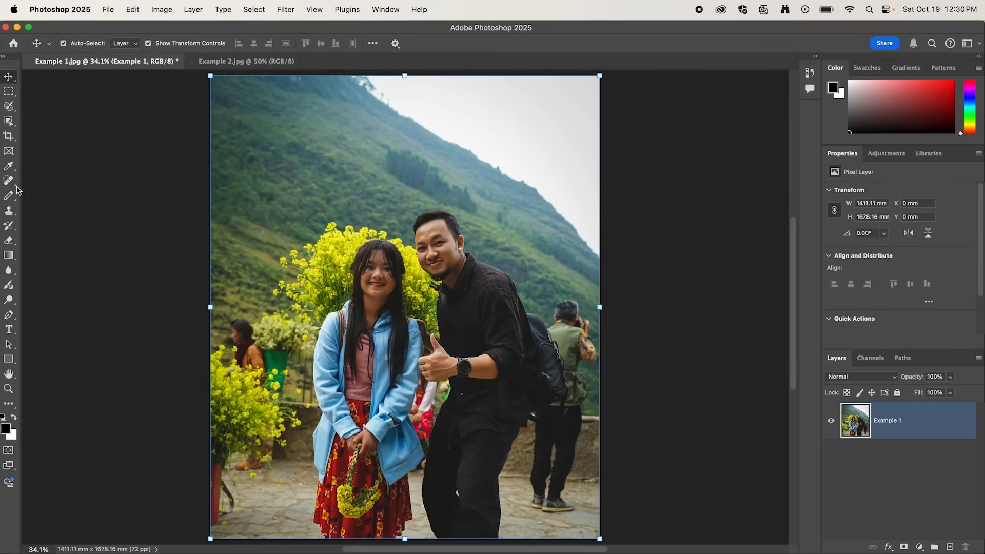
pyautogui.click(9, 195)
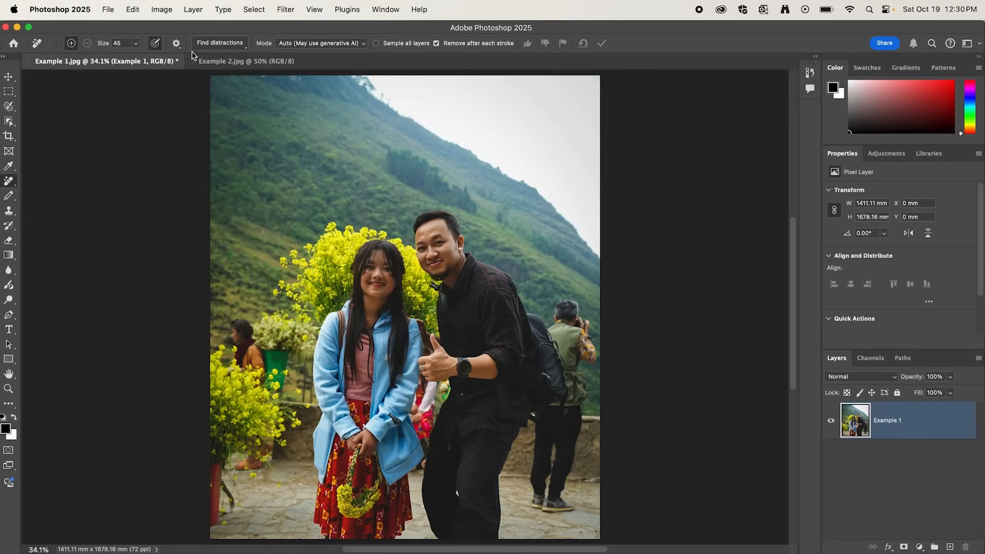
pyautogui.moveTo(219, 43)
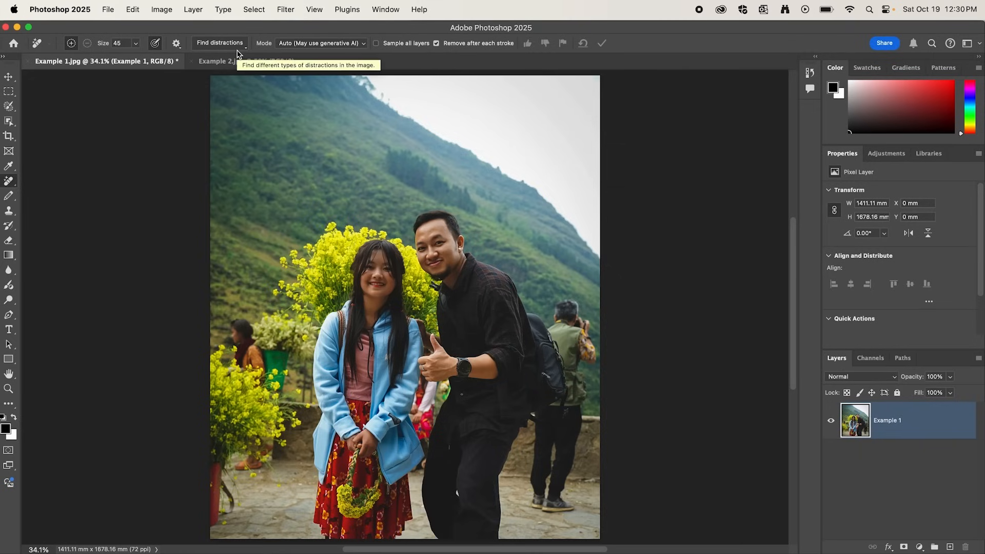
# Detect background people with Find distractions > People and apply the removal.
pyautogui.click(219, 43)
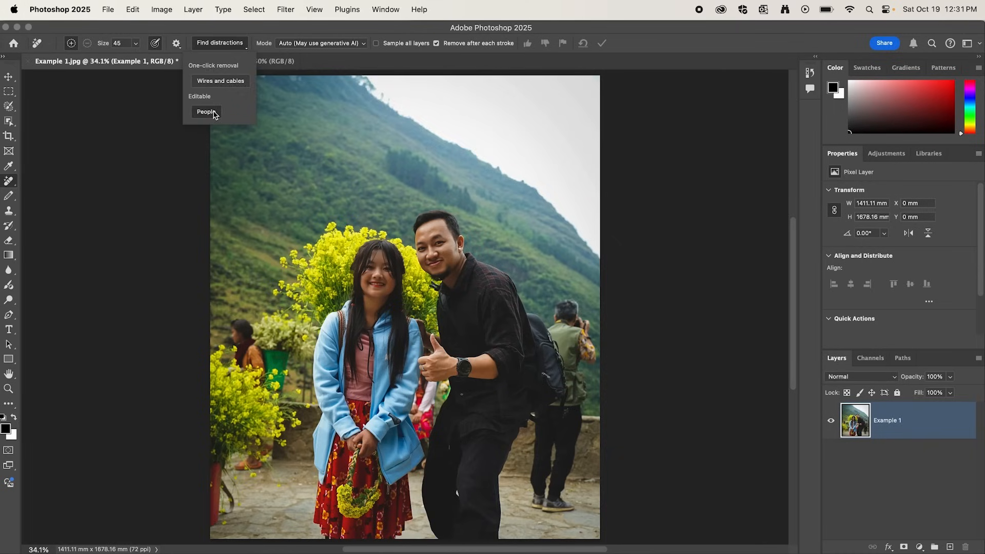
pyautogui.click(207, 111)
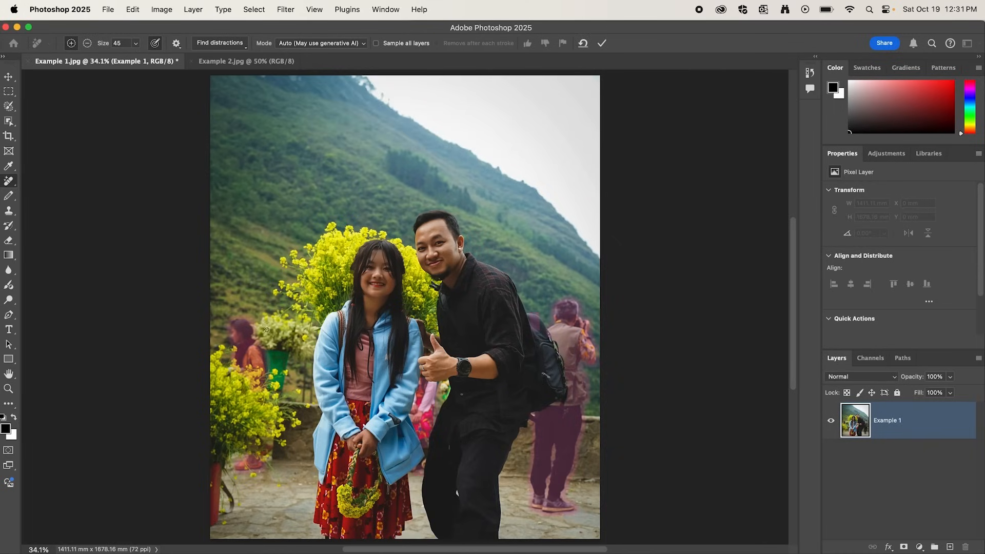
pyautogui.moveTo(529, 318)
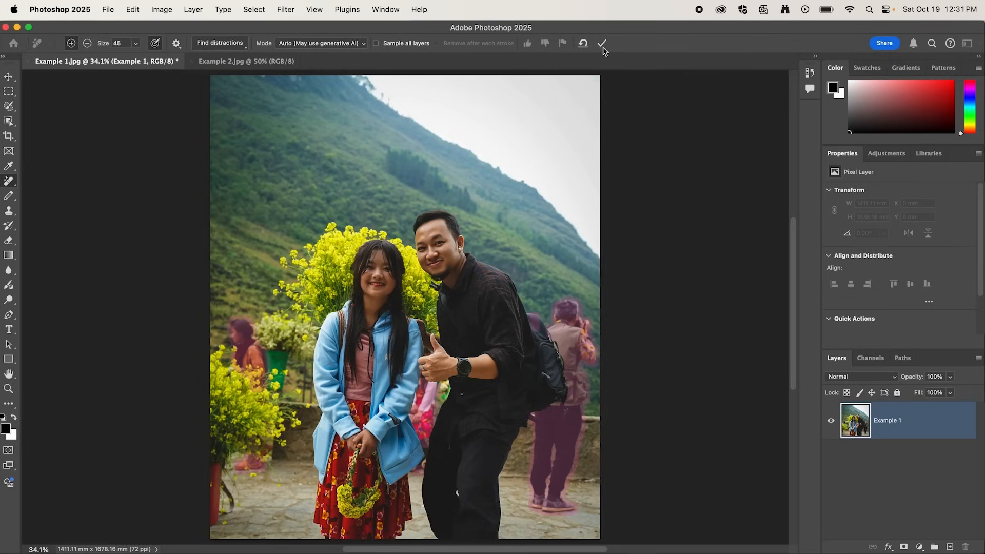
pyautogui.click(601, 43)
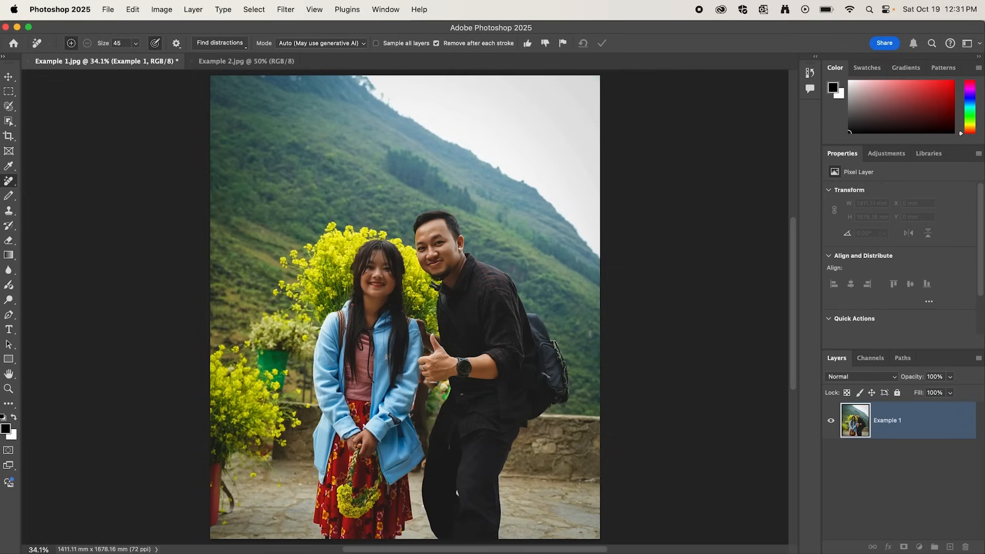
pyautogui.click(247, 61)
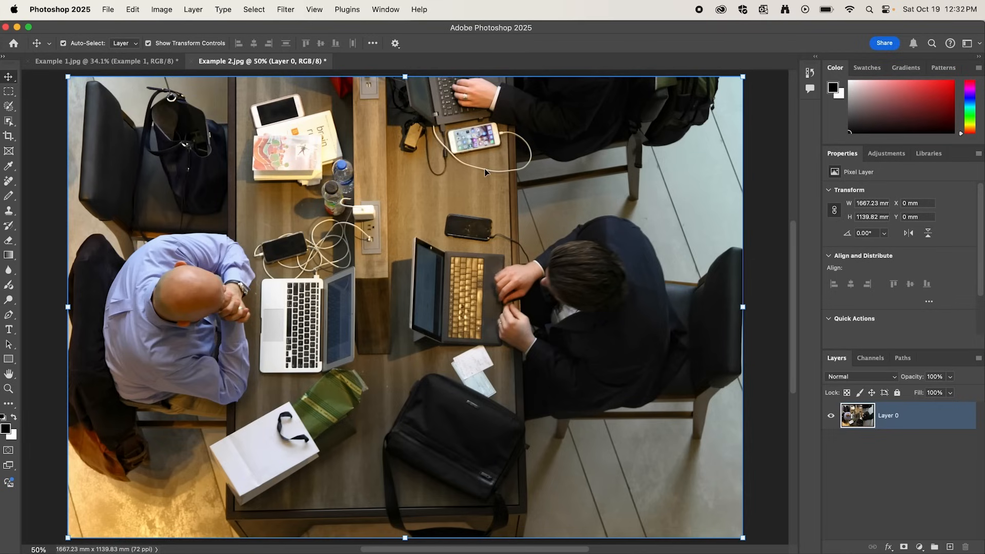
# Auto-remove wires and cables, then brush out leftover cable near the phone.
pyautogui.click(9, 182)
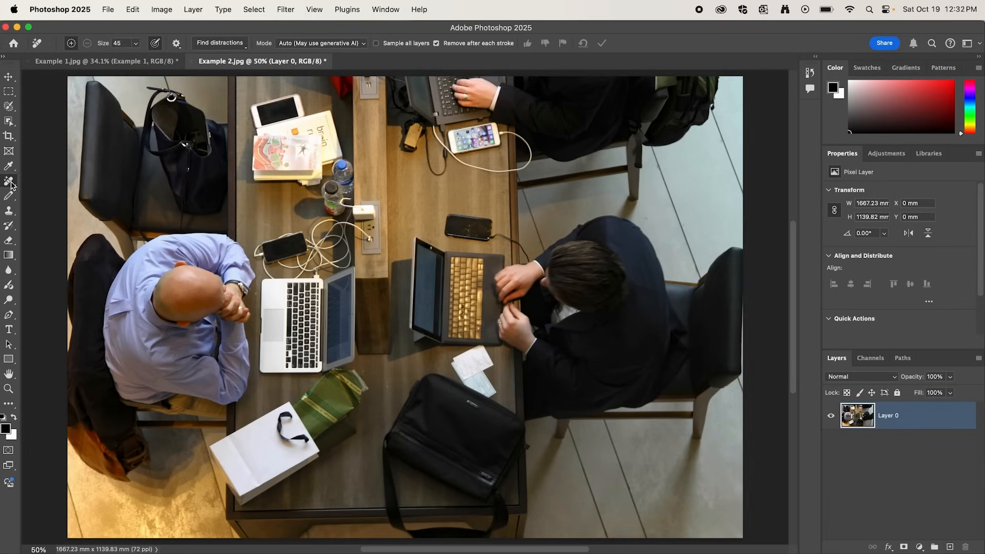
pyautogui.moveTo(109, 131)
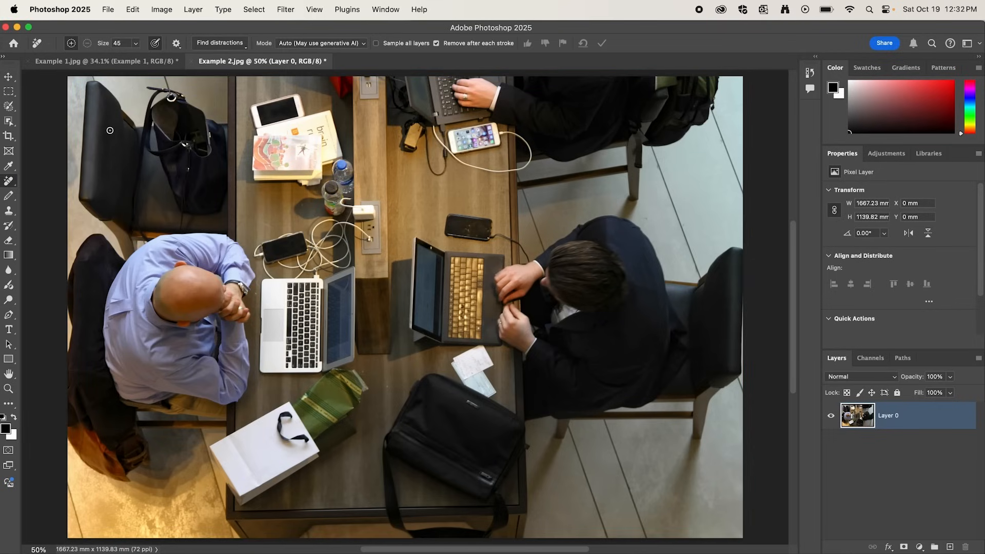
pyautogui.click(219, 42)
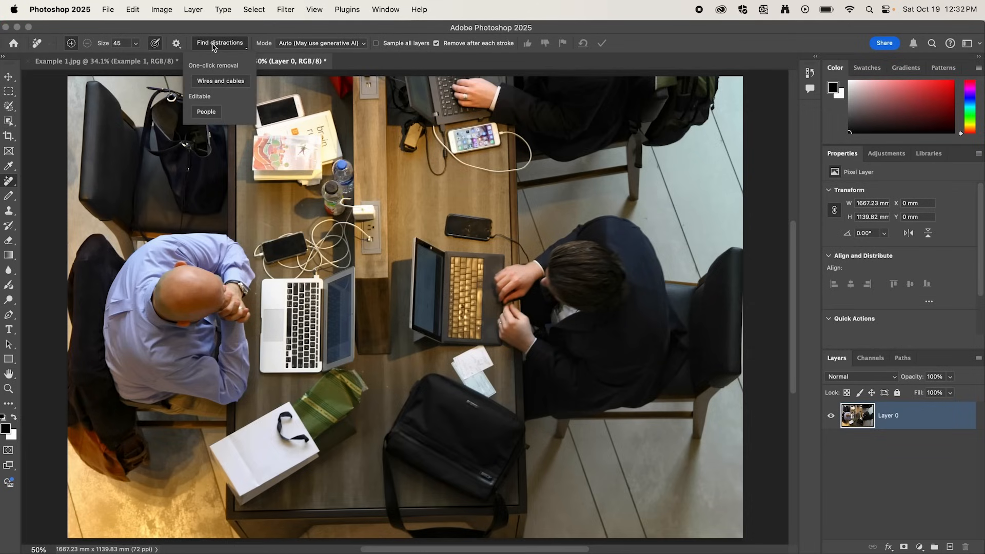
pyautogui.moveTo(233, 88)
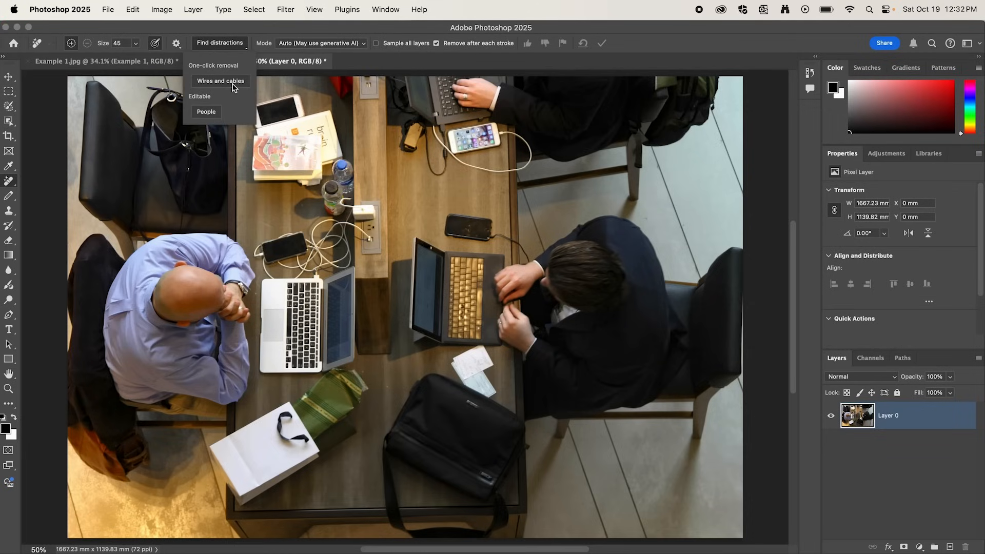
pyautogui.click(220, 81)
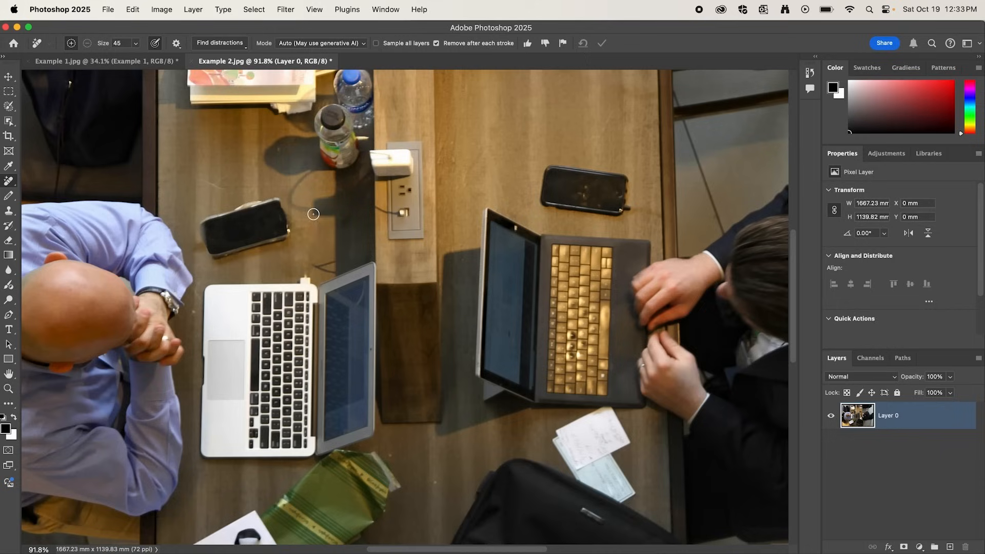
pyautogui.moveTo(313, 214); pyautogui.dragTo(310, 174)
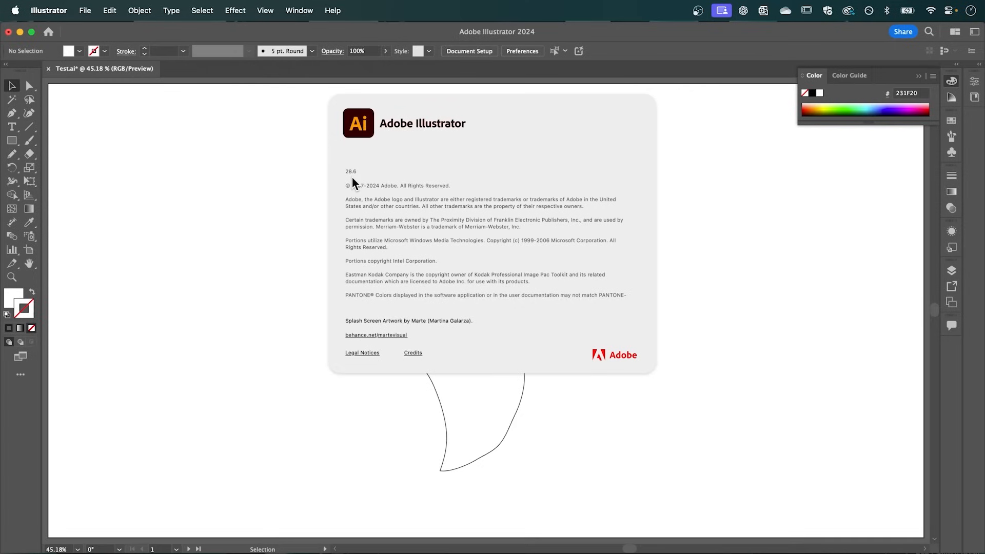
pyautogui.moveTo(360, 183)
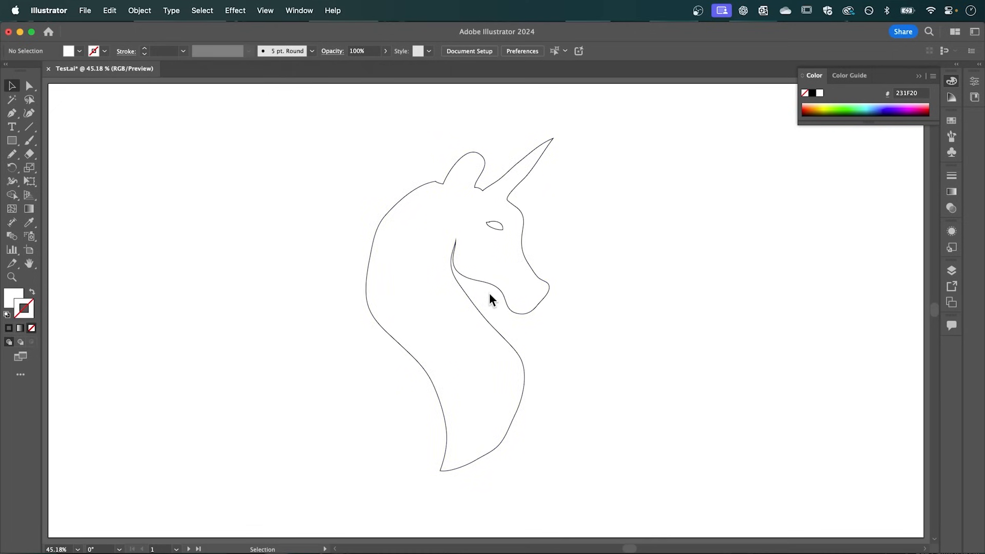
pyautogui.moveTo(352, 272)
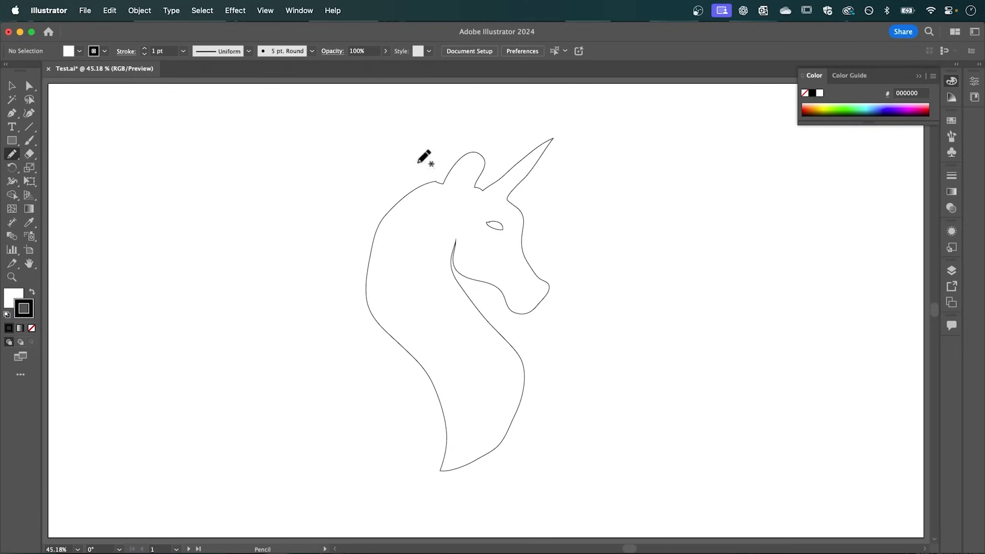
# Drag on the unicorn outline artboard, then return to the Selection tool.
pyautogui.moveTo(212, 203); pyautogui.dragTo(150, 324)
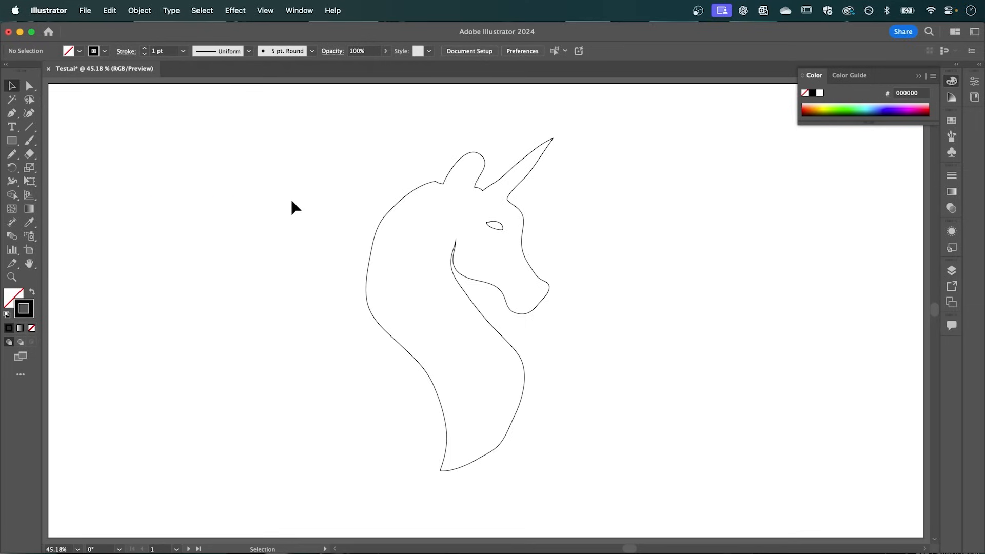
pyautogui.click(299, 10)
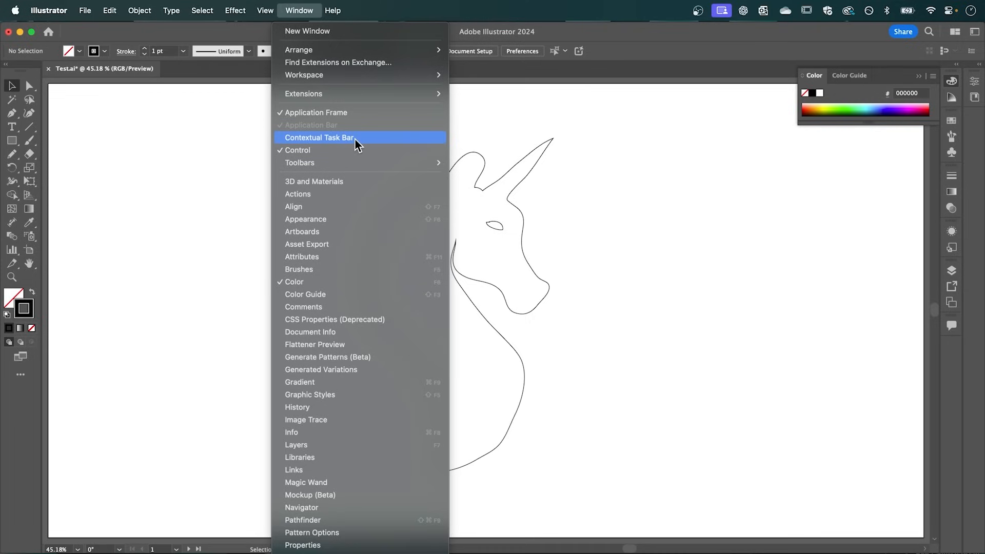
# Enable the Contextual Task Bar and start a Gen Shape Fill on the unicorn prompted 'unicorn'.
pyautogui.click(320, 138)
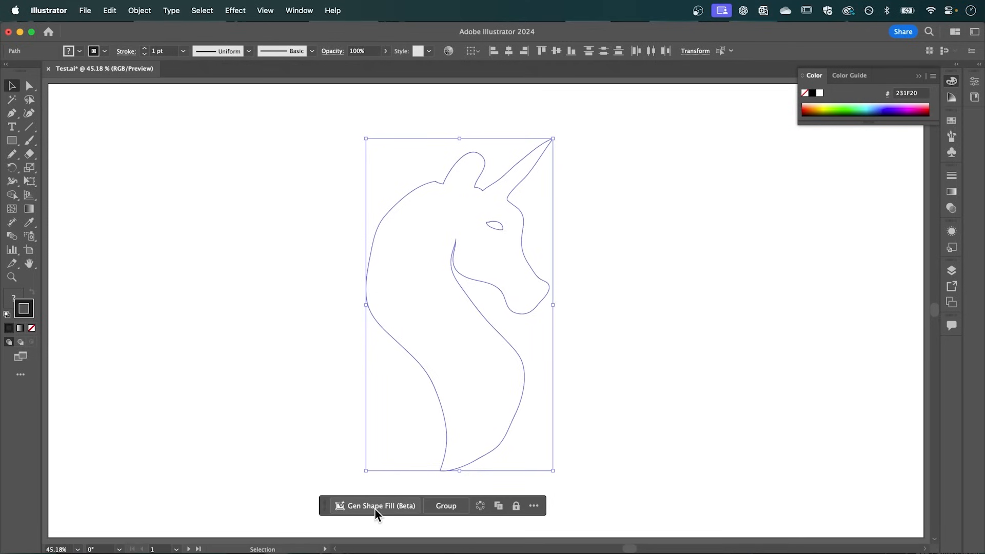
pyautogui.click(374, 506)
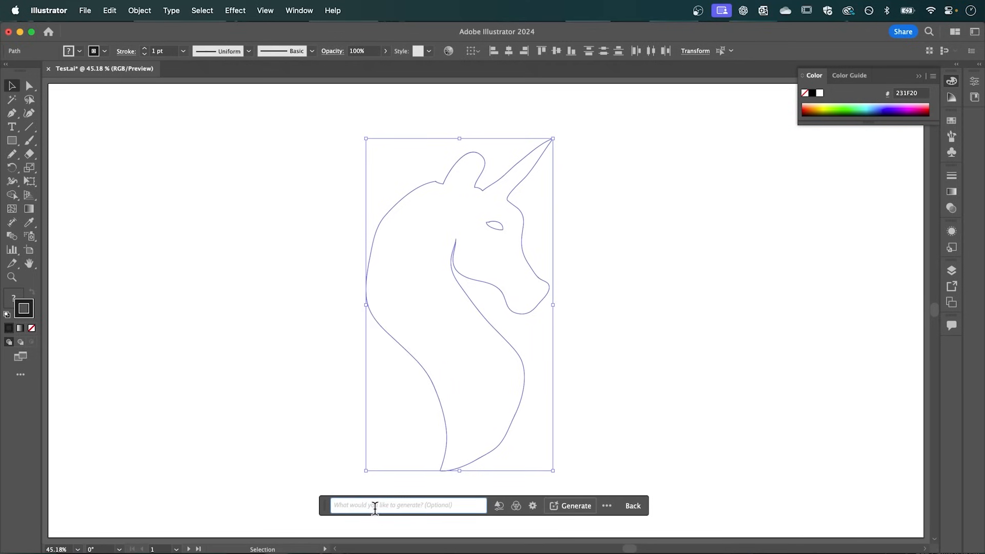
pyautogui.write('unicorn')
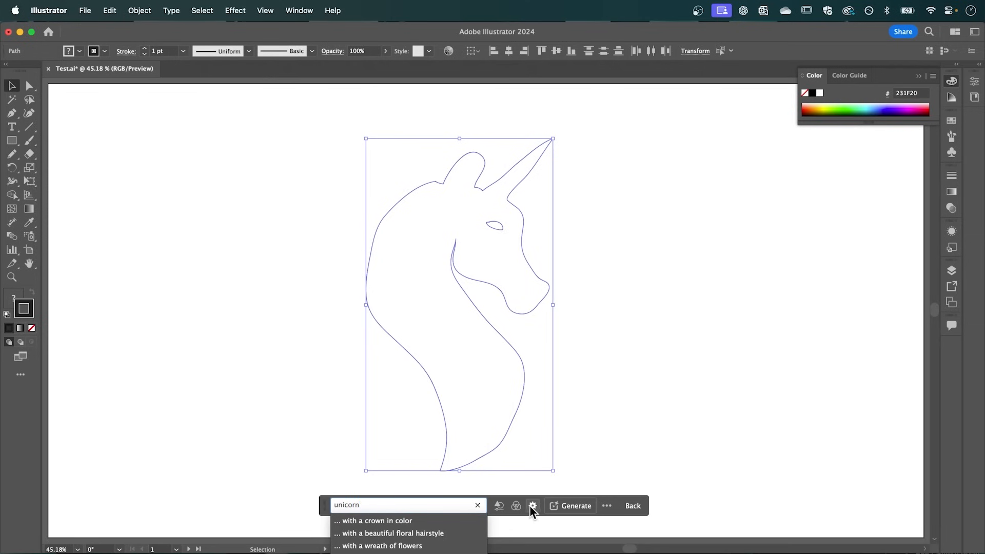
pyautogui.click(533, 506)
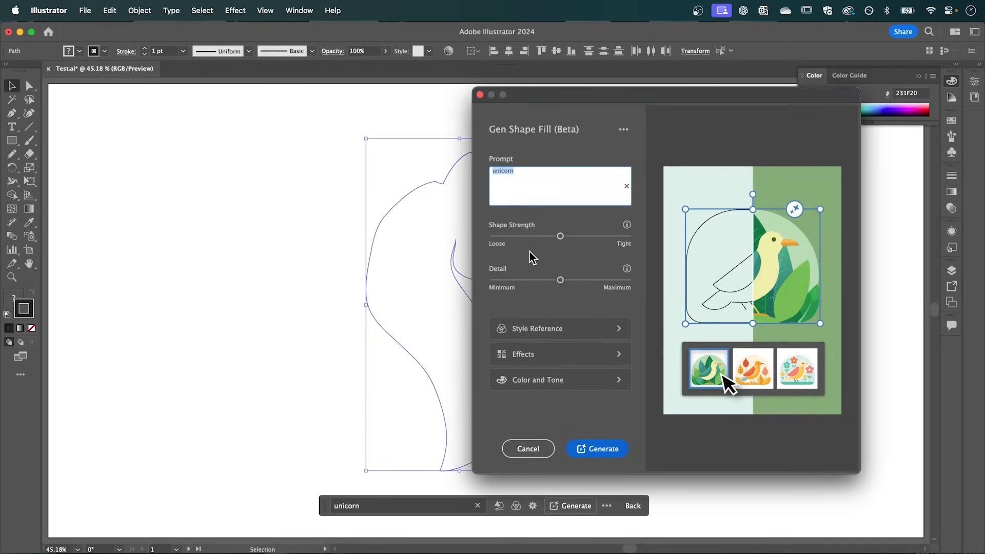
pyautogui.moveTo(628, 230)
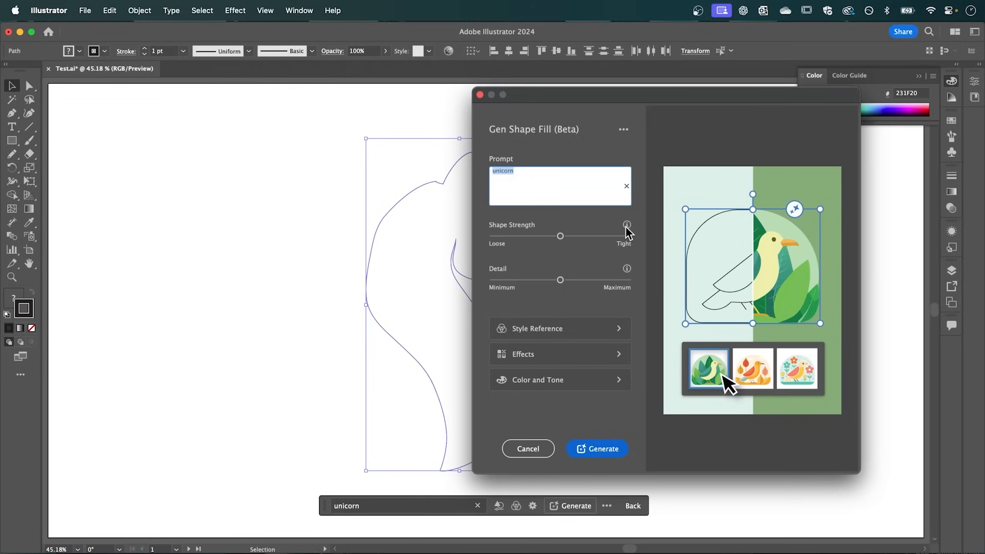
pyautogui.moveTo(627, 226)
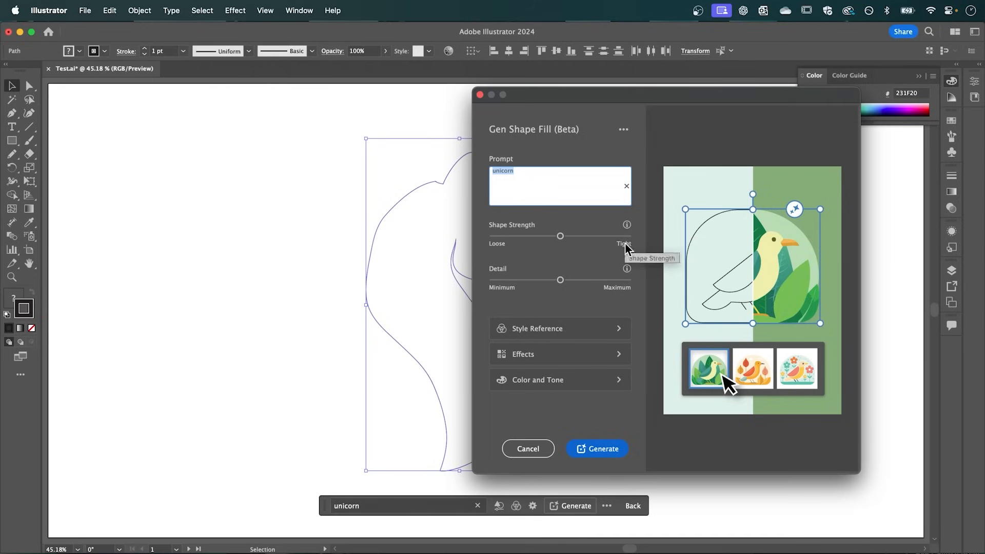
pyautogui.moveTo(626, 269)
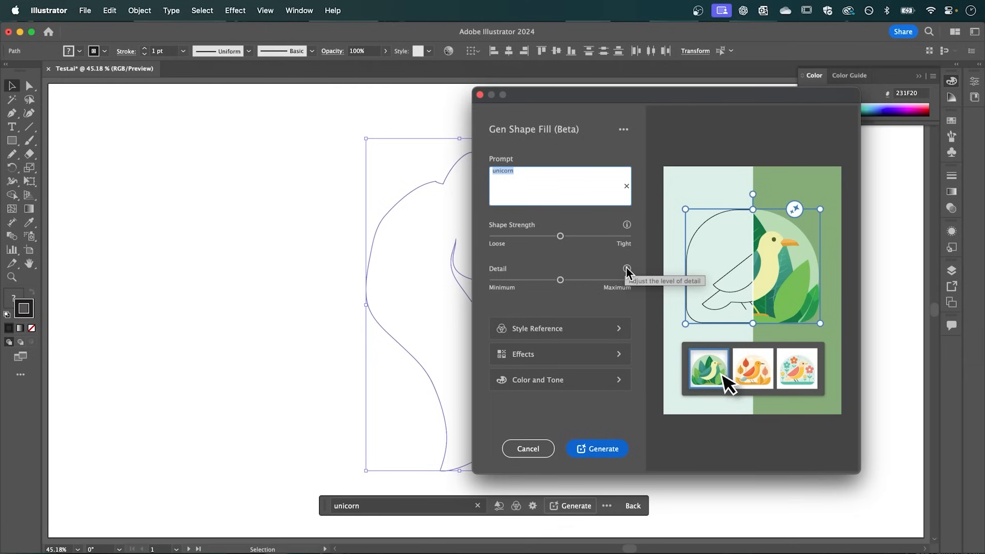
pyautogui.moveTo(572, 268)
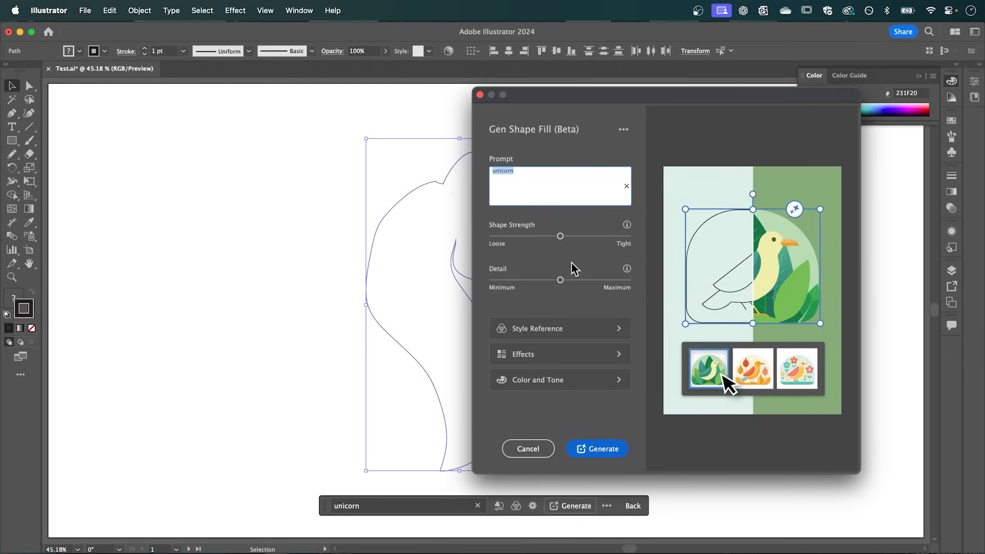
# Pick Minimalism from the Effects list in the Gen Shape Fill settings.
pyautogui.click(558, 353)
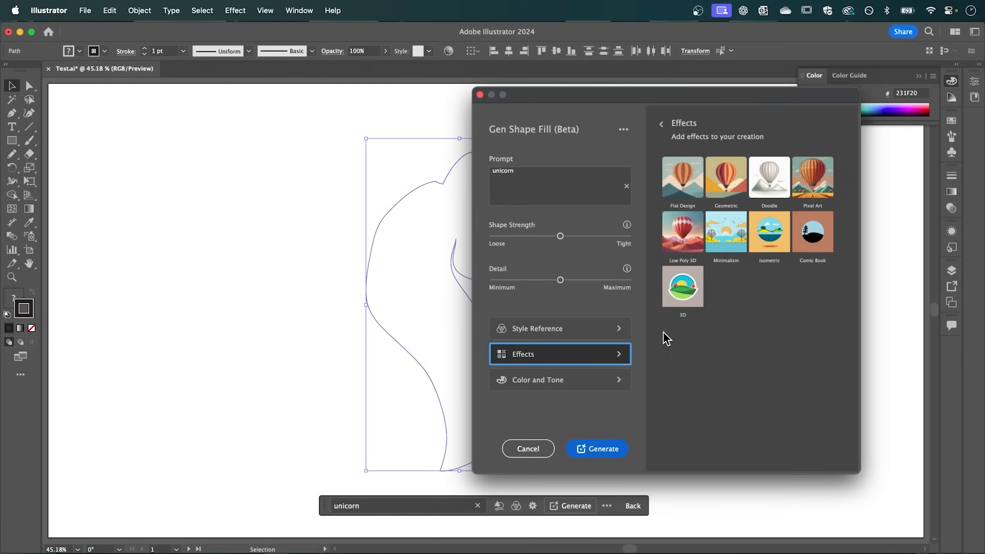
pyautogui.click(726, 232)
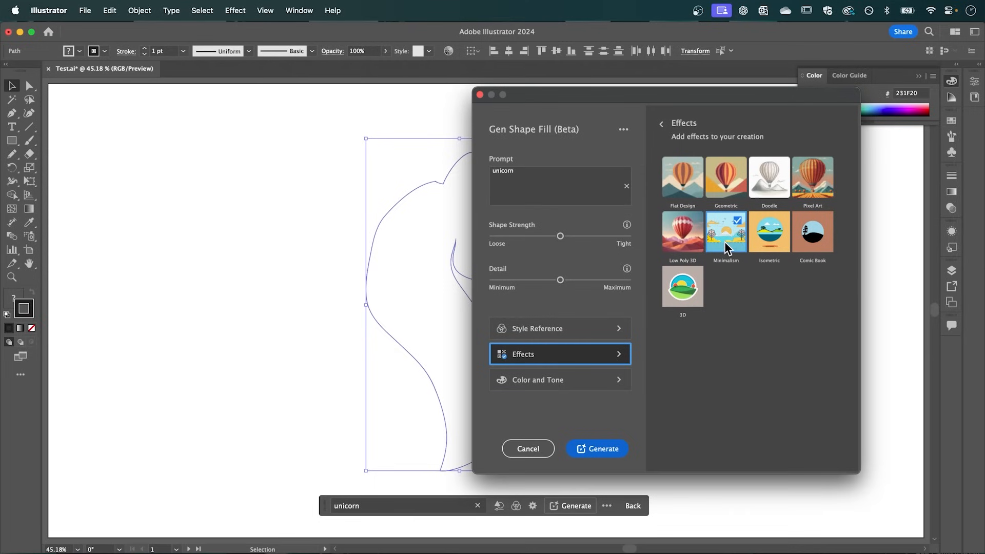
pyautogui.moveTo(737, 221)
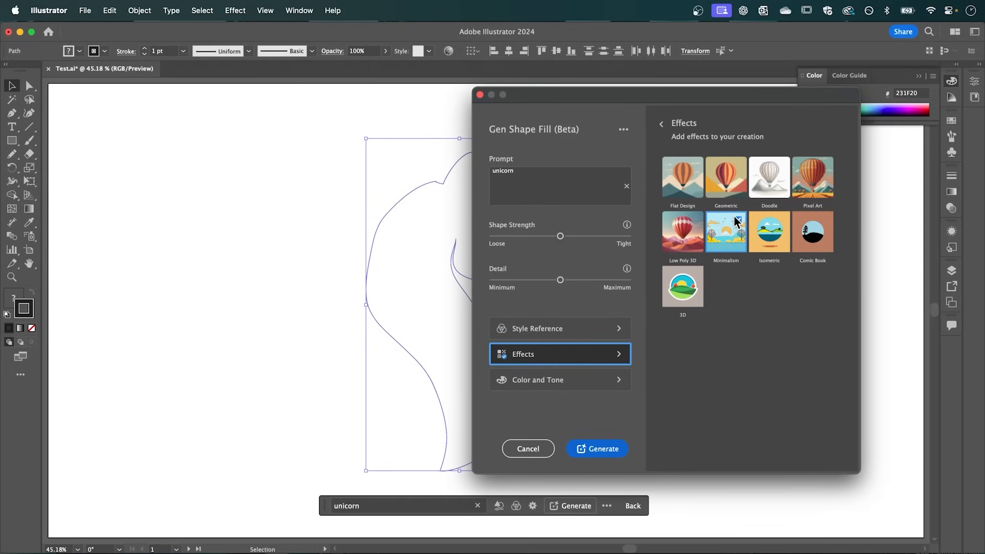
pyautogui.click(725, 232)
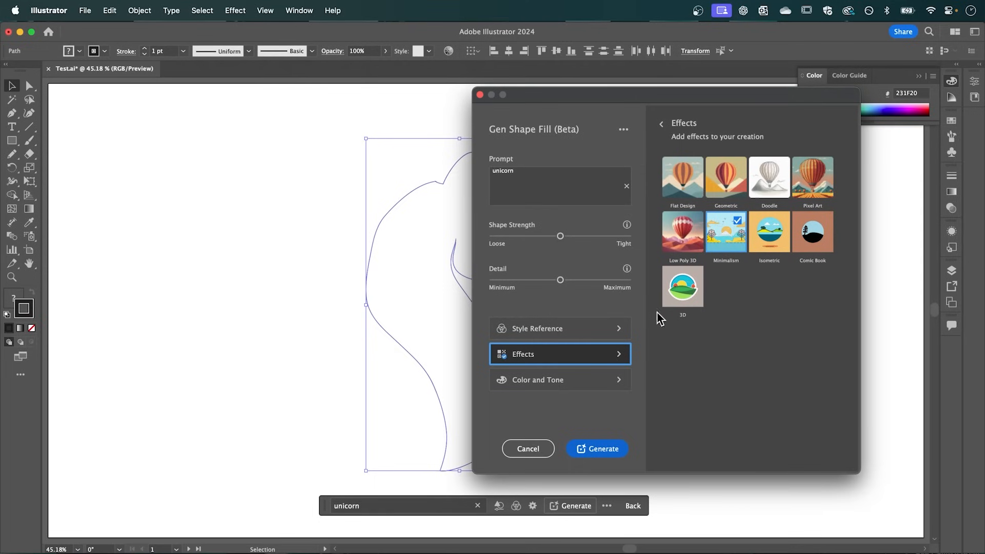
pyautogui.click(596, 448)
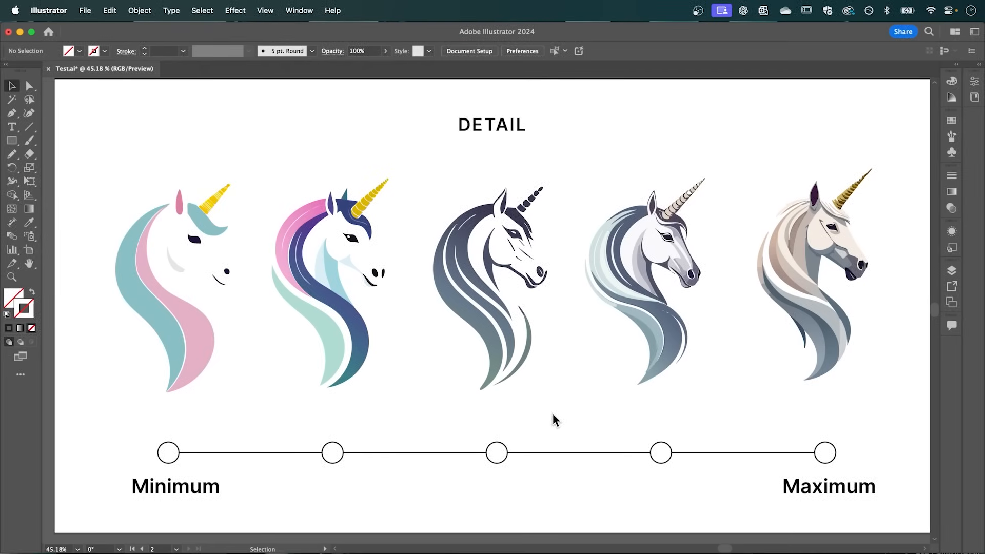
pyautogui.moveTo(550, 376)
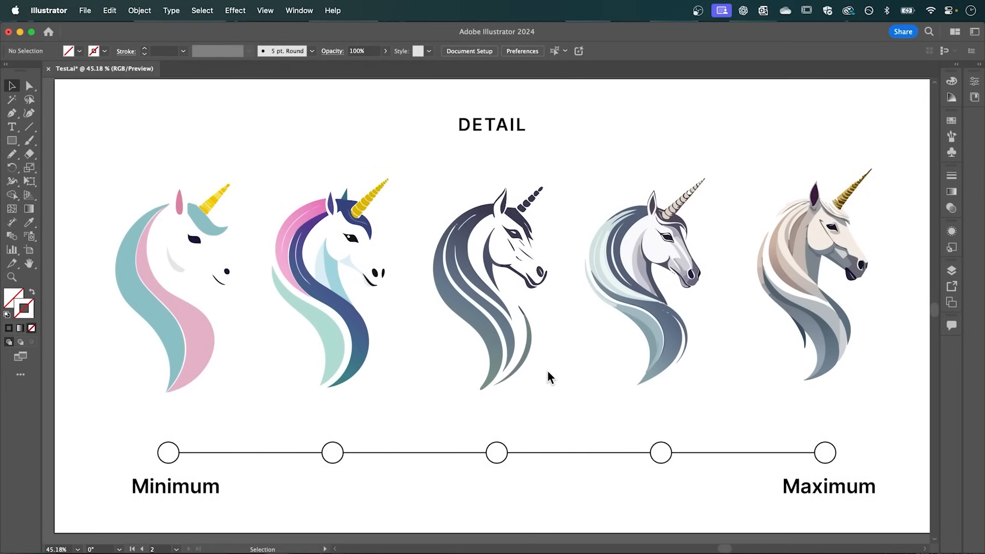
pyautogui.moveTo(554, 390)
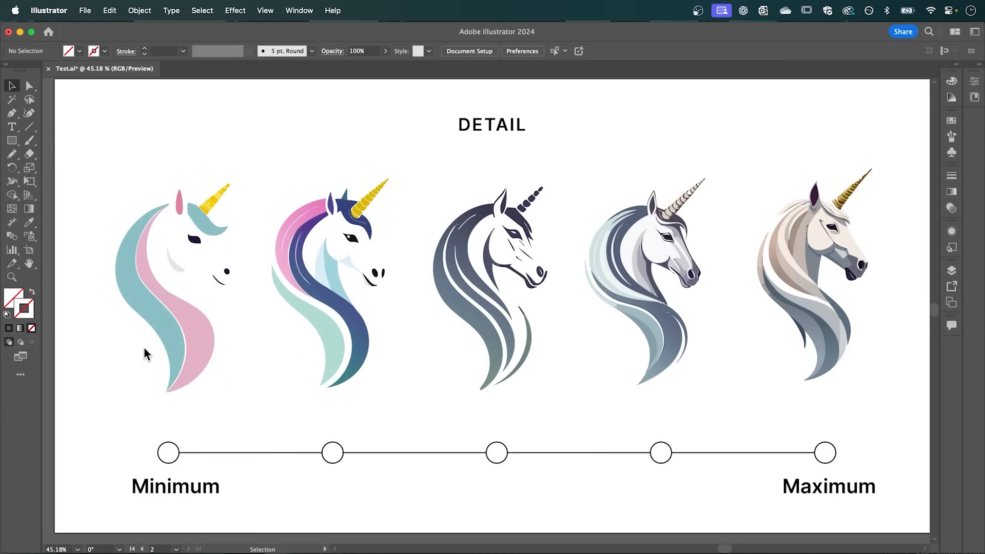
pyautogui.moveTo(402, 350)
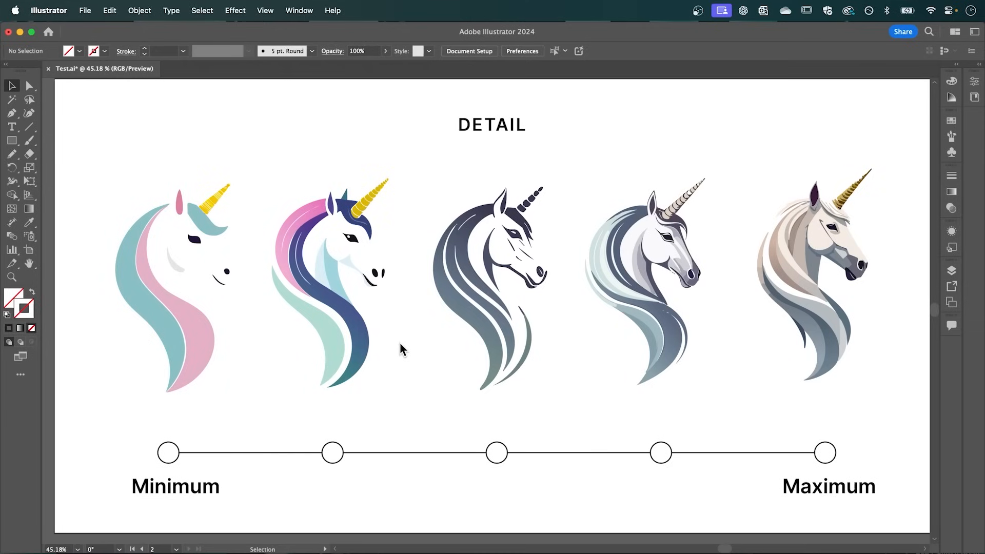
pyautogui.moveTo(443, 352)
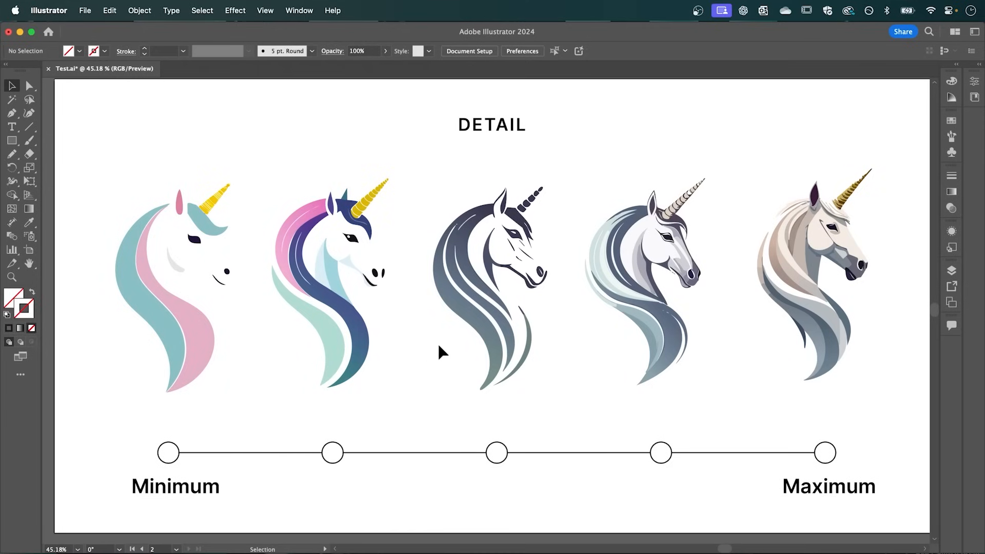
pyautogui.moveTo(757, 344)
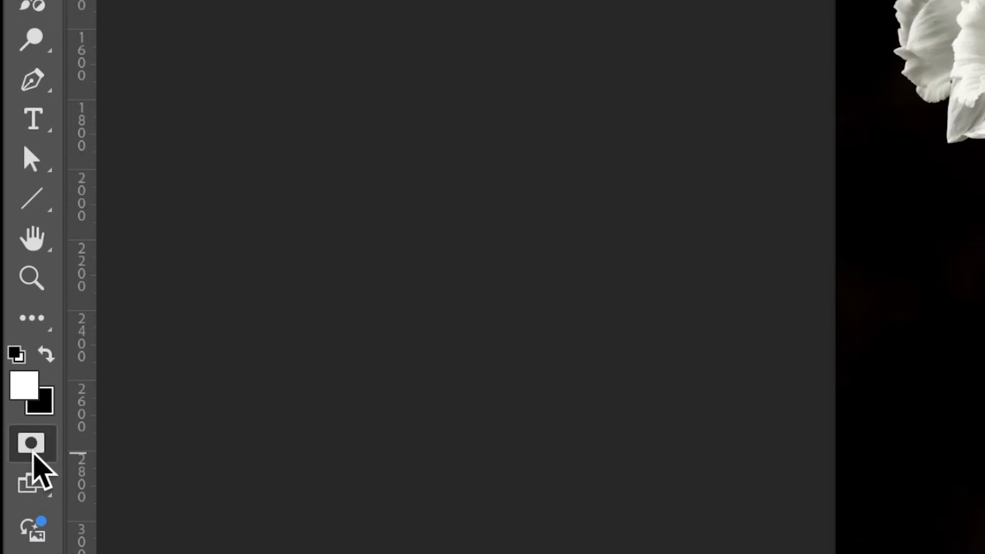
# In Quick Mask mode, set the foreground to #666666 and fill the whole mask with it.
pyautogui.click(23, 384)
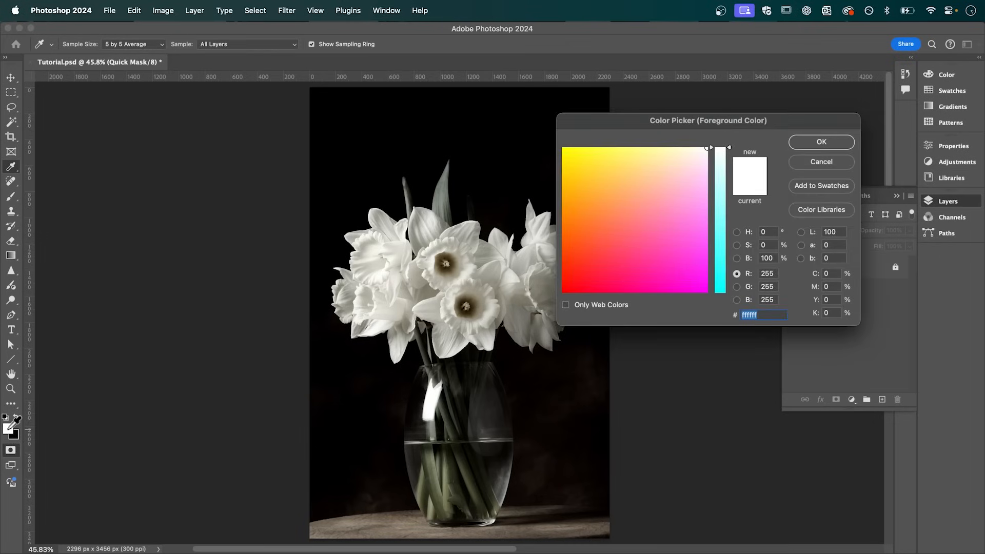
pyautogui.click(708, 275)
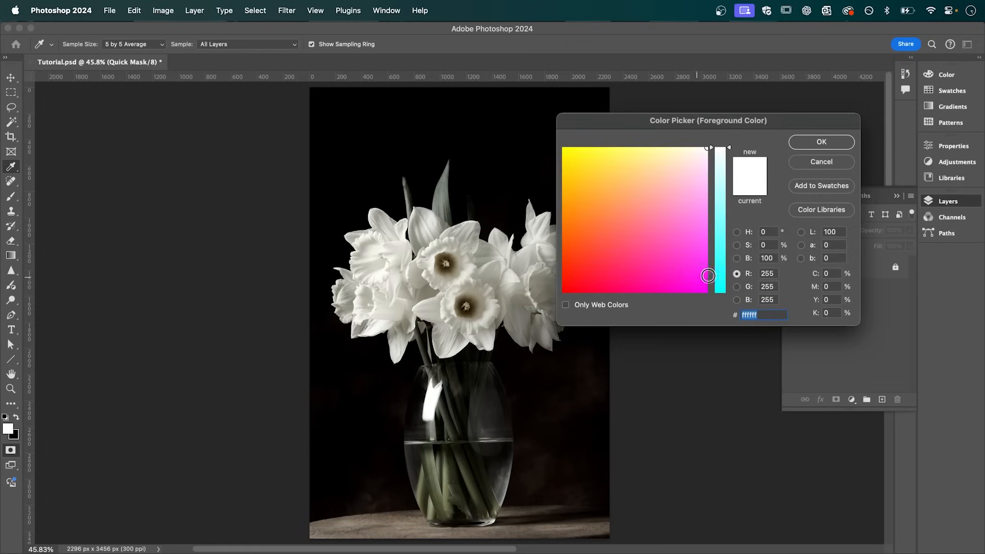
pyautogui.moveTo(757, 267)
pyautogui.write('40')
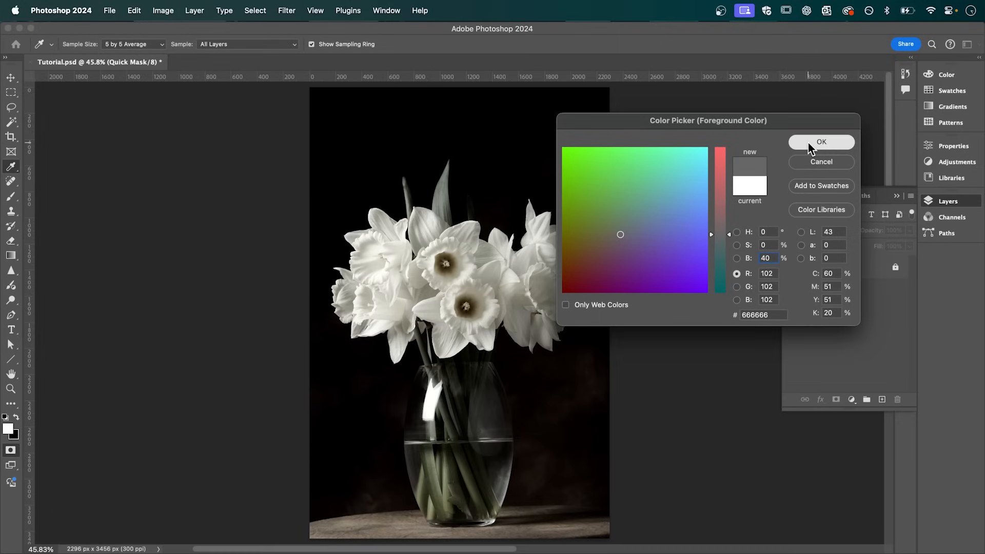
pyautogui.click(821, 141)
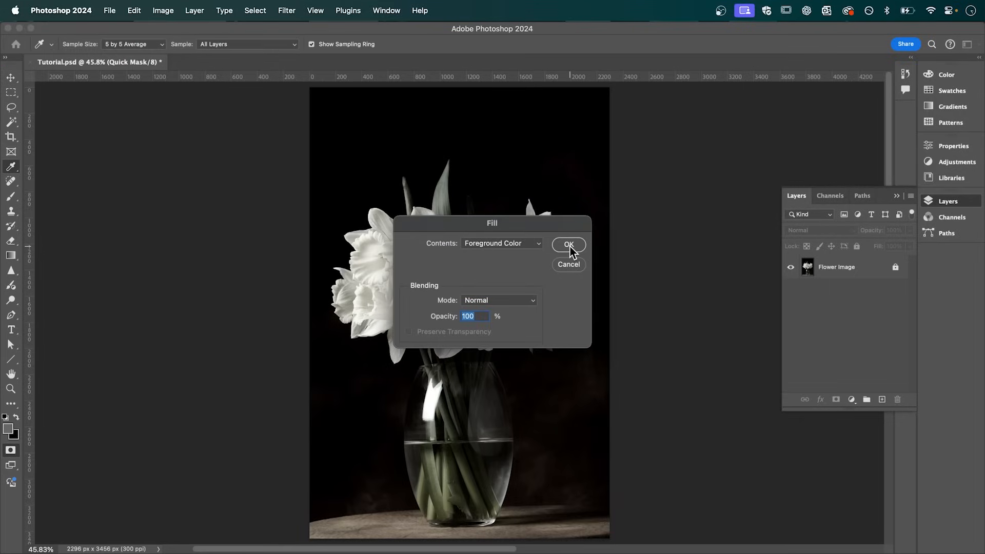
pyautogui.click(568, 244)
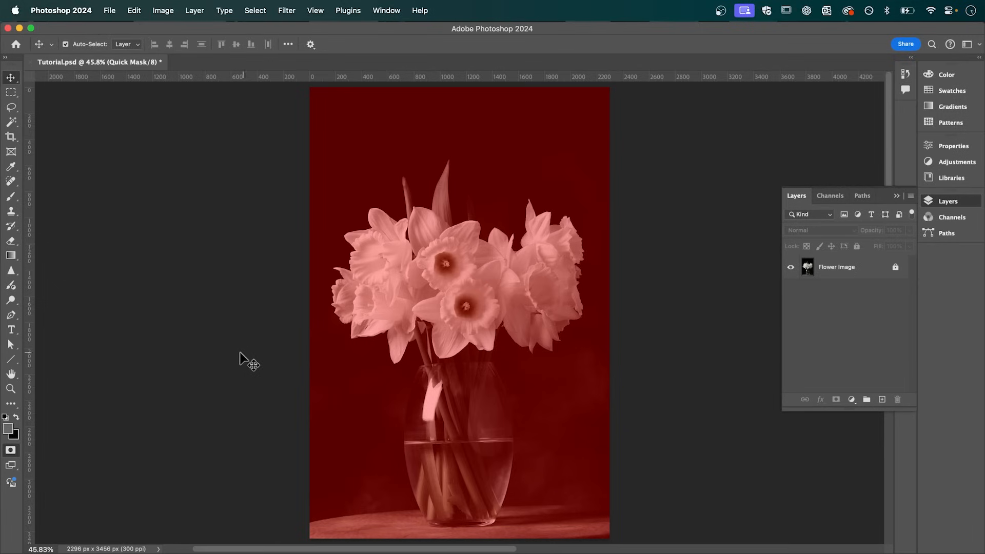
# Exit Quick Mask to load the grey selection, then enable the Contextual Task Bar.
pyautogui.click(11, 450)
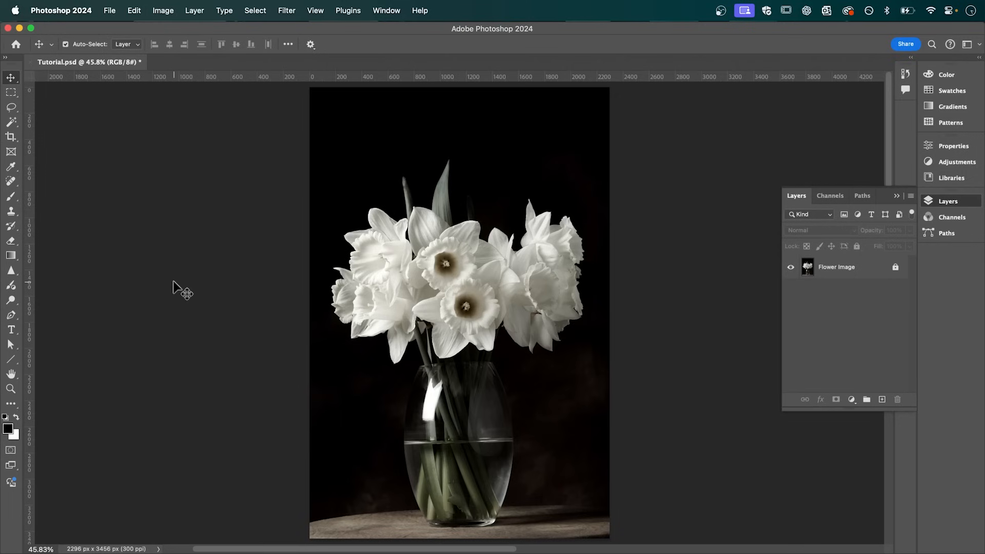
pyautogui.click(386, 11)
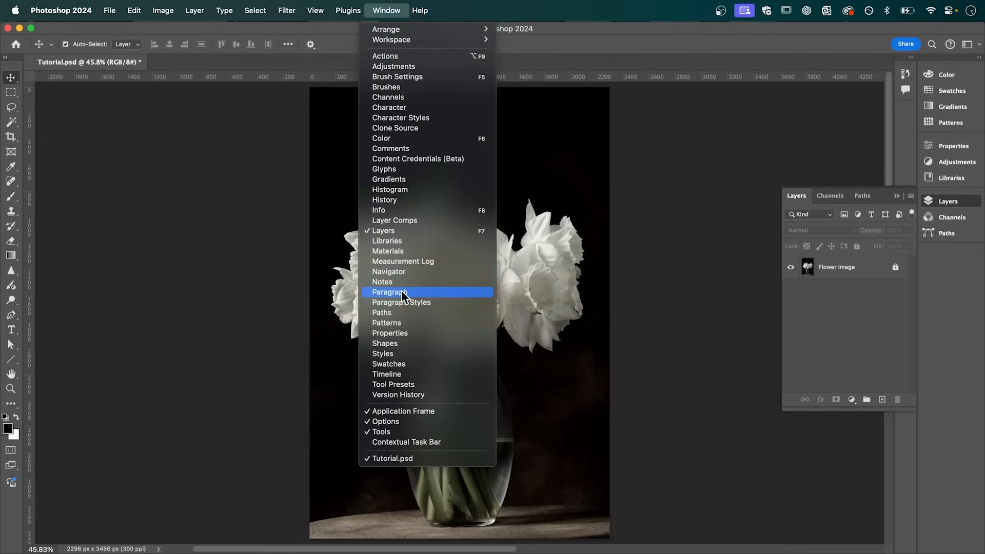
pyautogui.moveTo(427, 442)
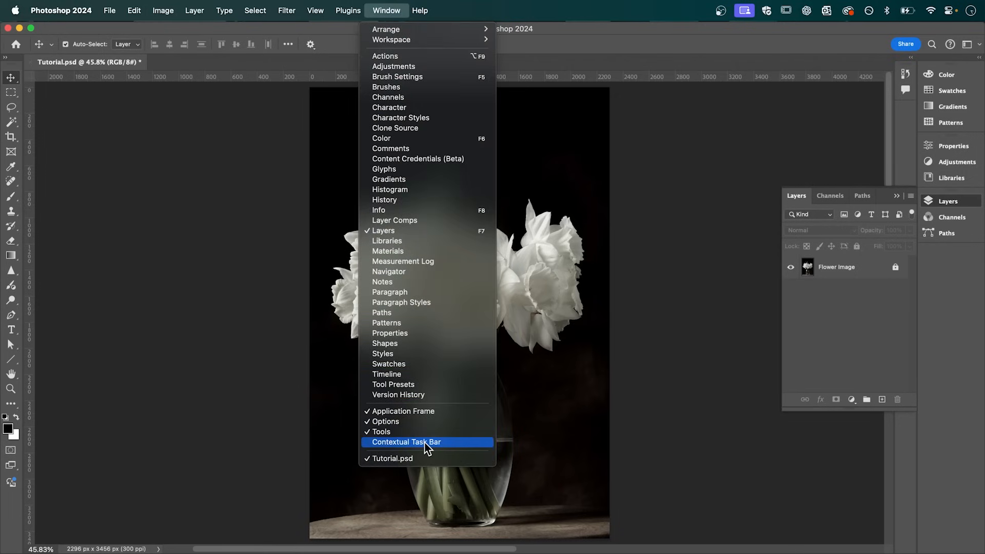
pyautogui.click(406, 441)
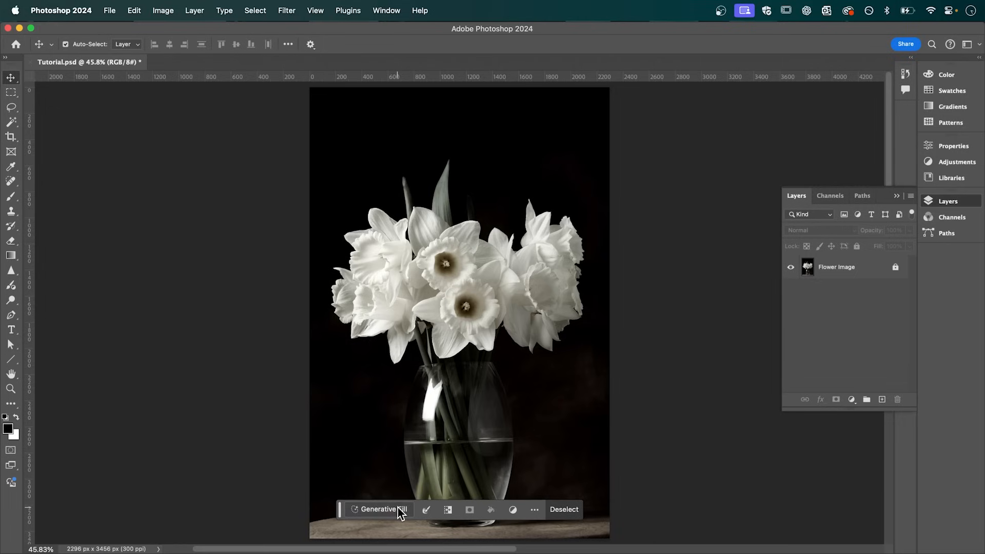
# Generate an 'oil painting' fill on the photo and preview the second and third variations.
pyautogui.click(378, 509)
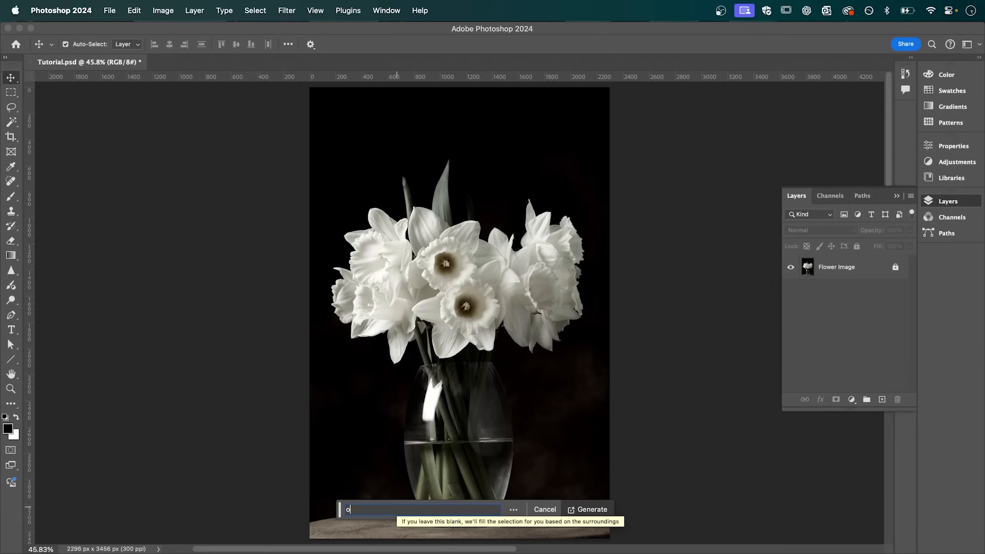
pyautogui.write('il painting')
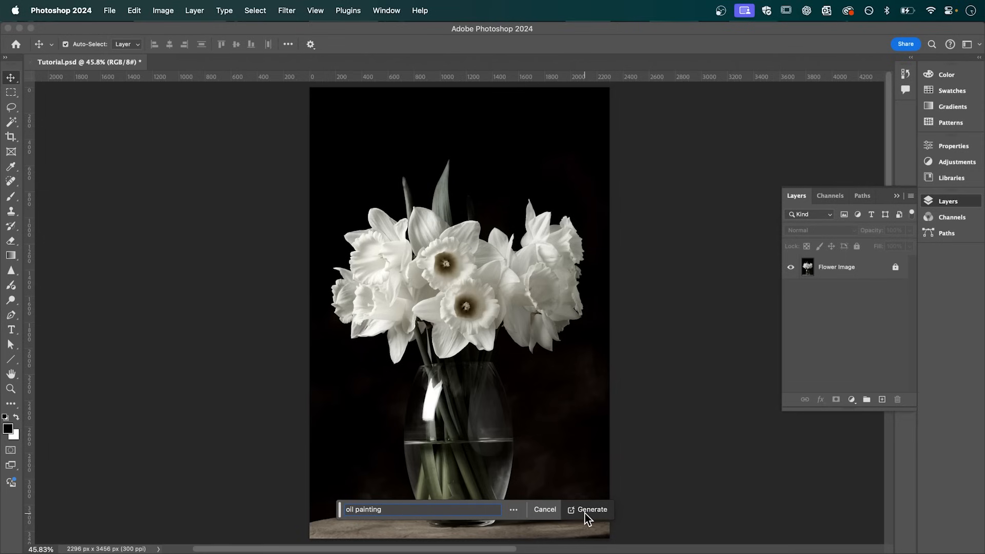
pyautogui.click(591, 509)
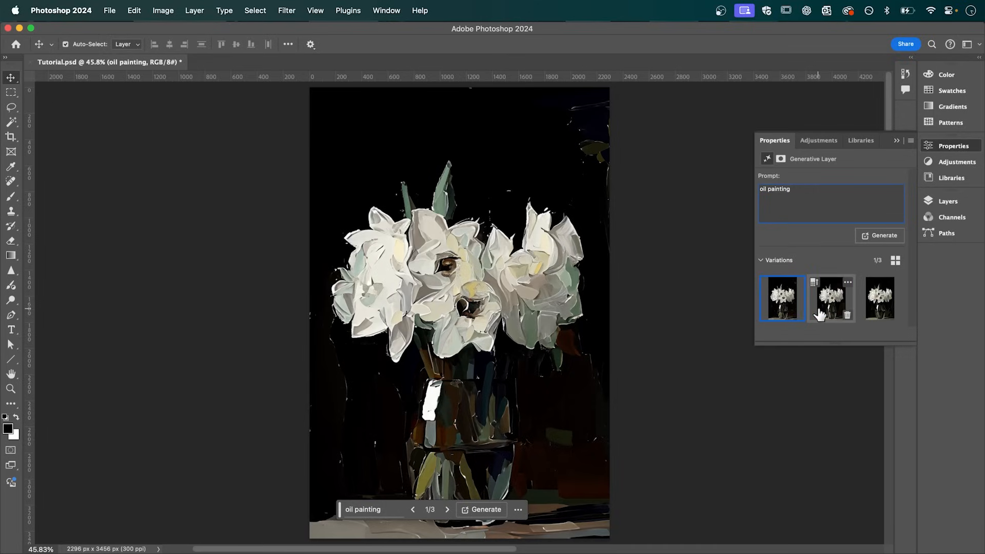
pyautogui.click(879, 298)
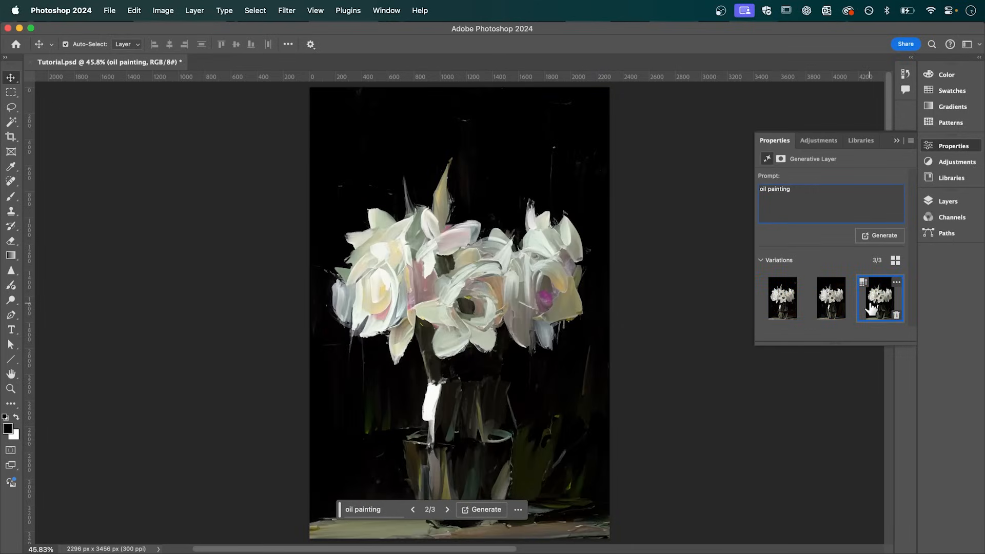
pyautogui.click(831, 298)
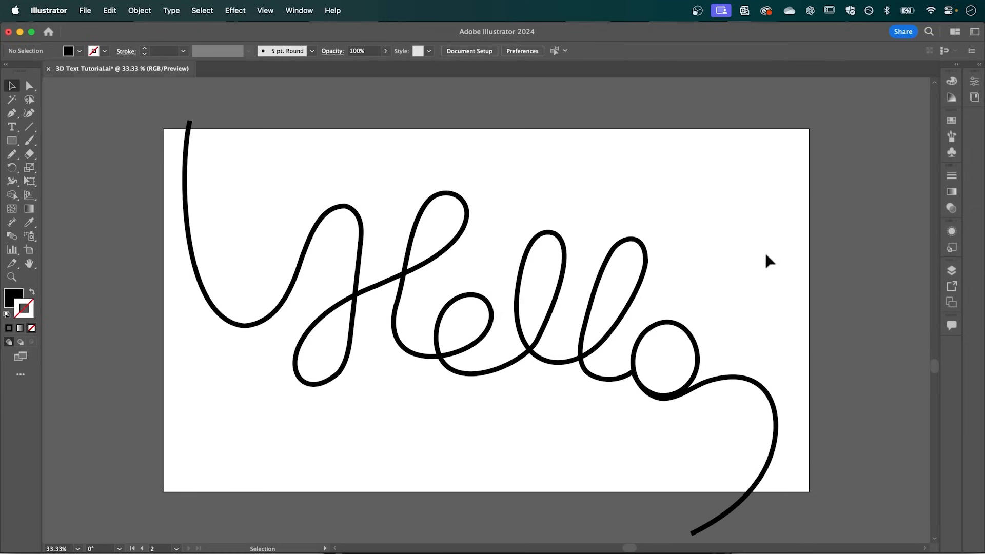
pyautogui.moveTo(752, 279)
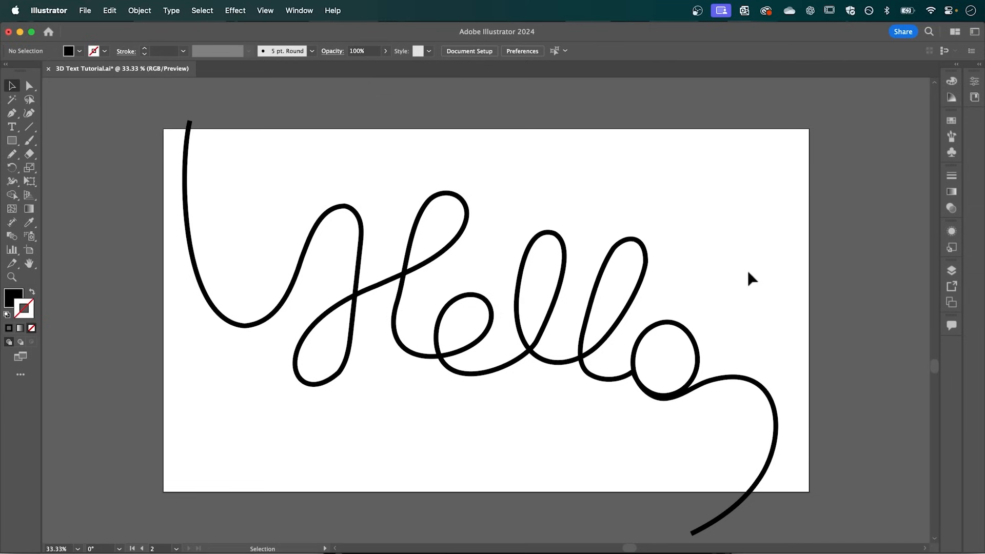
pyautogui.moveTo(432, 340)
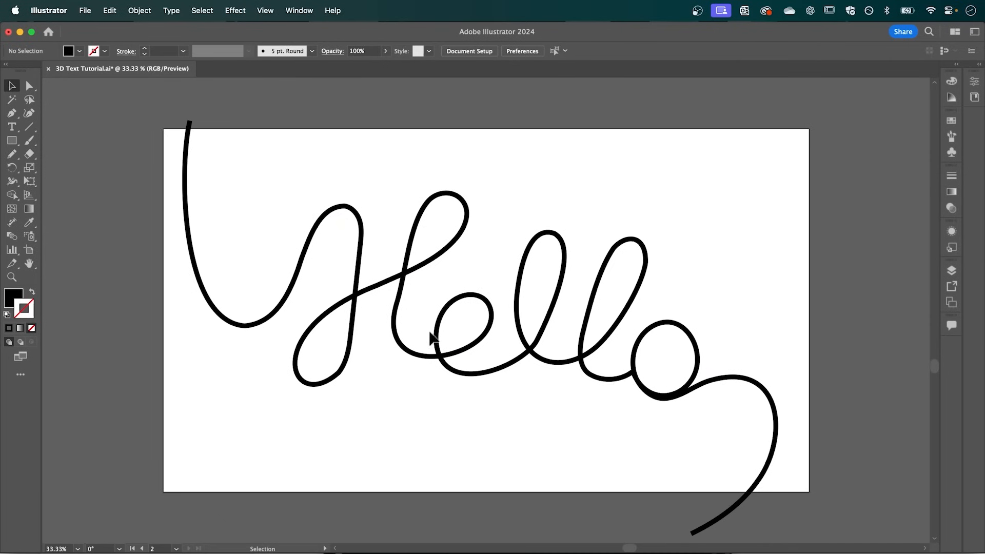
pyautogui.moveTo(11, 154)
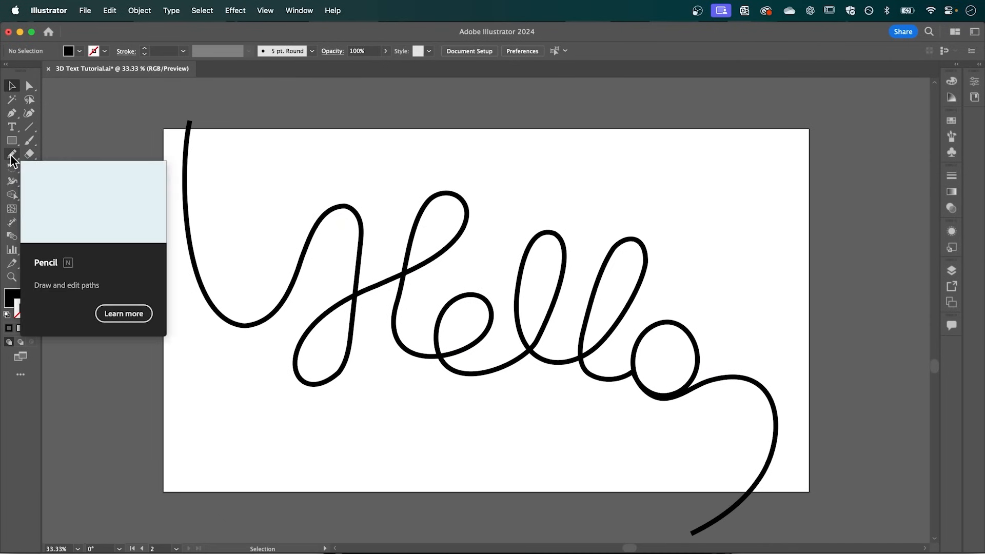
pyautogui.moveTo(238, 207)
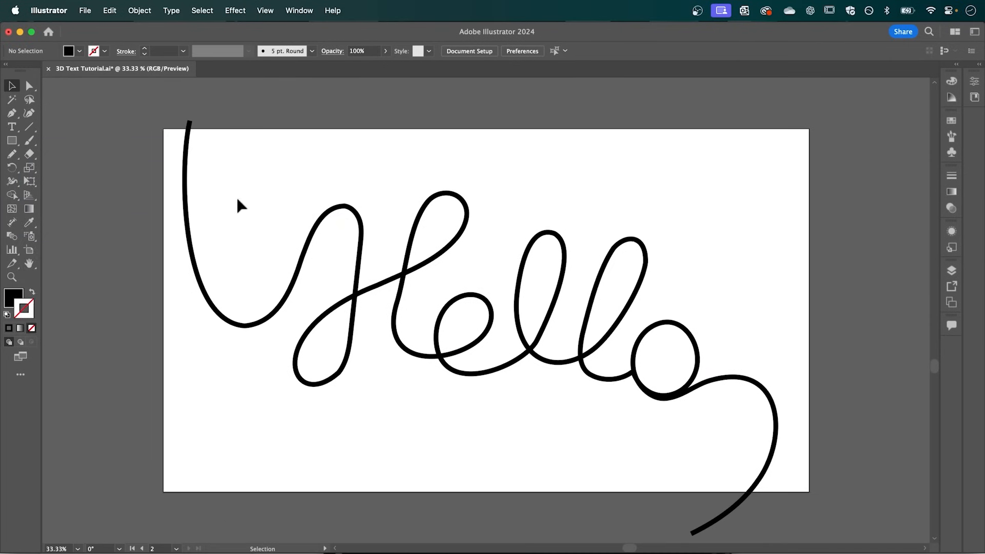
pyautogui.moveTo(226, 219)
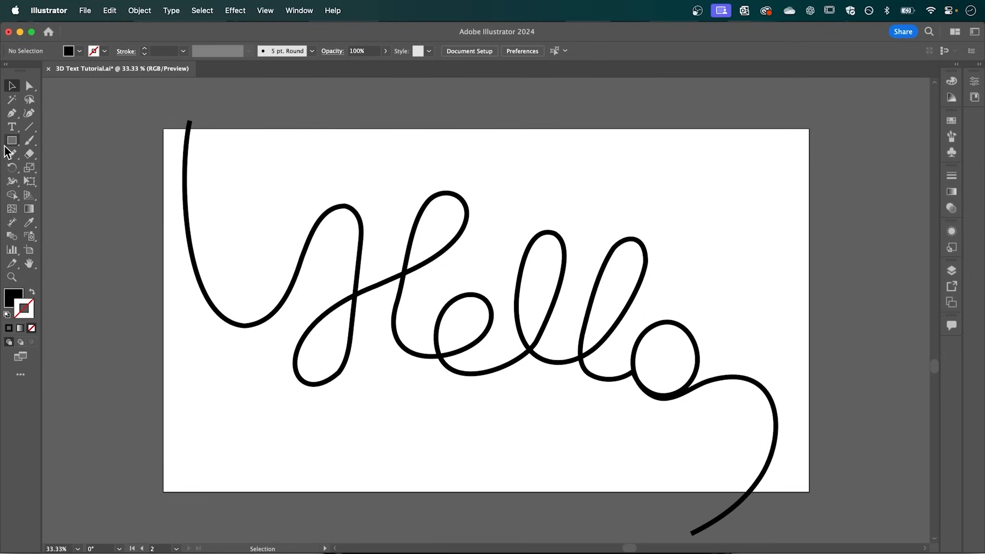
# Draw a small circle near the artboard's top-left and give it a gradient fill.
pyautogui.click(11, 140)
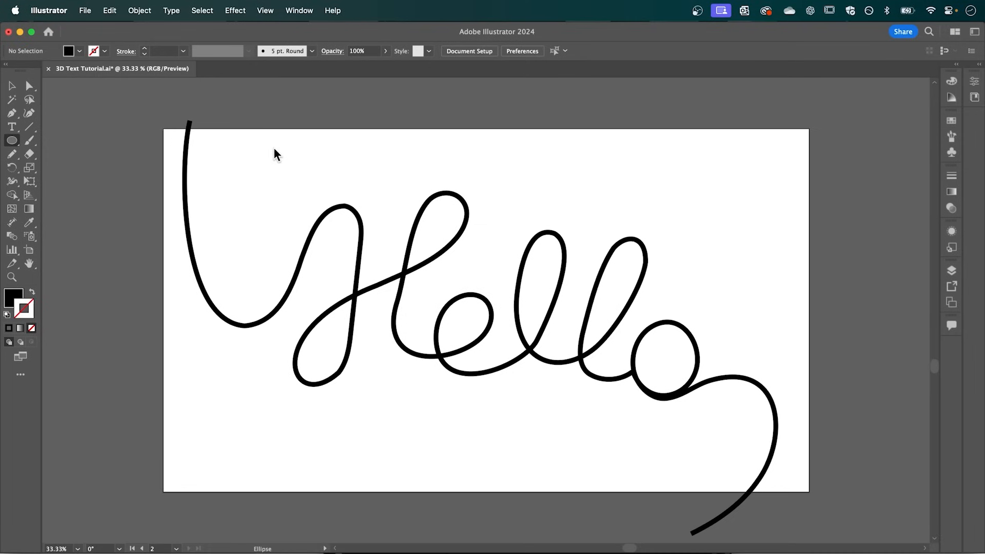
pyautogui.moveTo(274, 148); pyautogui.dragTo(295, 170)
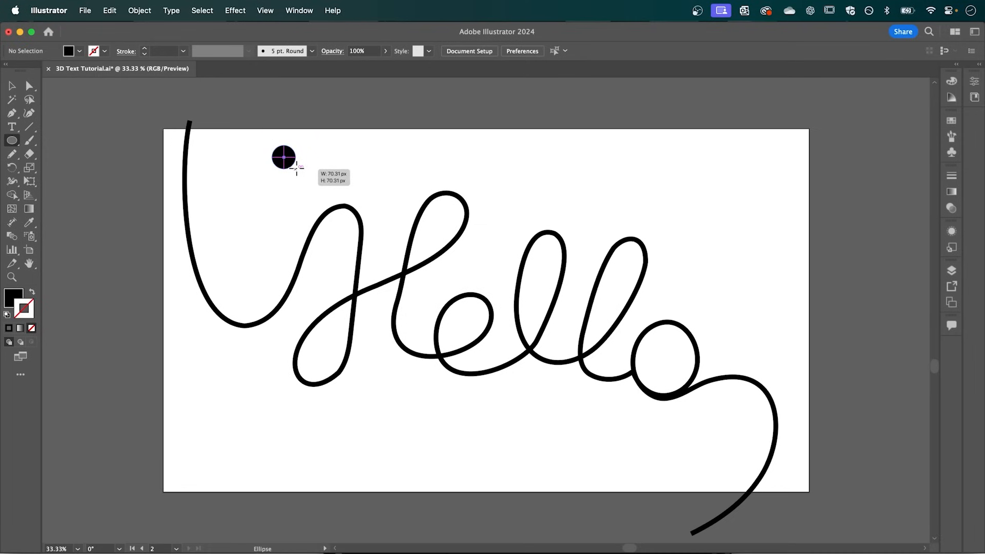
pyautogui.moveTo(274, 148); pyautogui.dragTo(295, 166)
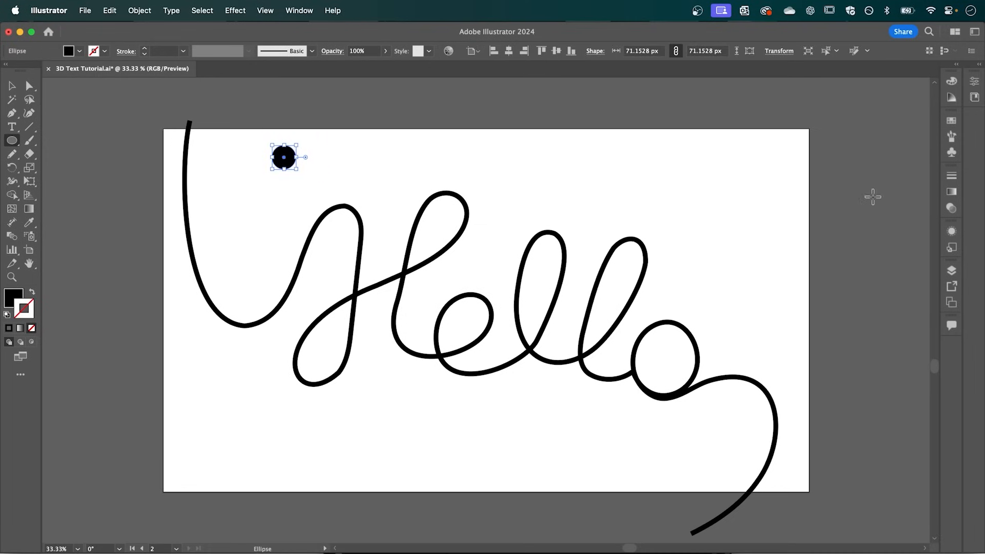
pyautogui.click(952, 191)
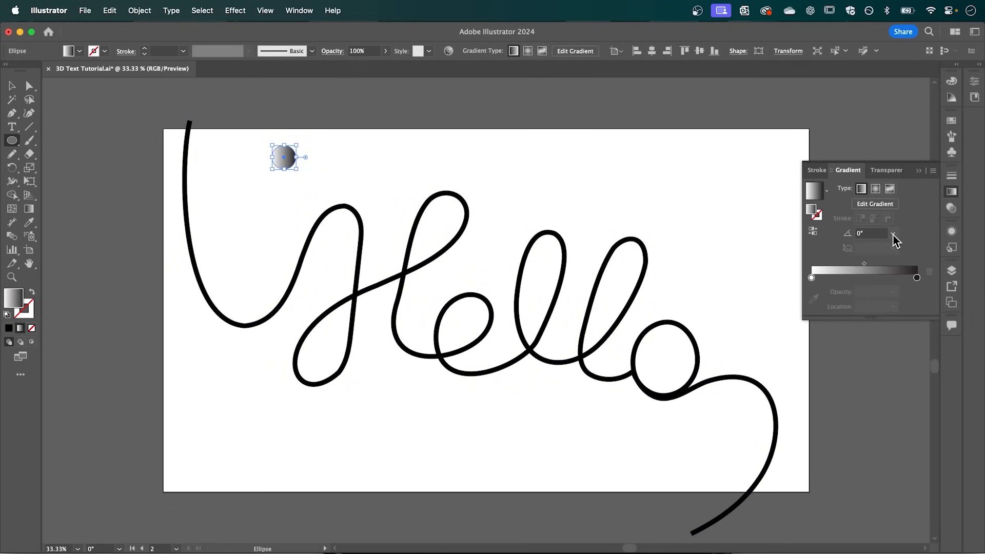
# Set the circle's gradient angle to -90° and Alt-drag a copy to the right.
pyautogui.click(892, 233)
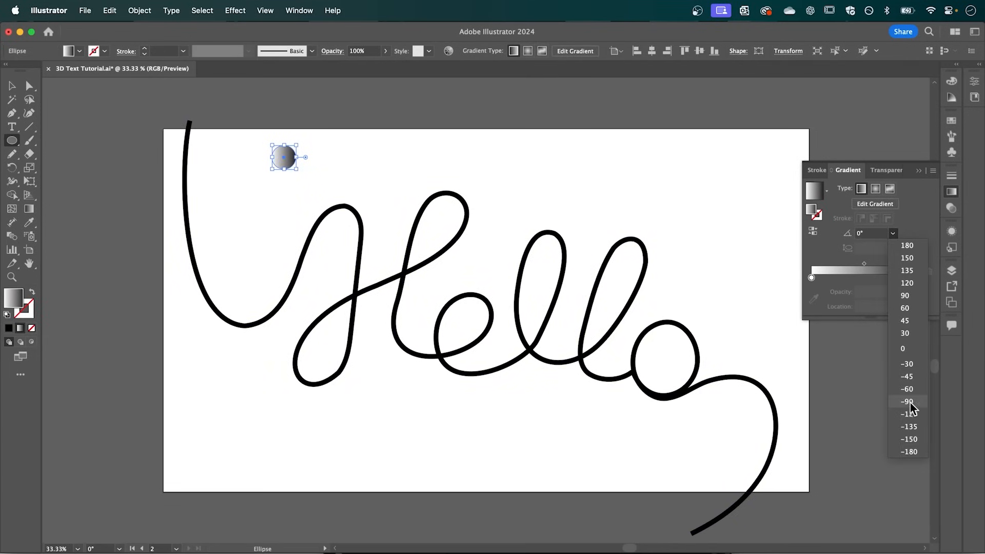
pyautogui.click(906, 401)
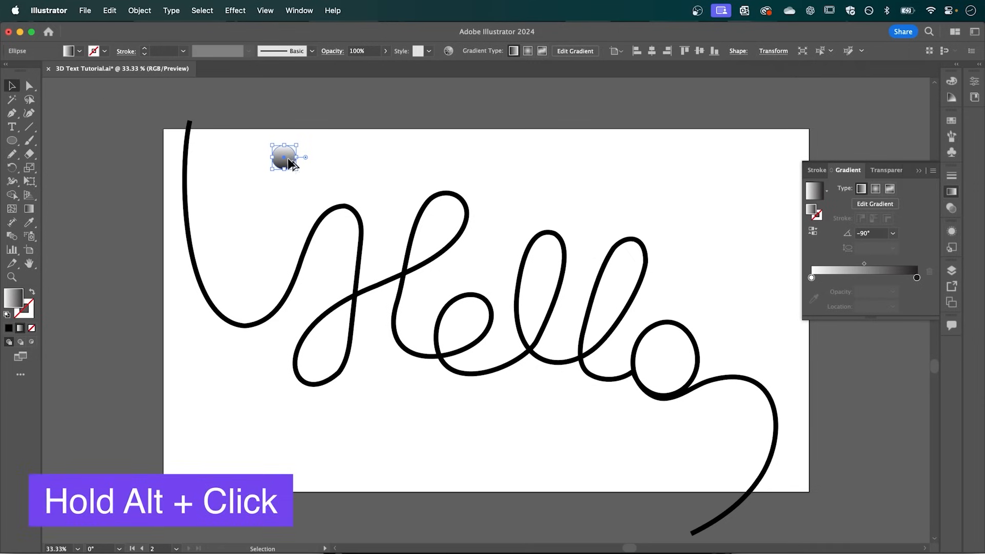
pyautogui.moveTo(283, 158); pyautogui.dragTo(543, 157)
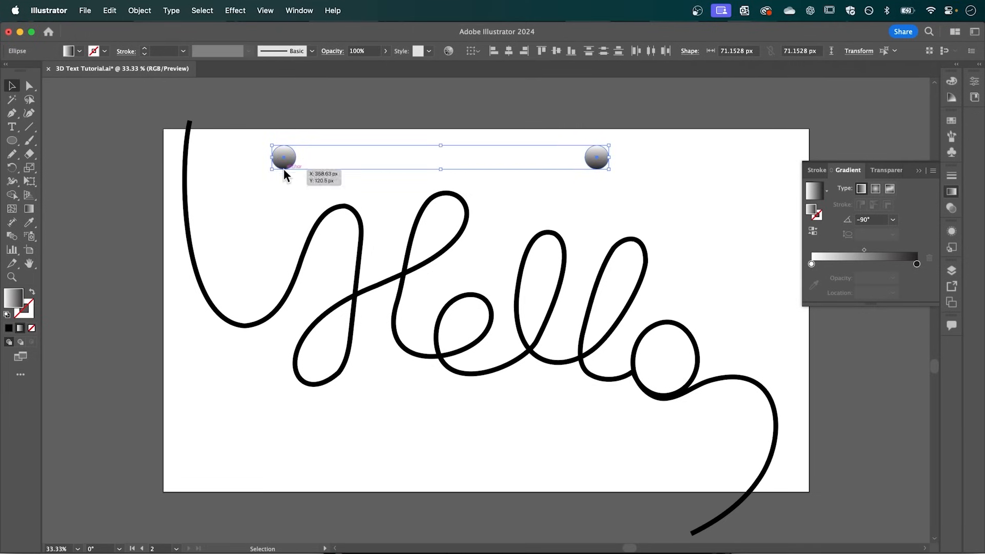
pyautogui.click(139, 10)
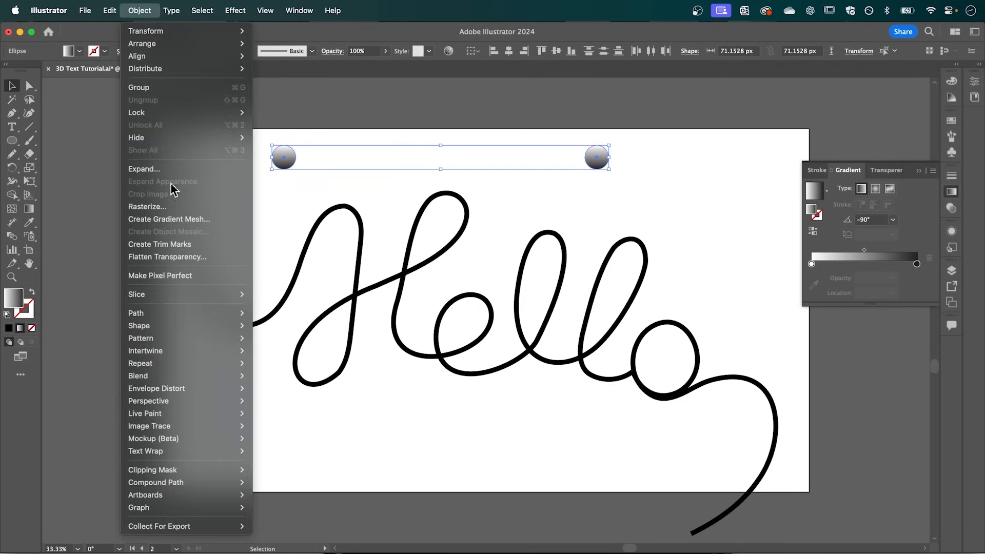
pyautogui.moveTo(138, 375)
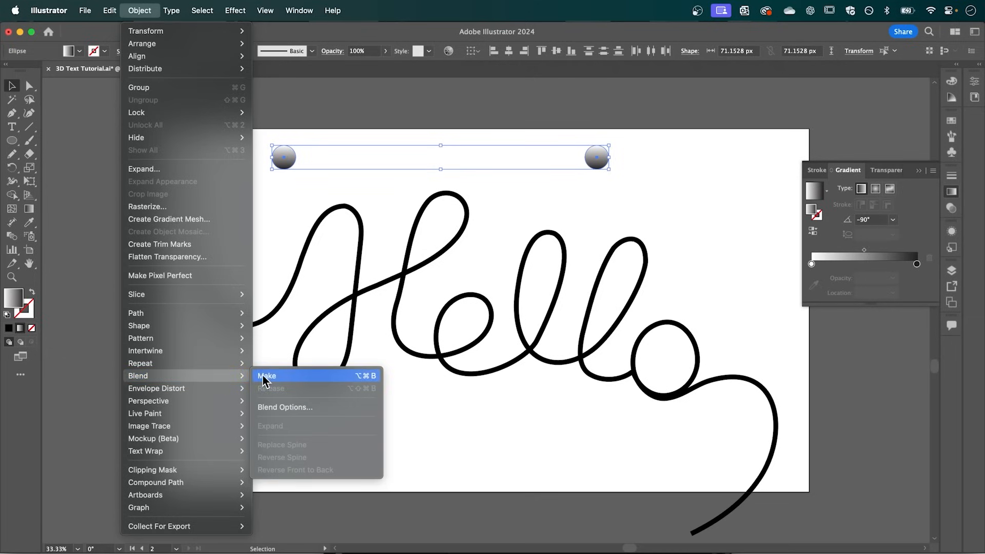
# Blend the two circles using Specified Steps set to 1000.
pyautogui.click(267, 376)
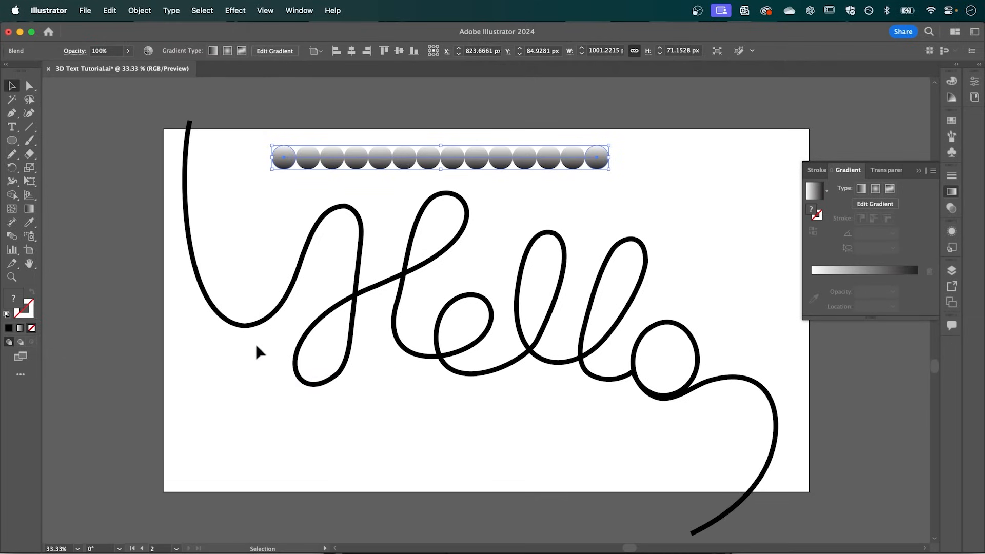
pyautogui.moveTo(59, 257)
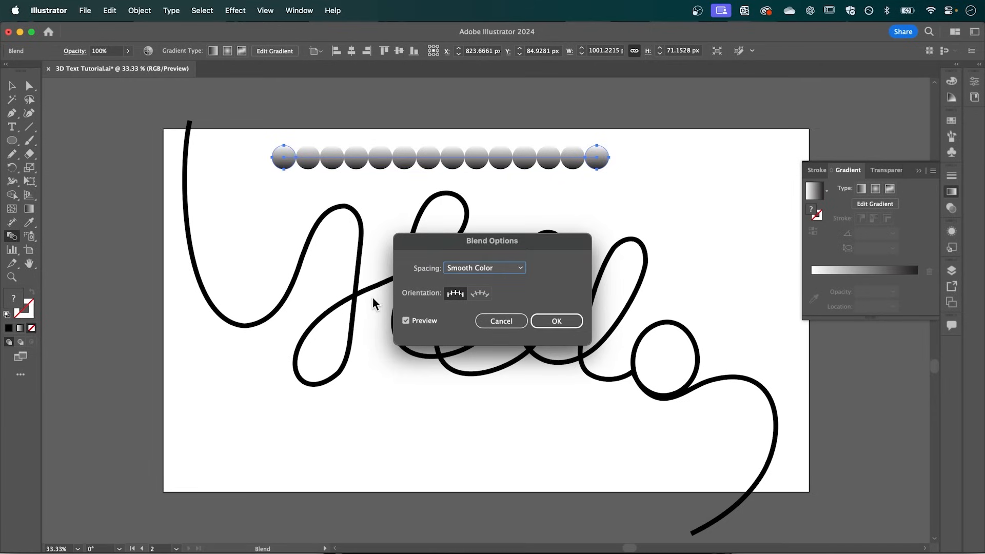
pyautogui.moveTo(479, 275)
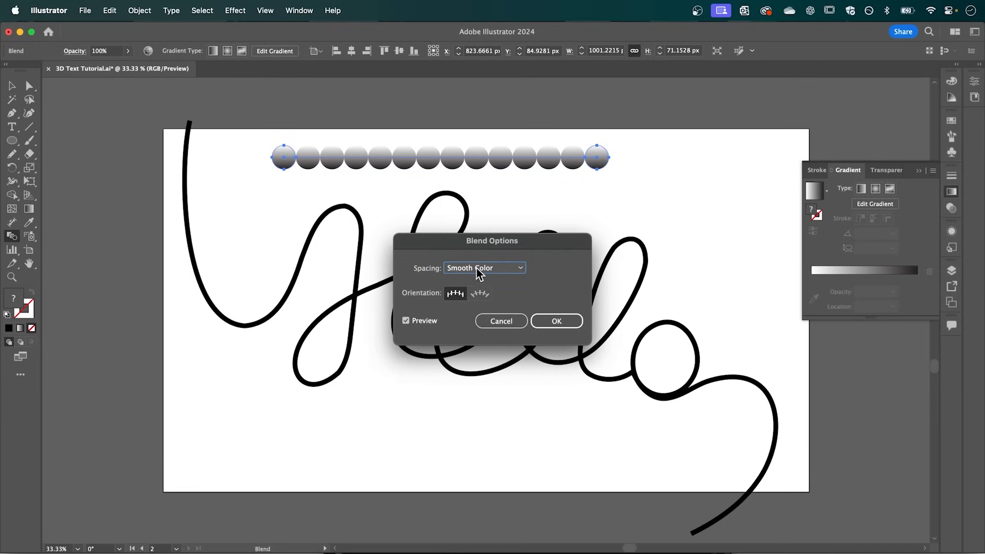
pyautogui.click(484, 267)
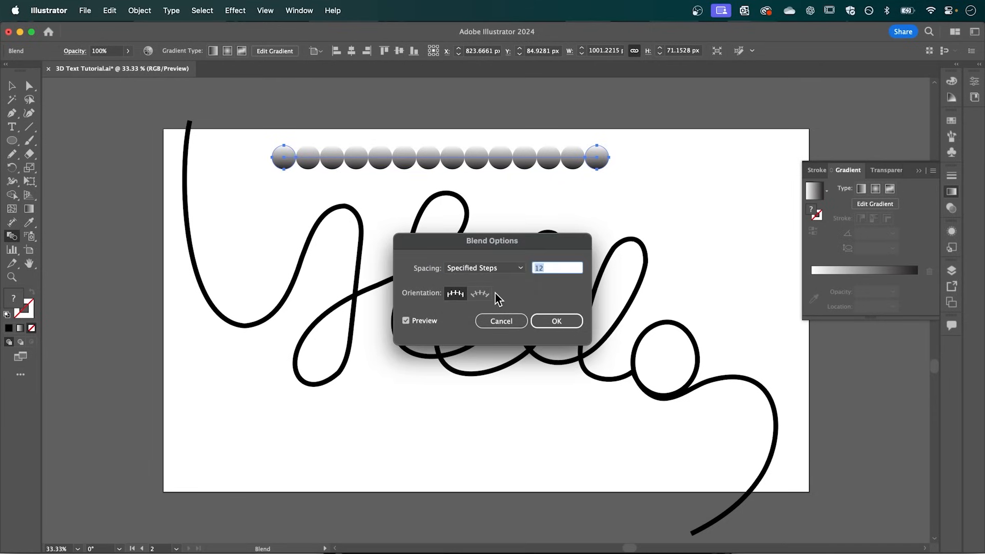
pyautogui.write('1')
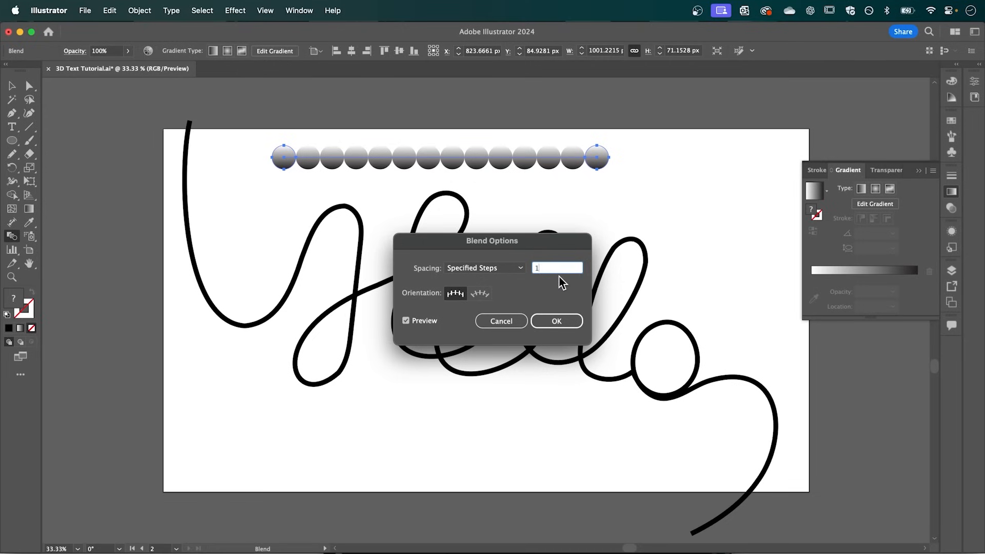
pyautogui.write('000')
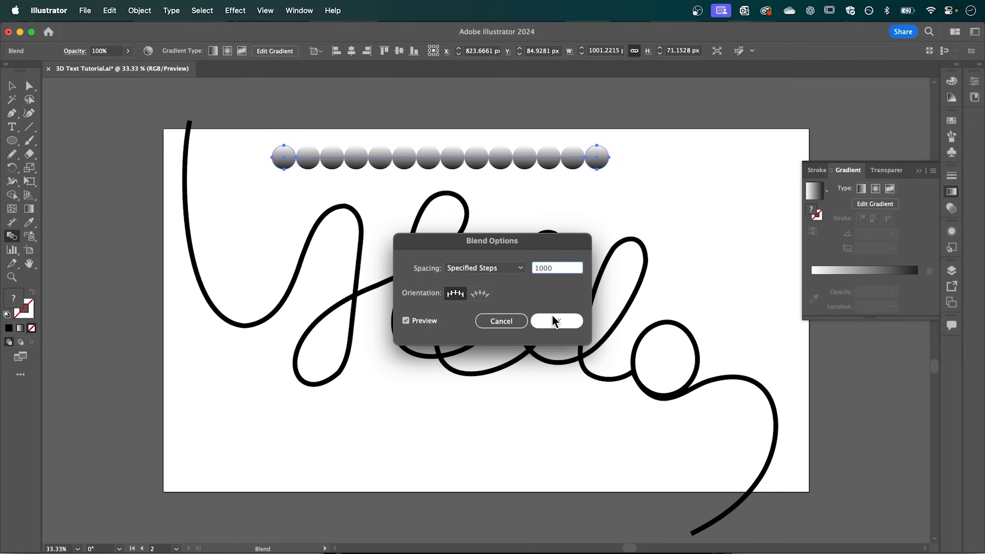
pyautogui.click(555, 321)
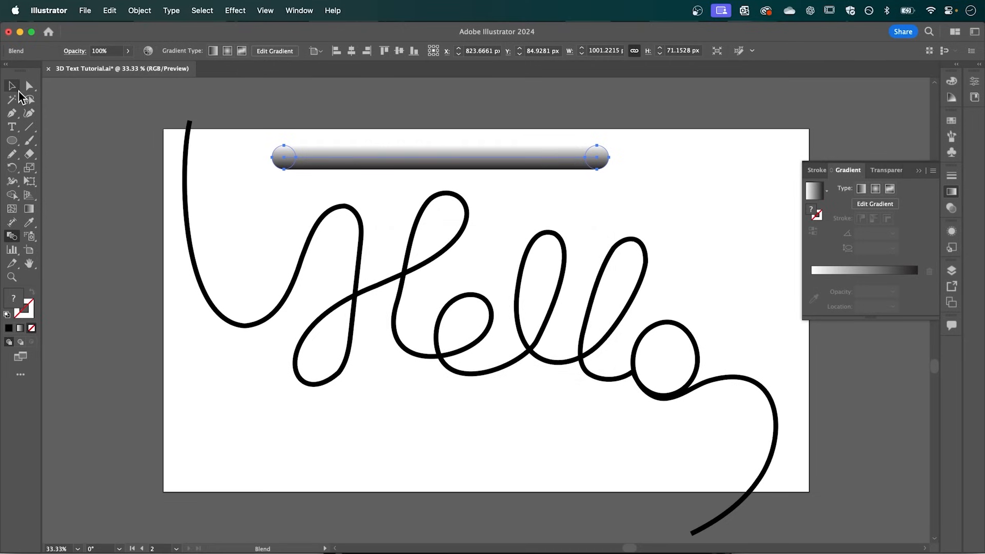
pyautogui.click(11, 86)
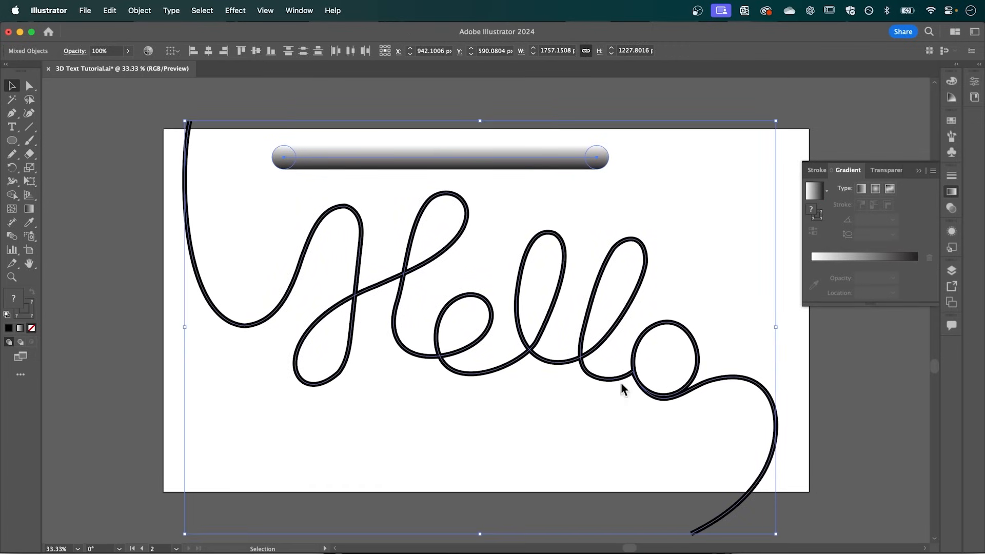
# Apply Object > Blend > Replace Spine so the tube follows the Hello path.
pyautogui.click(139, 11)
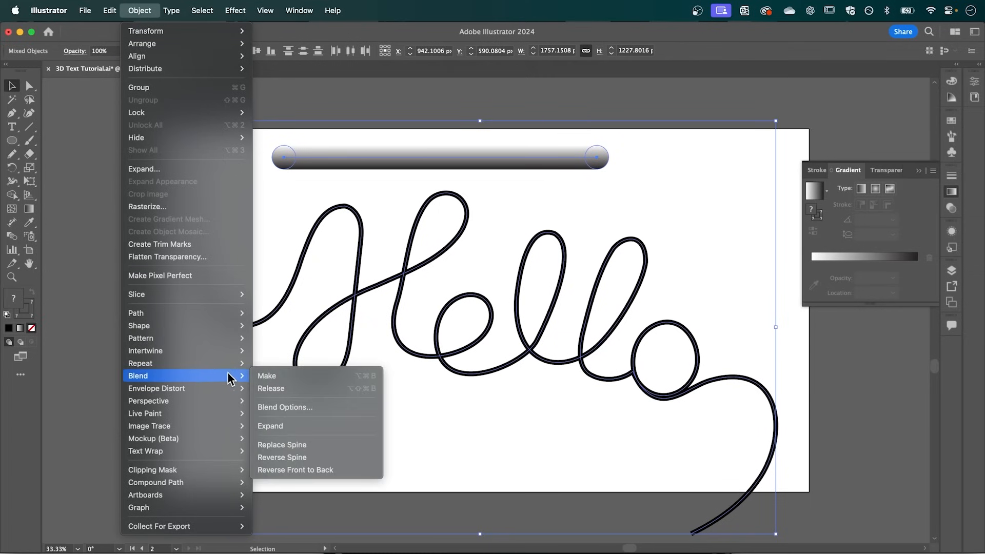
pyautogui.moveTo(317, 450)
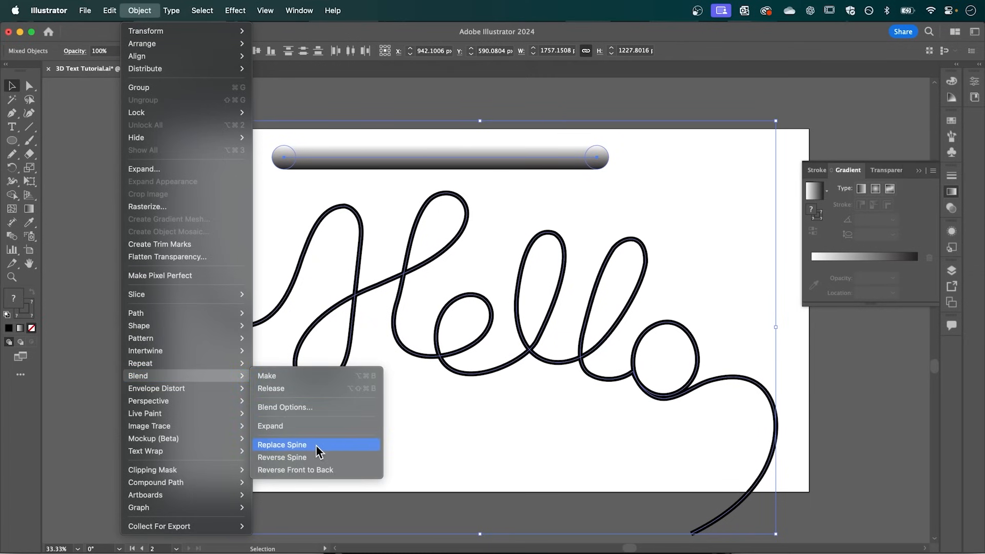
pyautogui.click(282, 445)
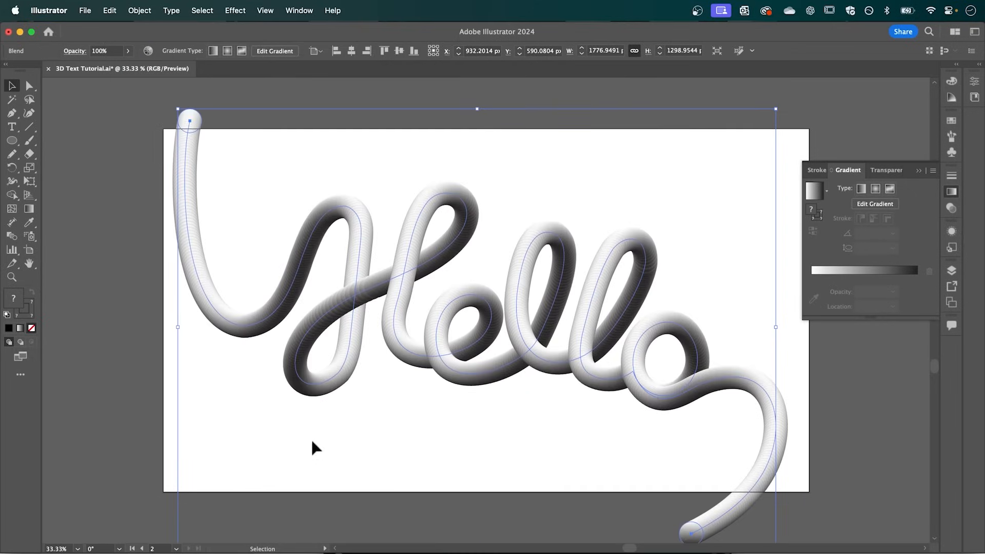
pyautogui.moveTo(327, 291)
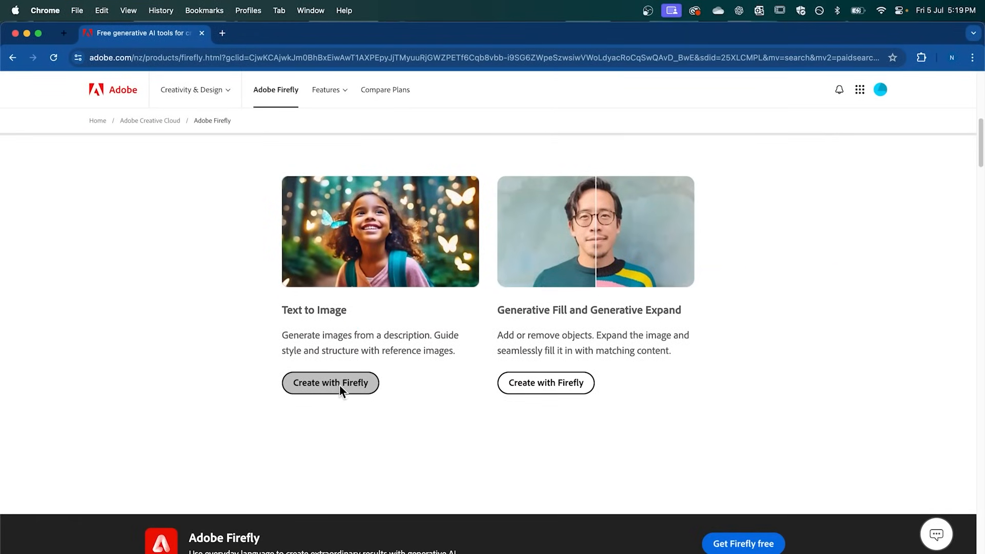
# Generate 'floating coiled rope, light brown background' and use the hanging coil as style reference.
pyautogui.click(330, 383)
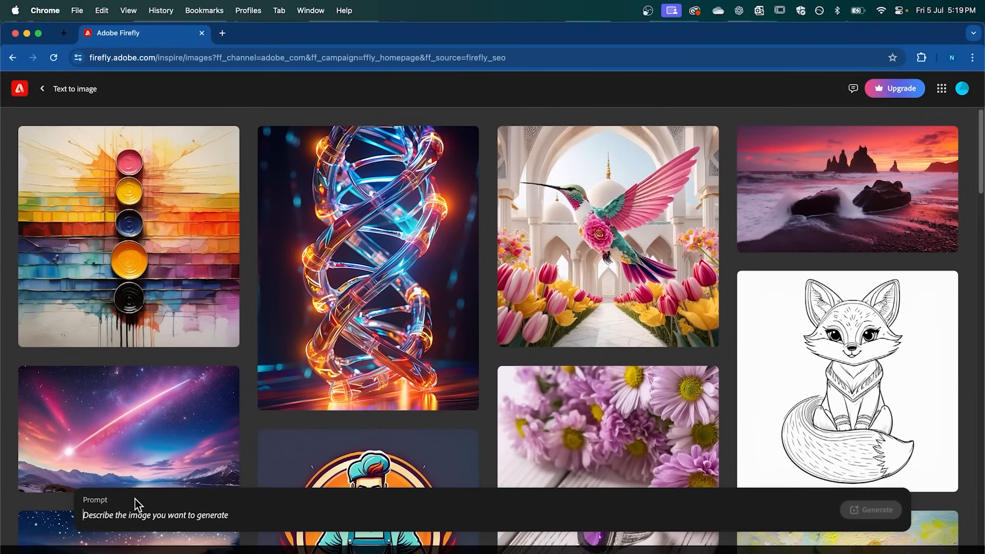
pyautogui.write('floating coiled rope,')
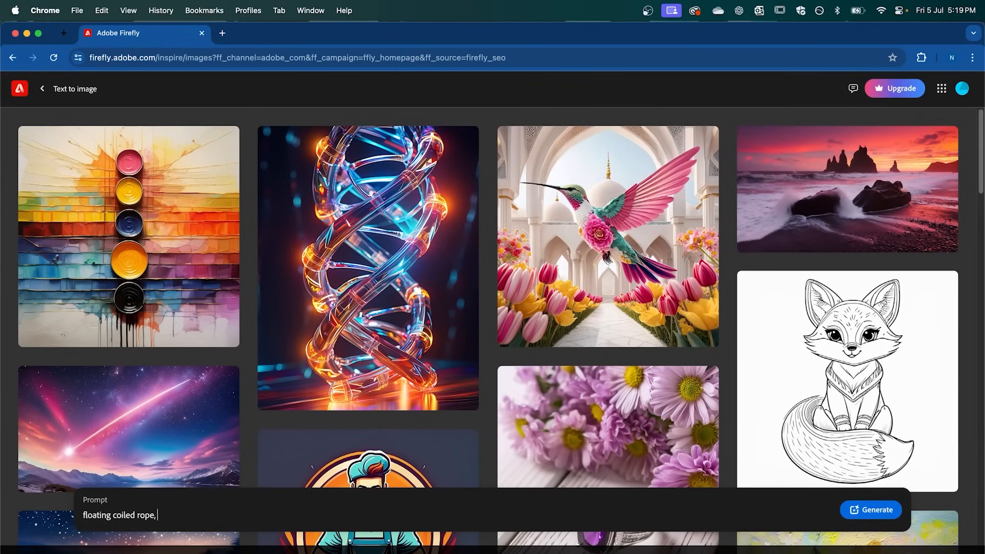
pyautogui.write('light brown background')
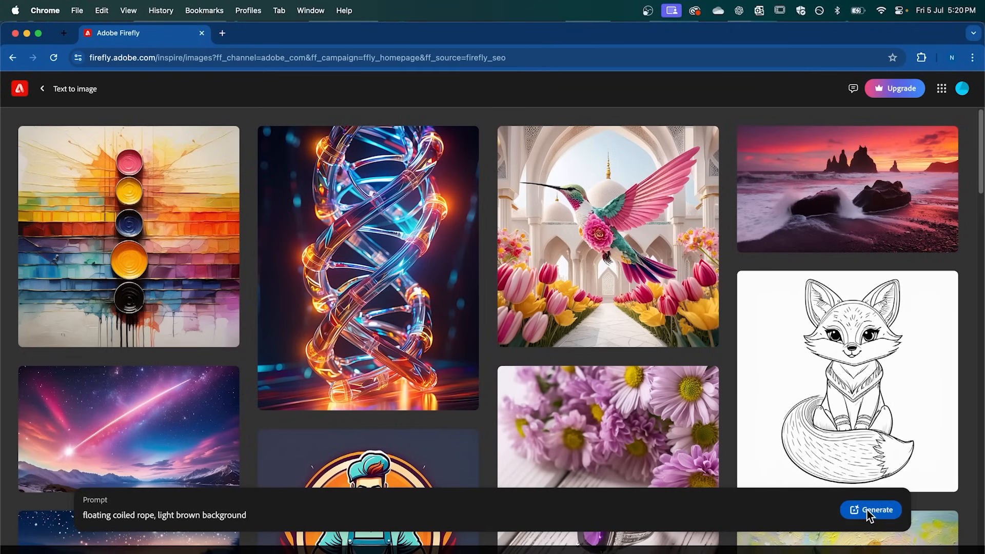
pyautogui.click(871, 510)
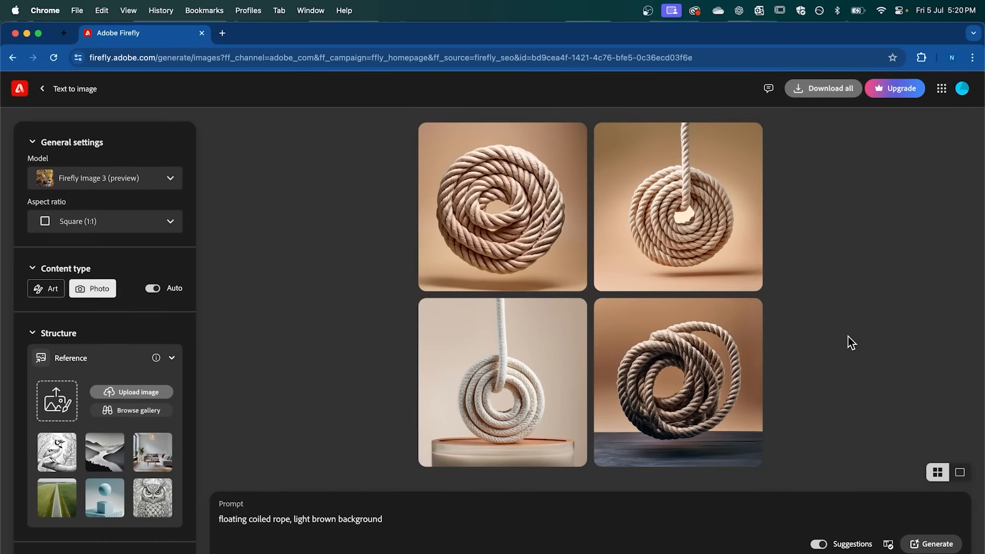
pyautogui.moveTo(842, 355)
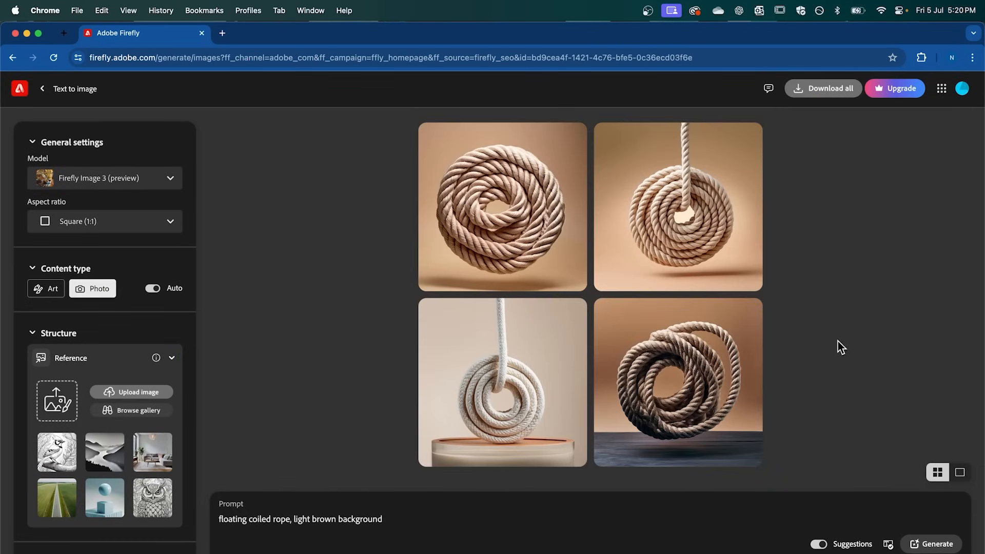
pyautogui.moveTo(671, 247)
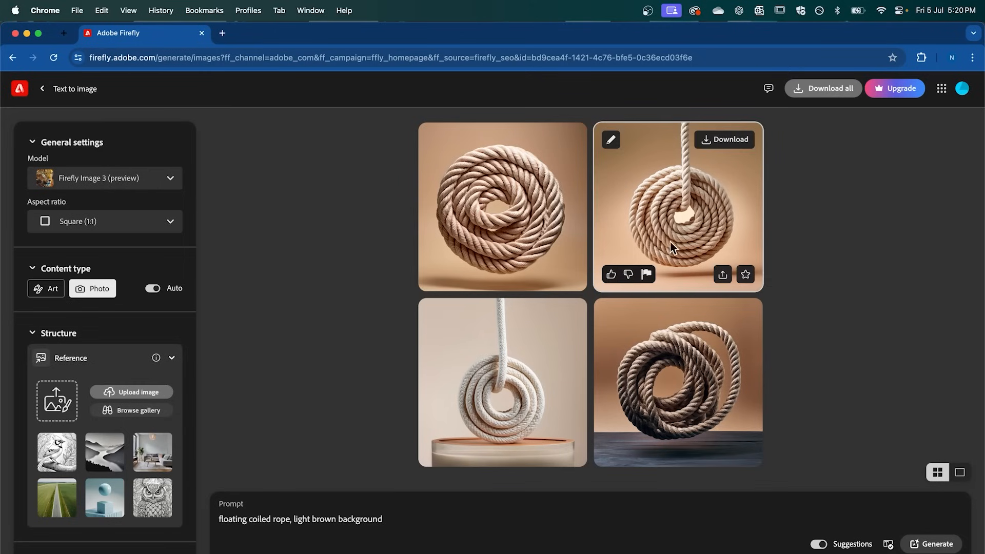
pyautogui.moveTo(727, 147)
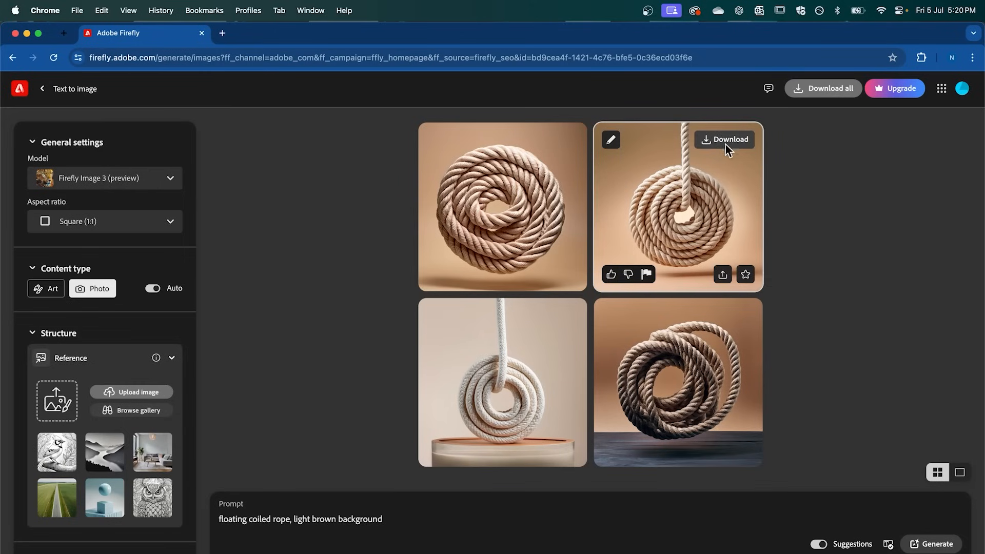
pyautogui.moveTo(633, 170)
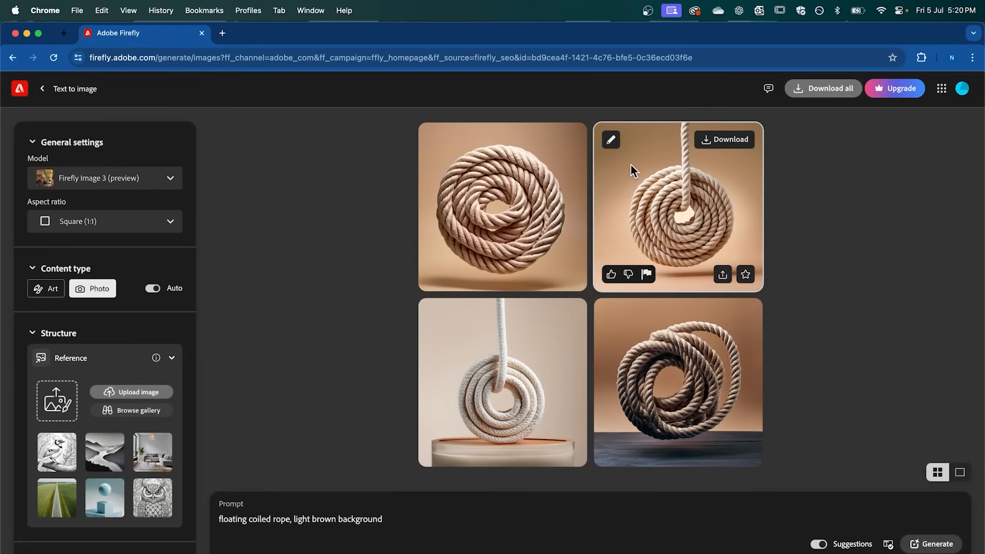
pyautogui.click(610, 139)
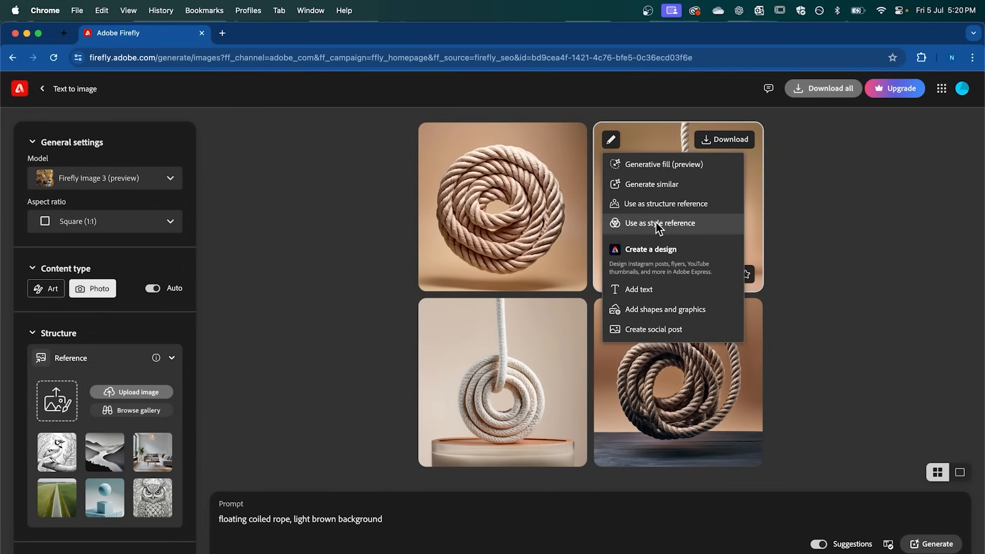
pyautogui.click(660, 223)
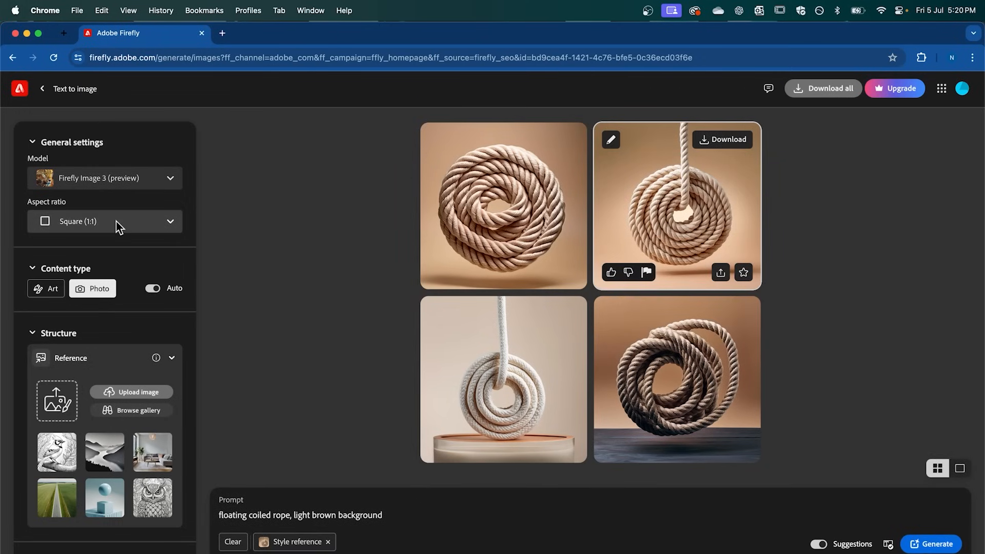
# Set widescreen 16:9 aspect ratio, add Hyper realistic and Studio light effects, and begin a structure reference upload.
pyautogui.scroll(-3)
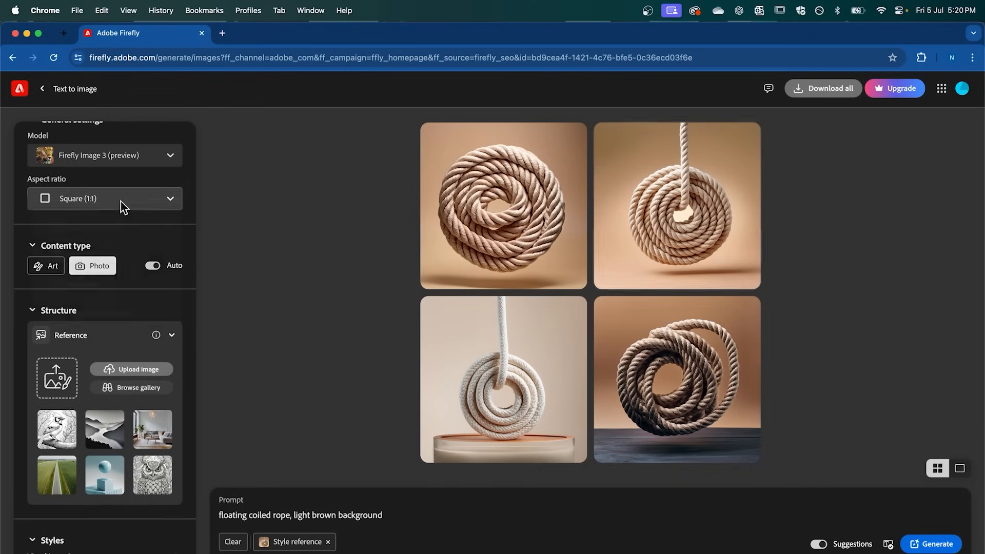
pyautogui.click(104, 198)
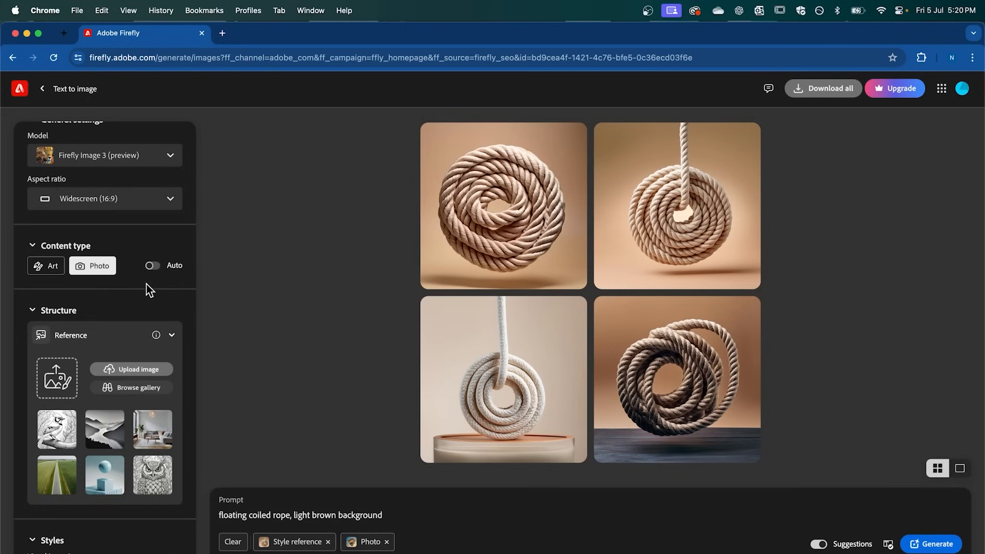
pyautogui.scroll(-3)
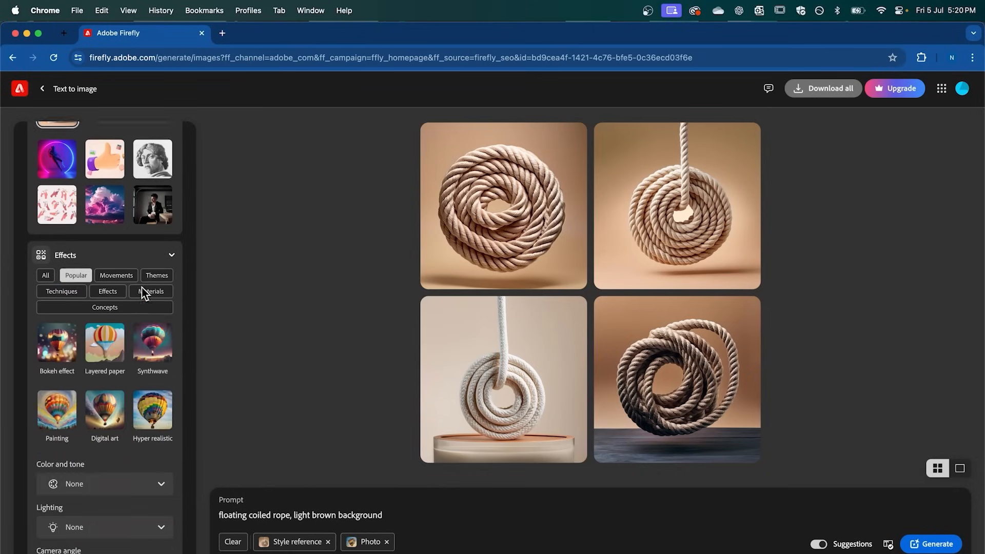
pyautogui.scroll(-3)
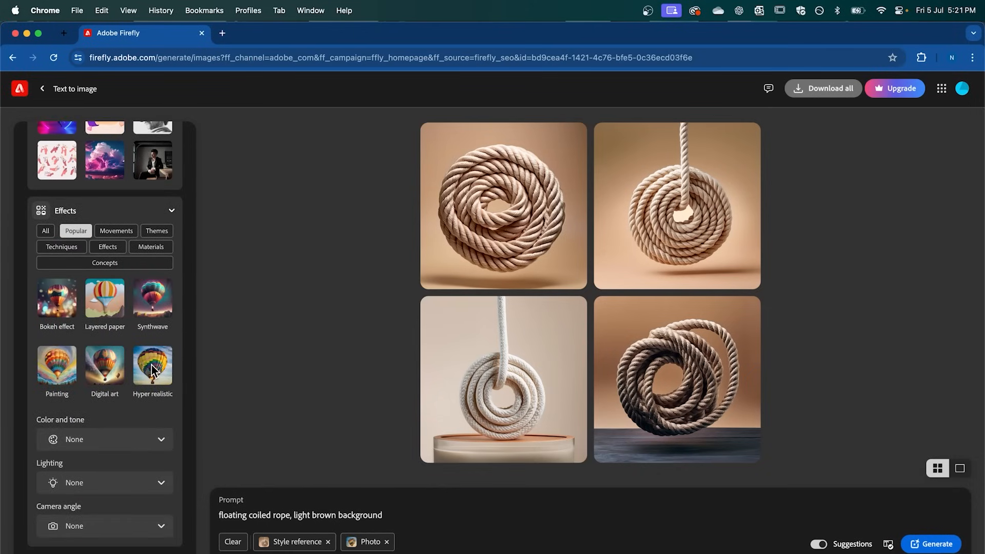
pyautogui.click(152, 365)
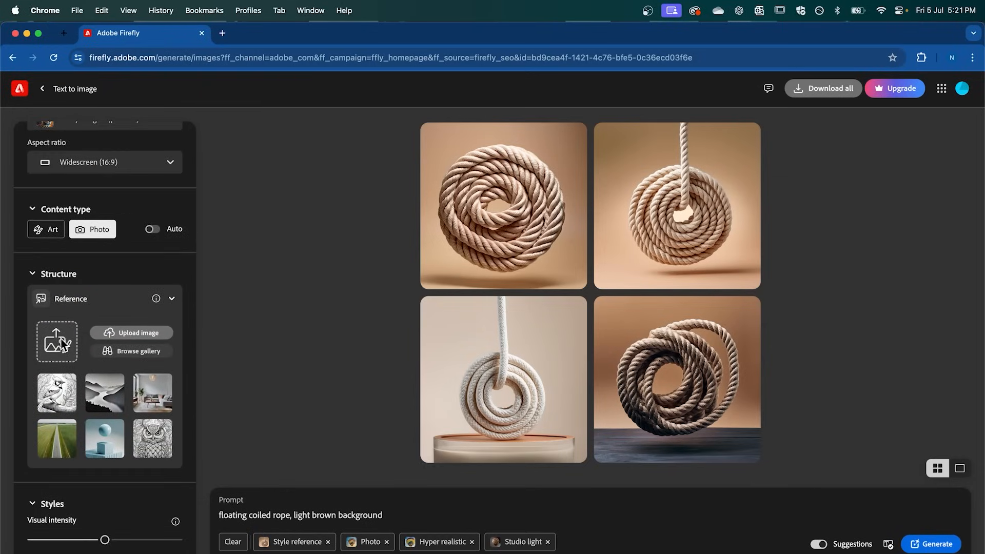
pyautogui.click(132, 333)
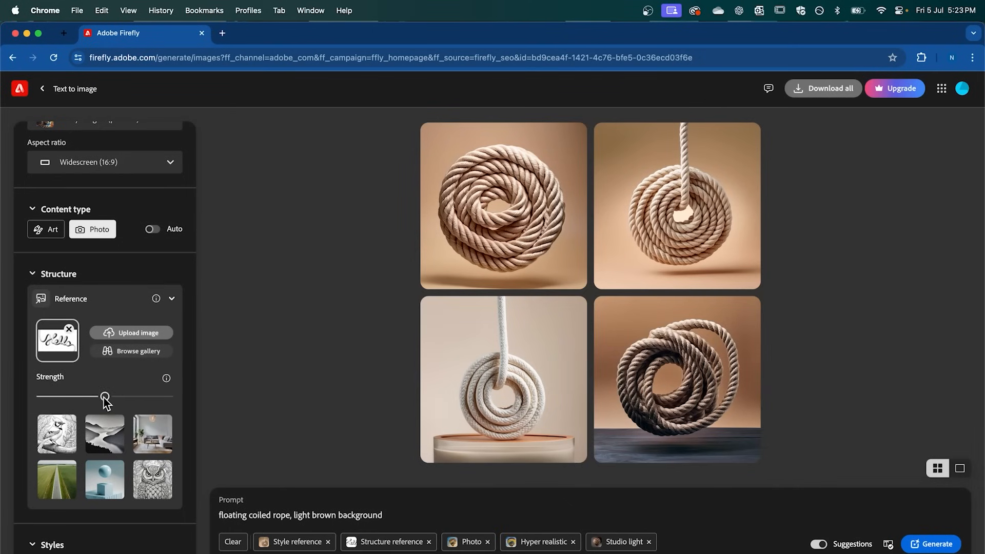
# Drag the Hello structure reference strength slider to maximum.
pyautogui.moveTo(104, 397); pyautogui.dragTo(169, 397)
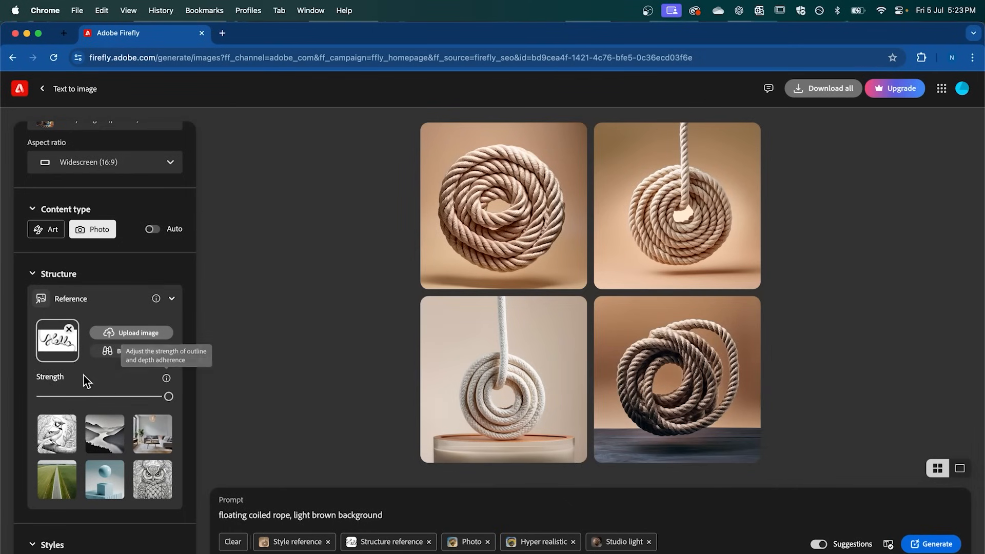
pyautogui.scroll(-3)
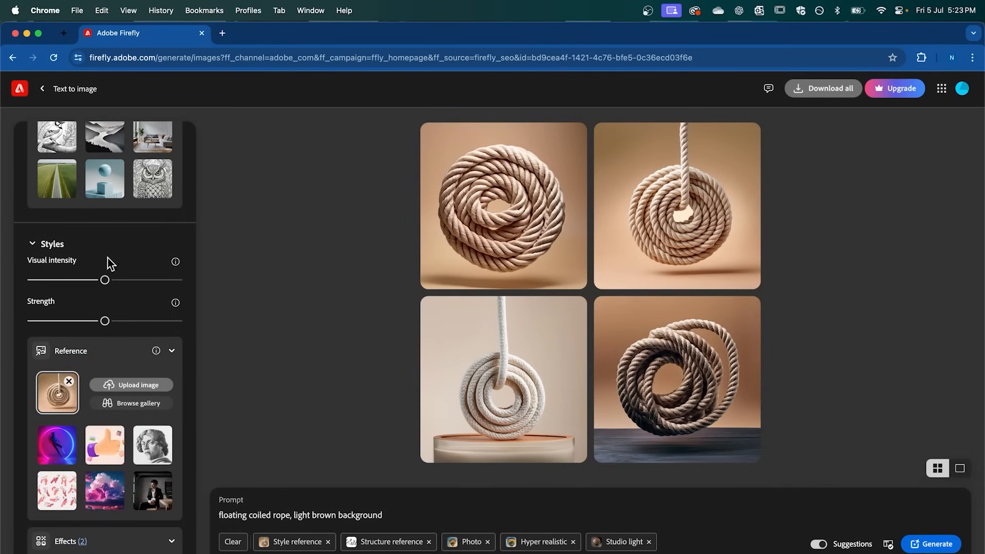
pyautogui.moveTo(112, 350)
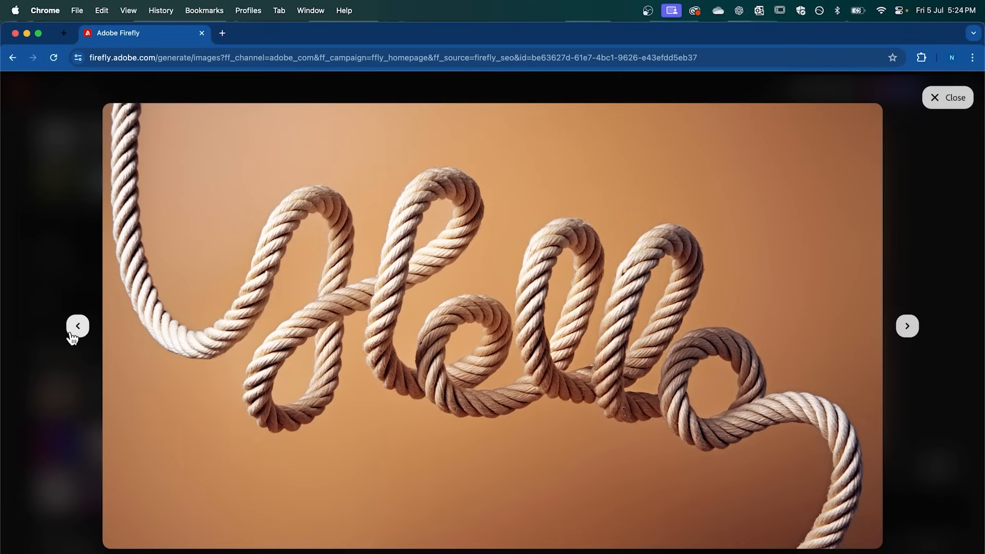
# View another rope Hello variation, then close the enlarged view to see all four results.
pyautogui.click(78, 326)
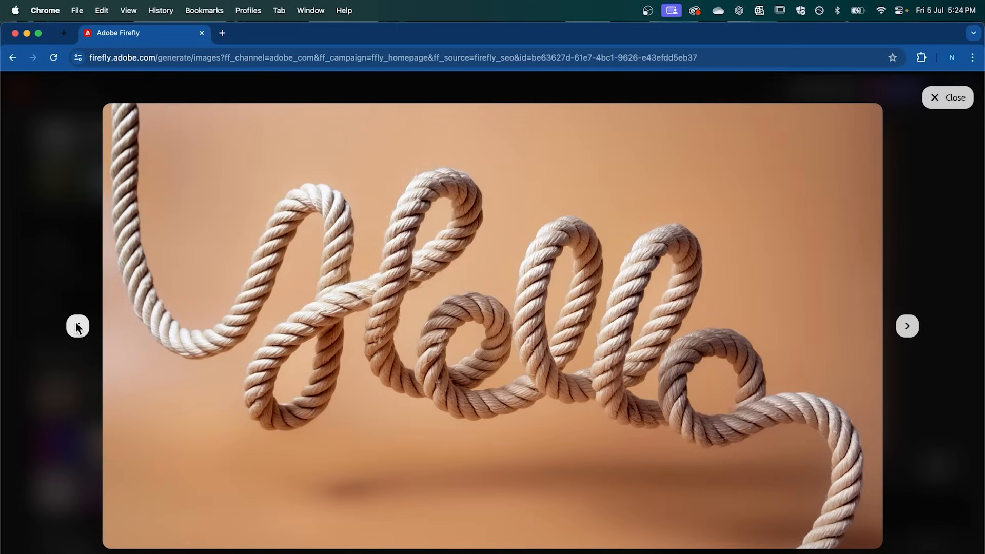
pyautogui.click(950, 97)
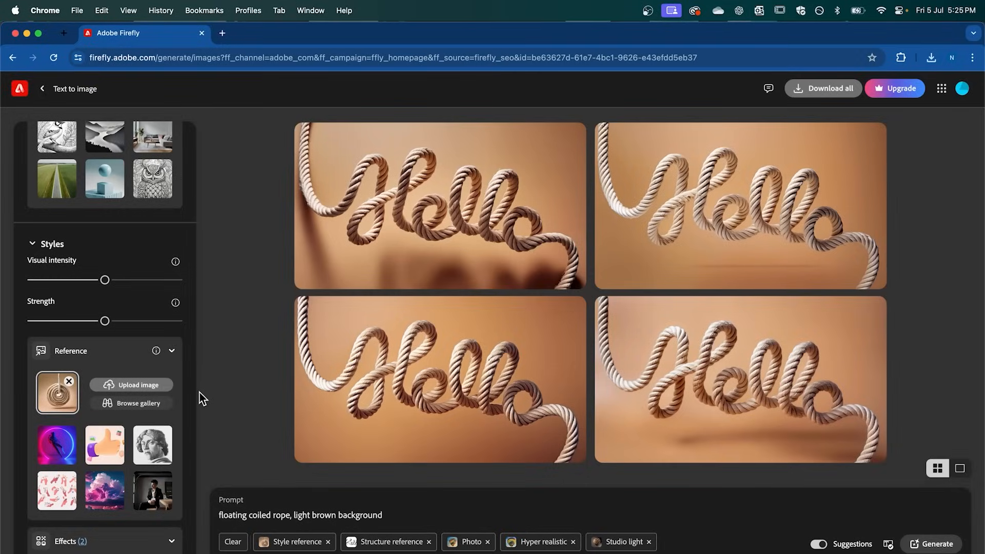